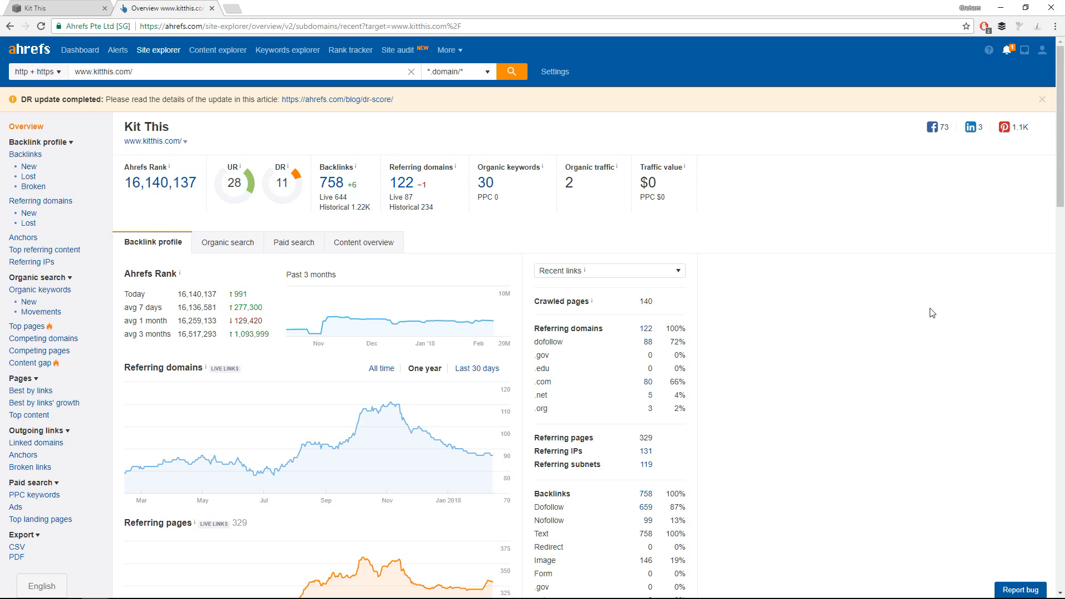
mouse_move(812, 286)
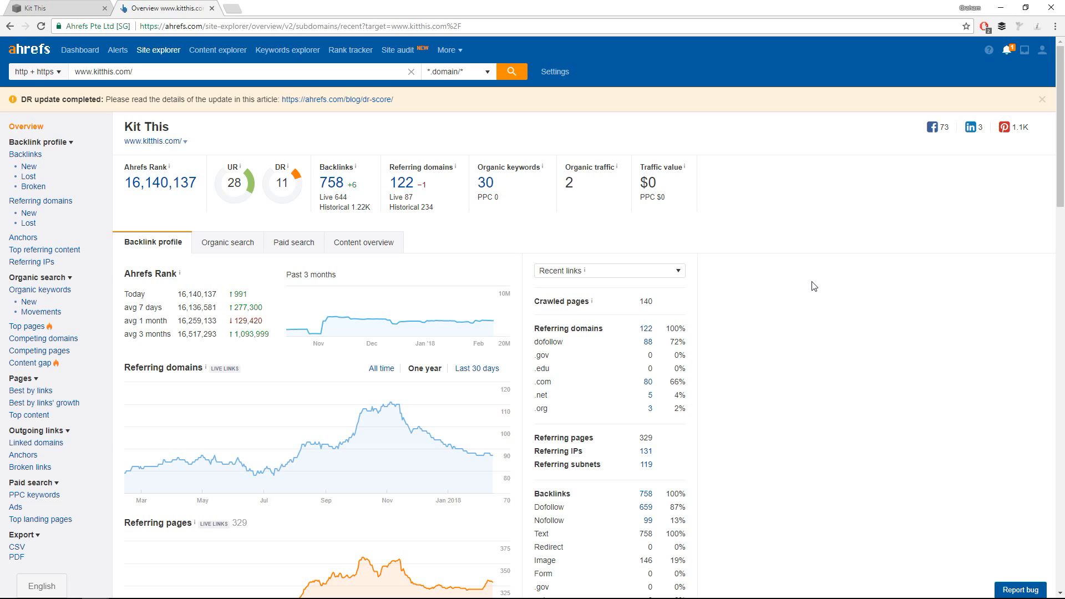
mouse_move(197, 202)
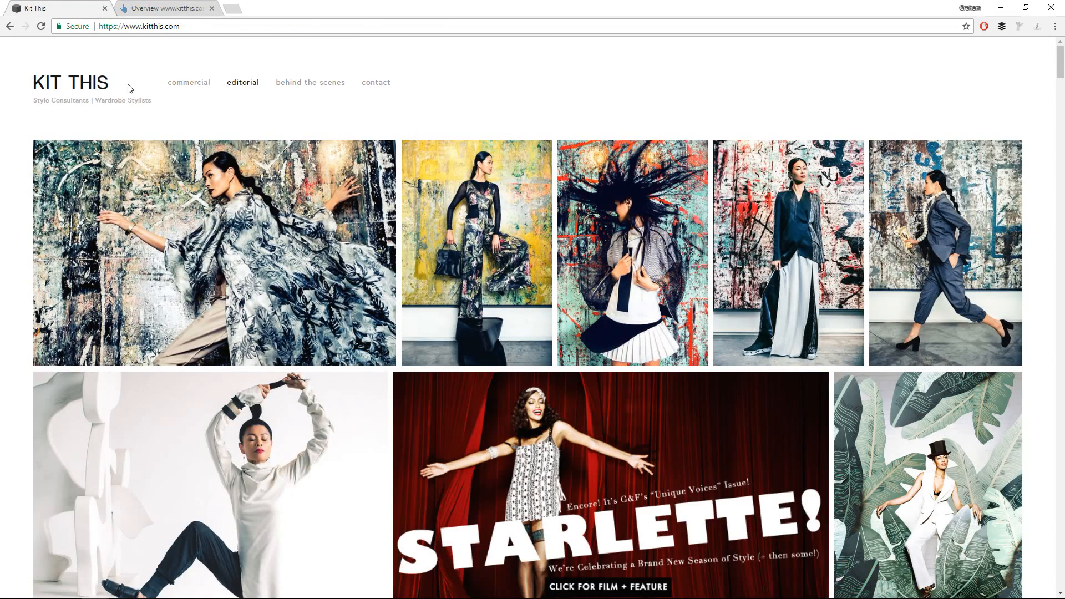
- Scroll down through the Kit This homepage photo gallery to review the site
scroll("down", 3)
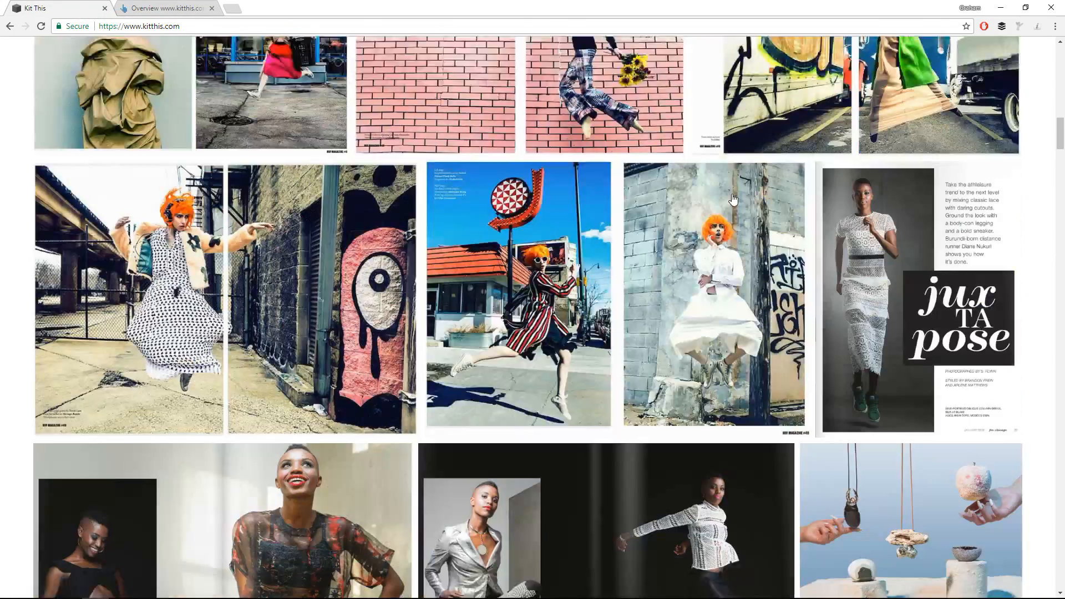
scroll("down", 3)
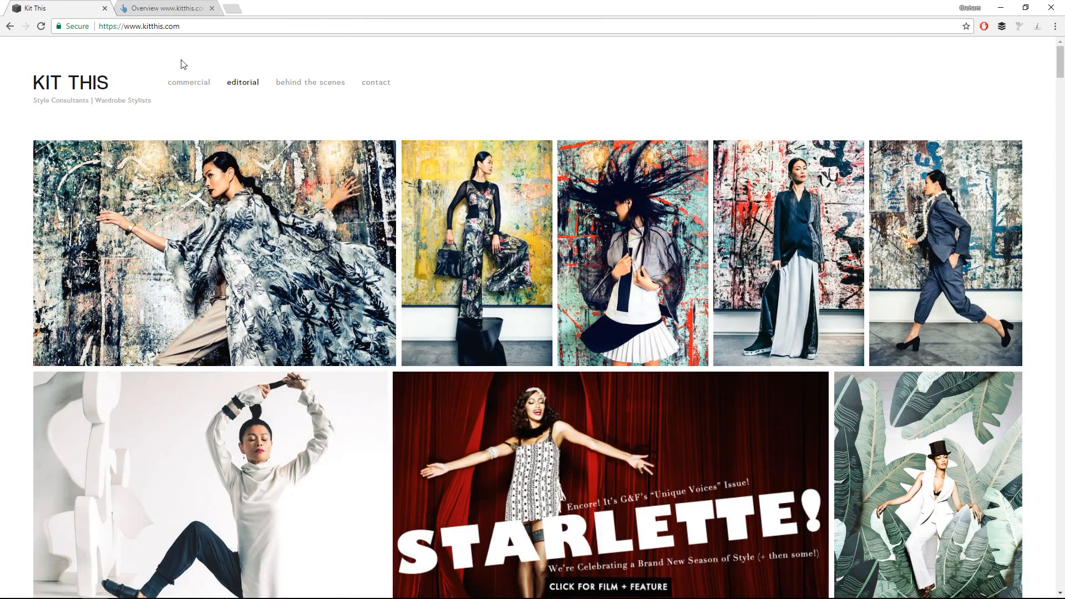
- Switch back to the Ahrefs overview of kitthis.com showing 758 backlinks and 122 referring domains
left_click(165, 8)
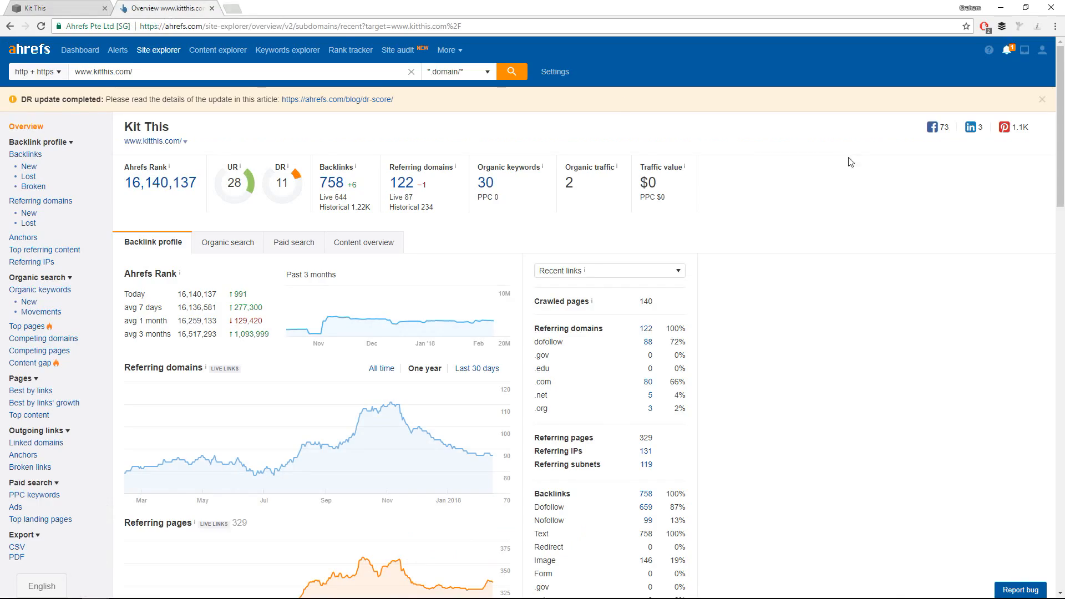
mouse_move(806, 201)
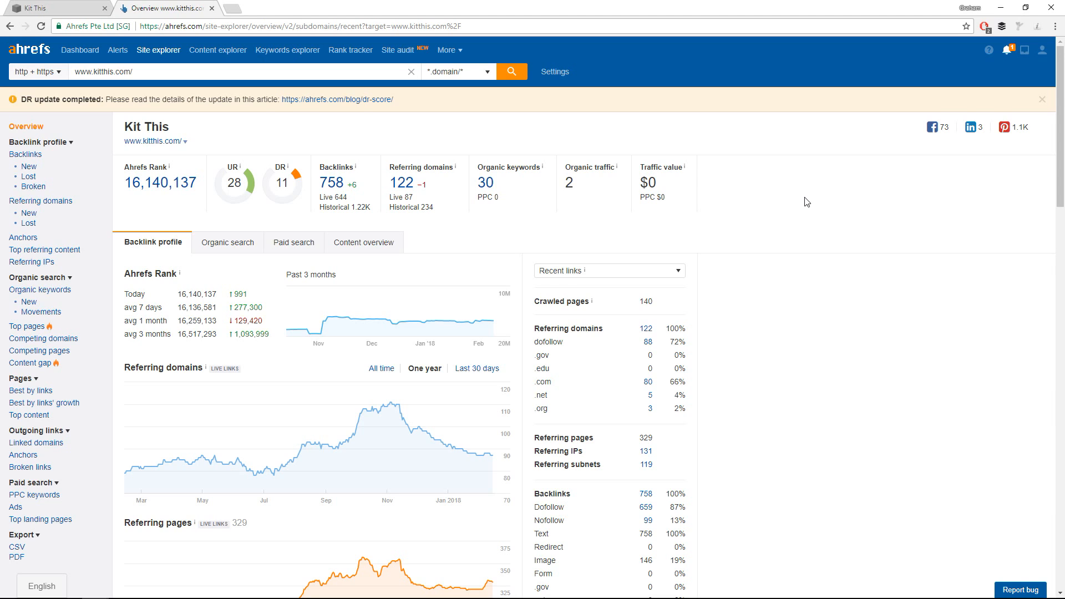
mouse_move(655, 235)
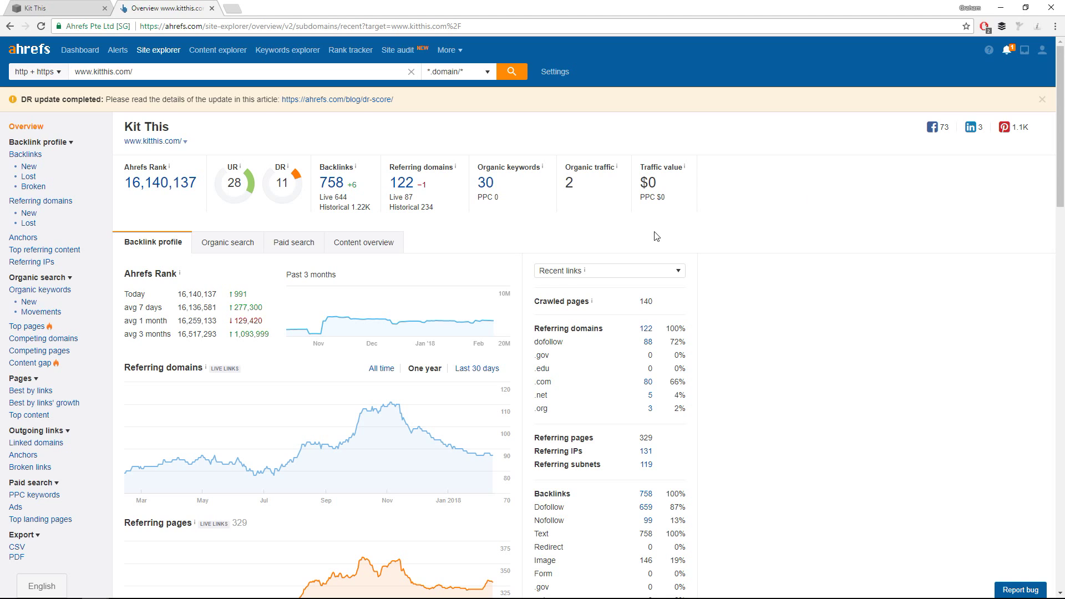
mouse_move(392, 386)
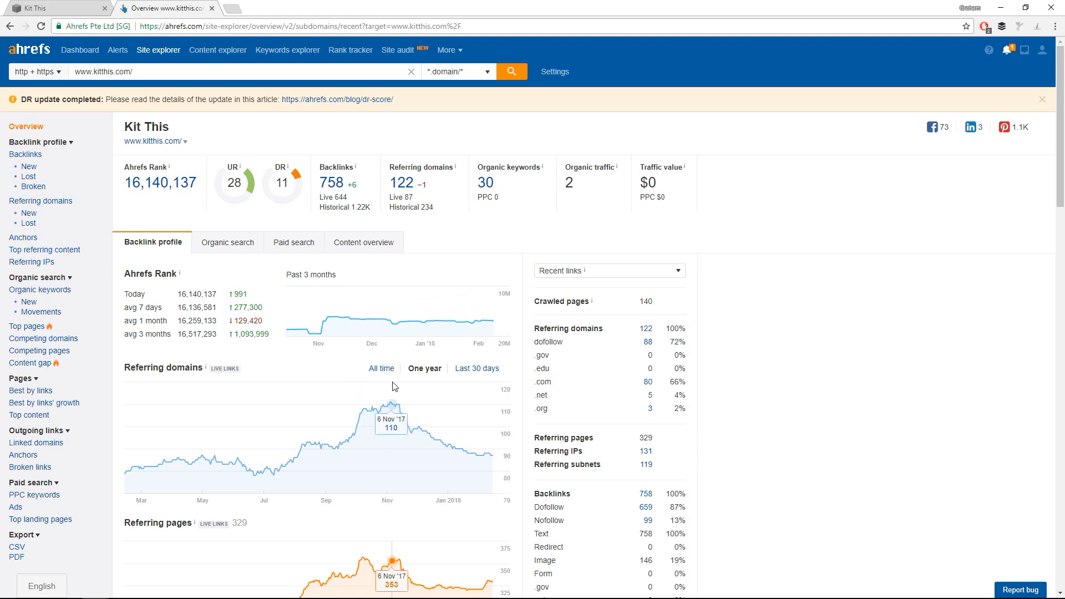
mouse_move(280, 434)
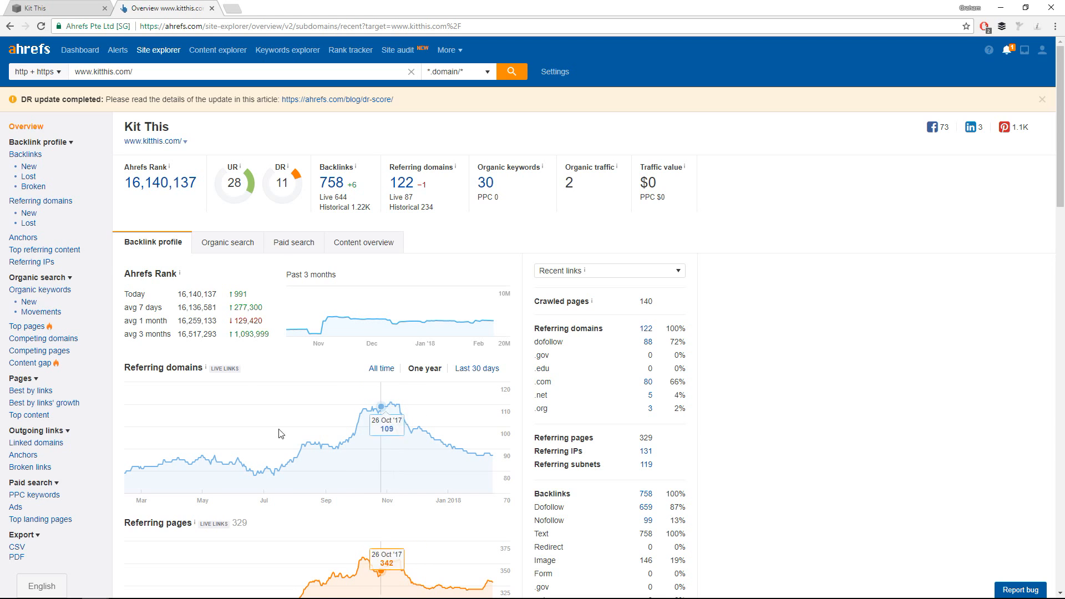
mouse_move(379, 430)
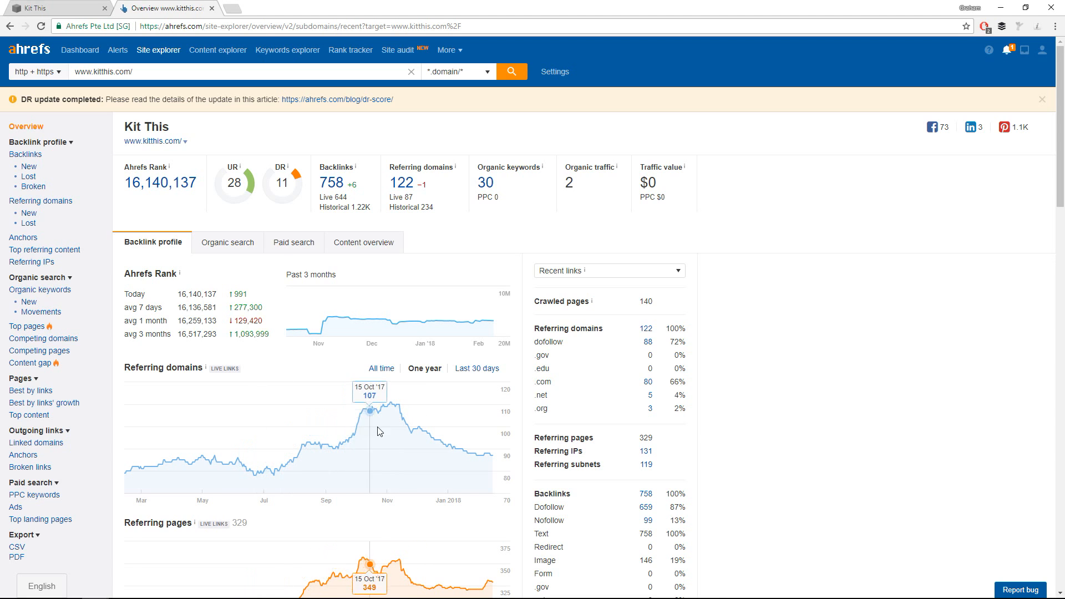
mouse_move(379, 426)
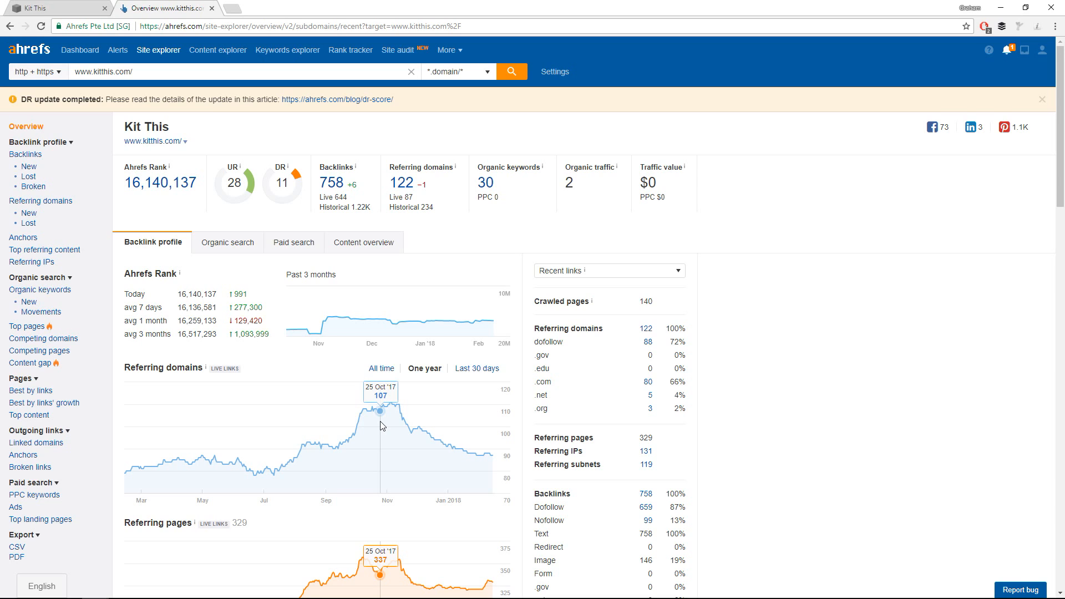
scroll("down", 3)
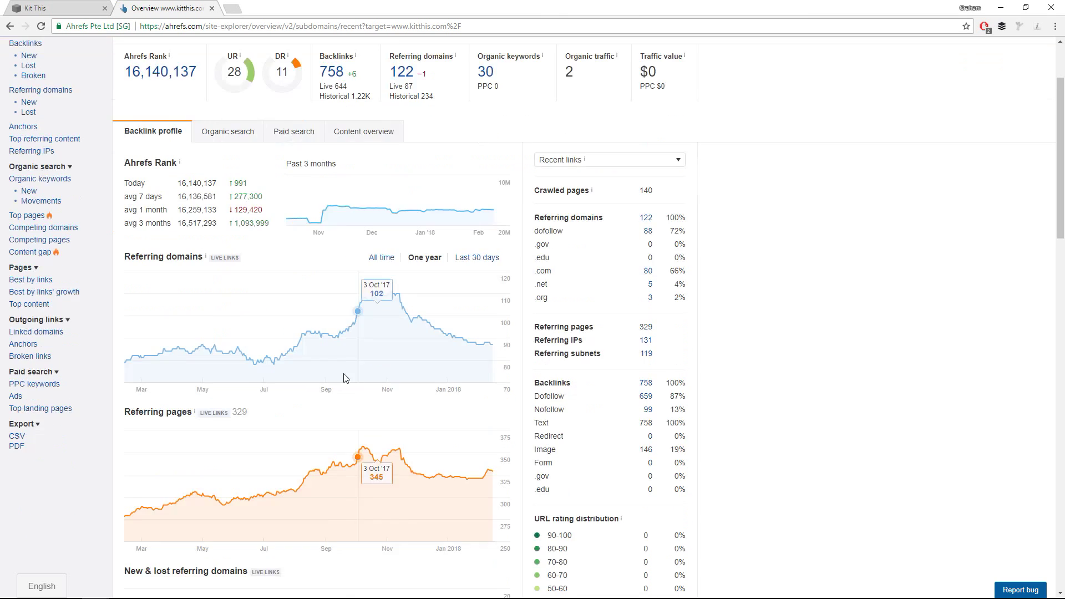
scroll("down", 3)
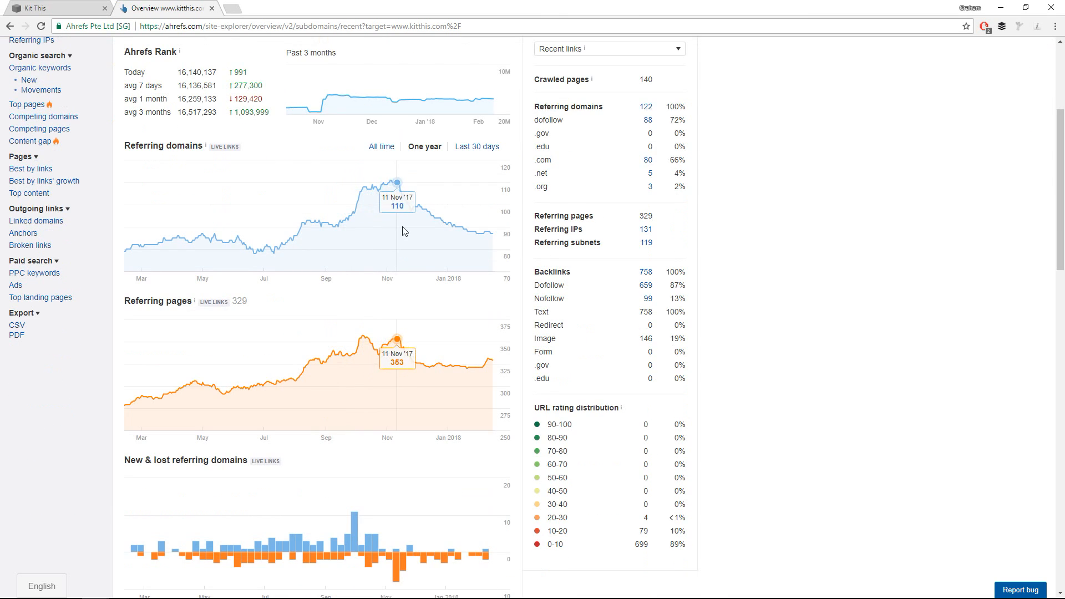
mouse_move(498, 237)
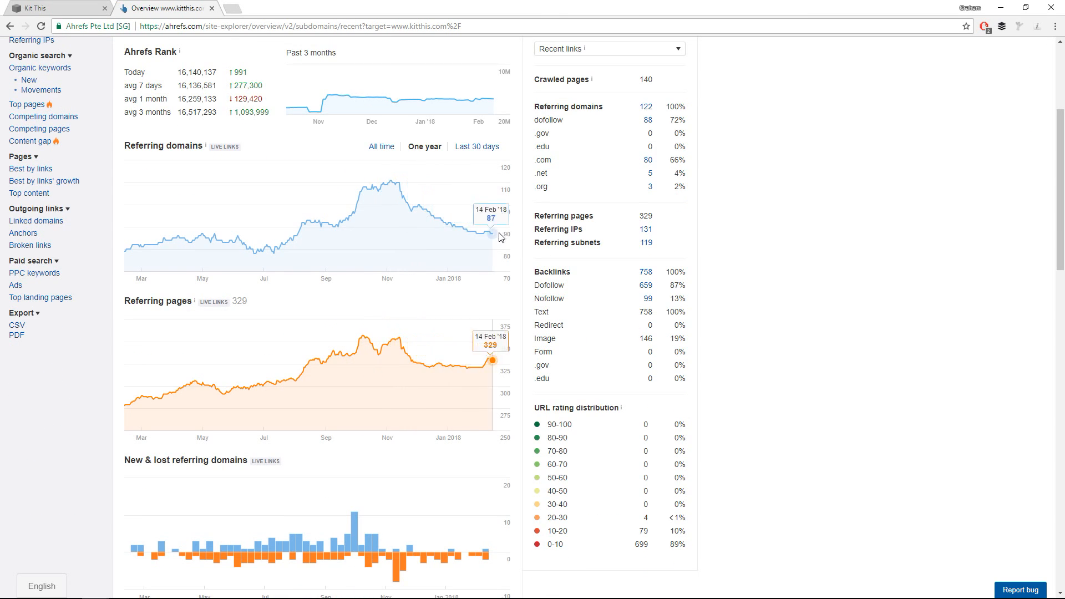
scroll("down", 3)
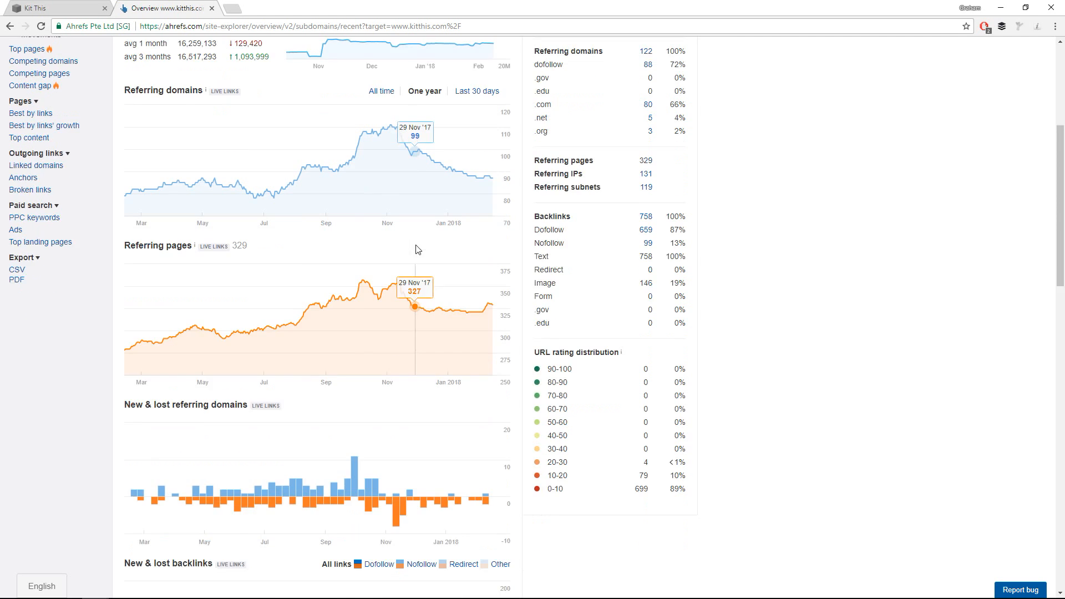
scroll("down", 3)
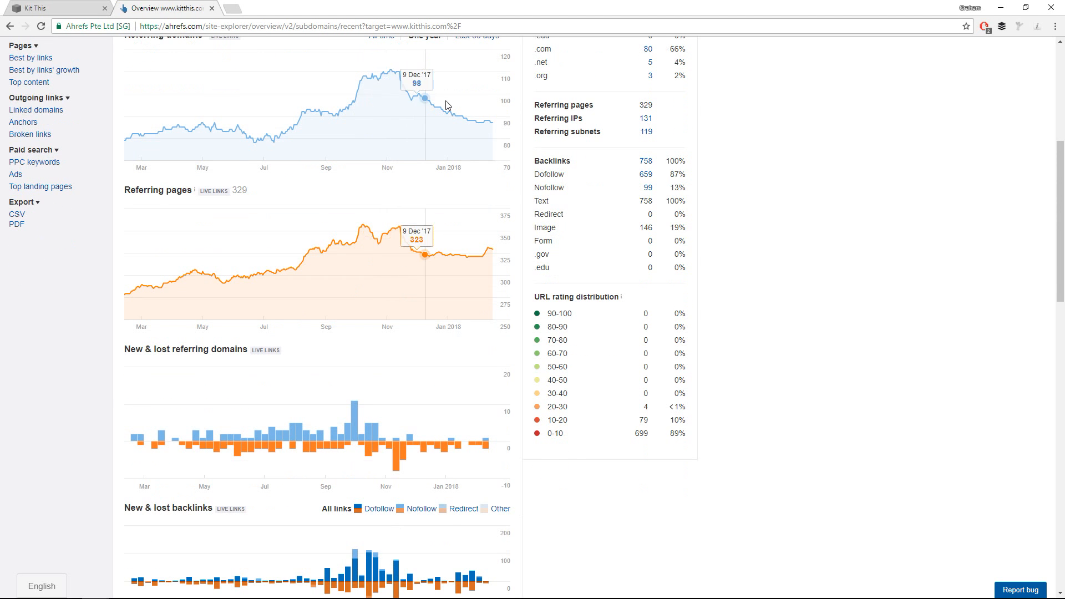
scroll("down", 3)
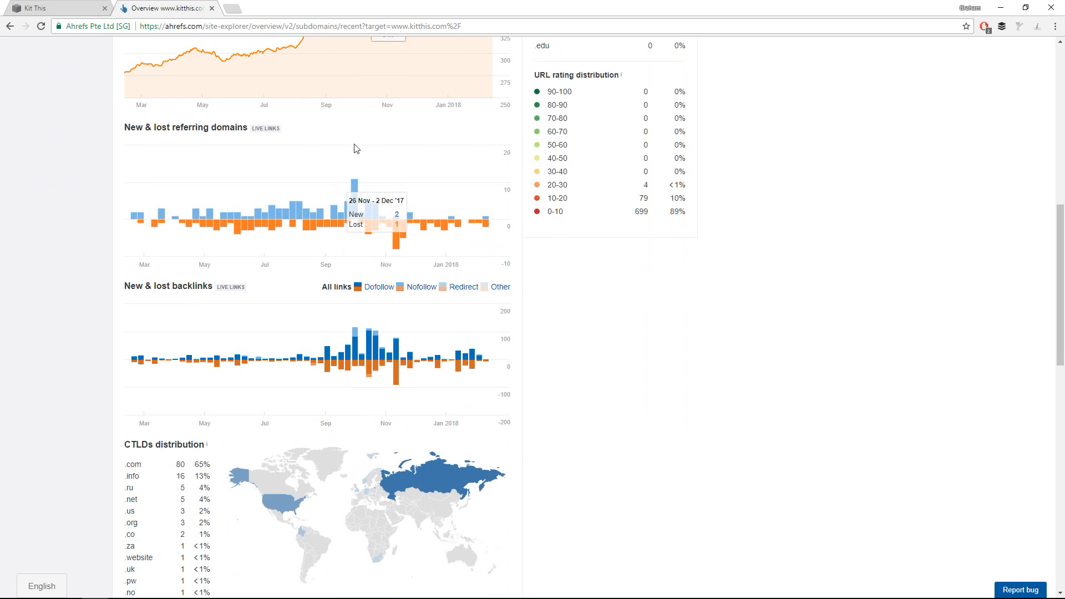
scroll("down", 3)
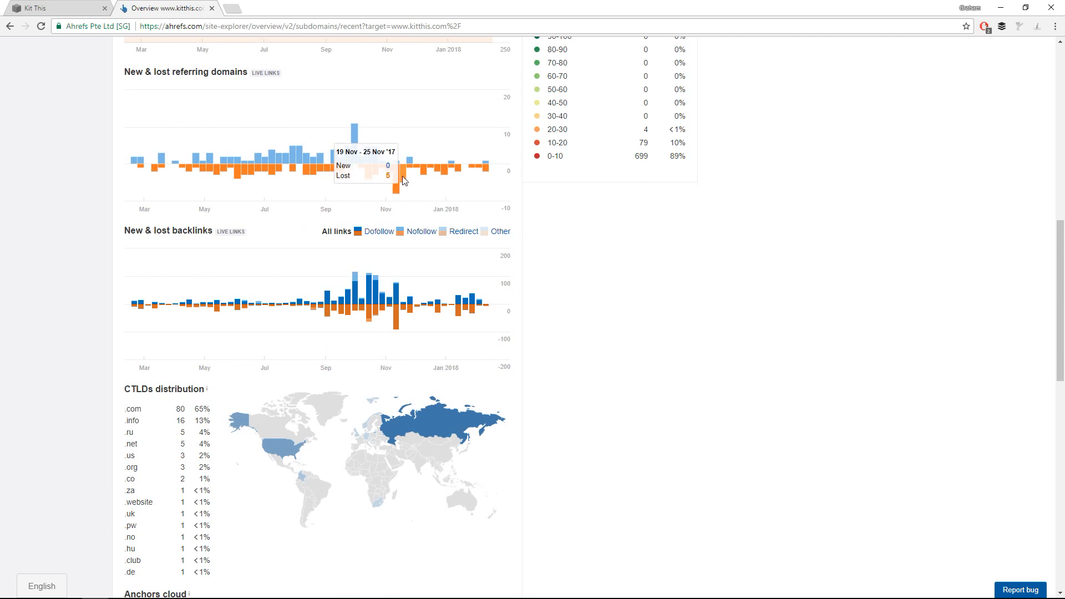
mouse_move(396, 170)
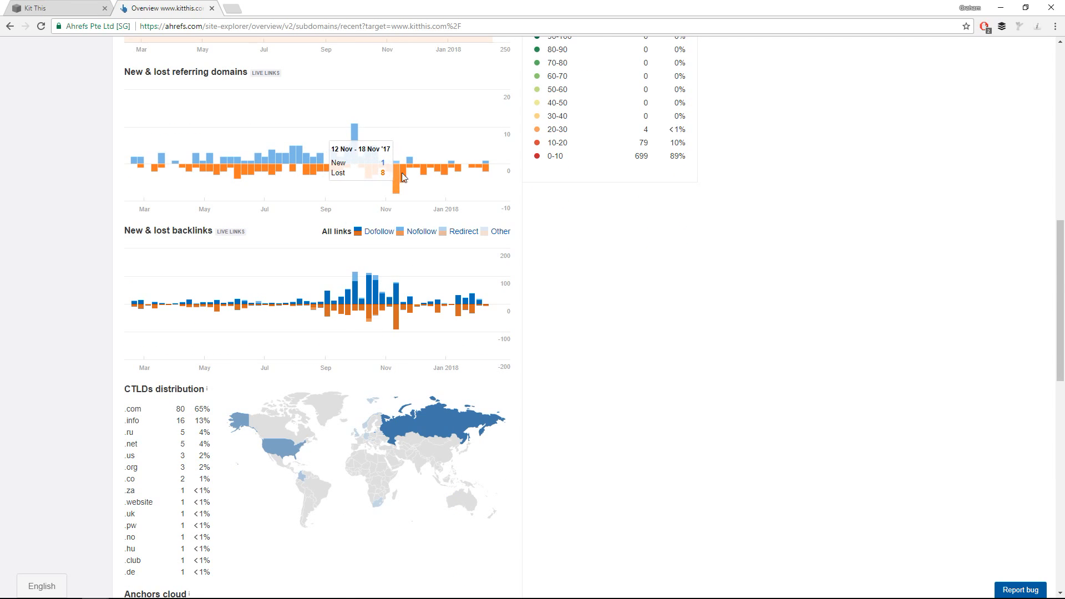
mouse_move(396, 172)
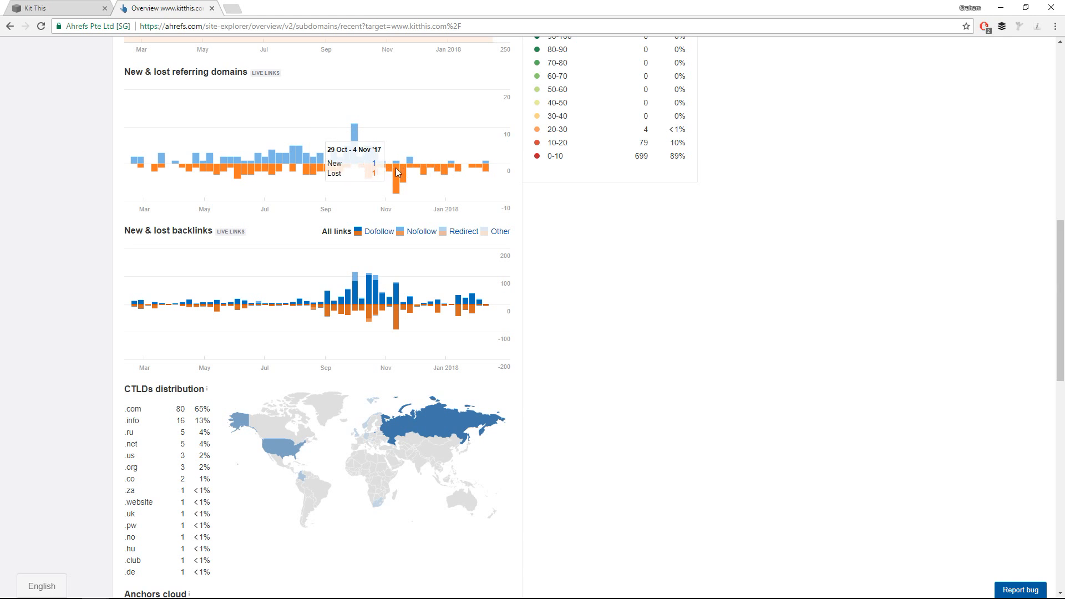
scroll("down", 3)
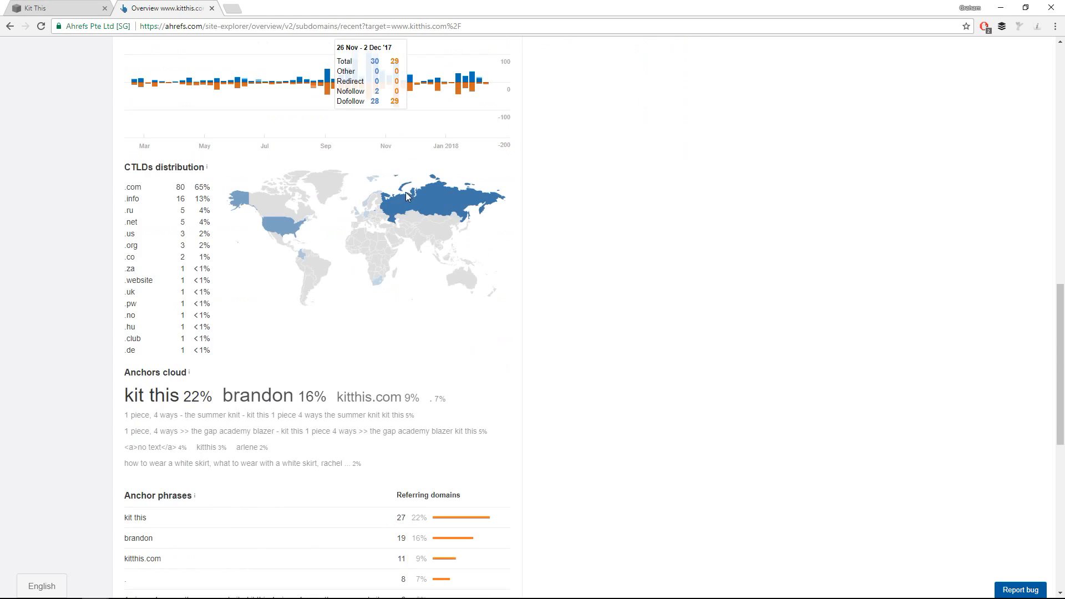
scroll("up", 3)
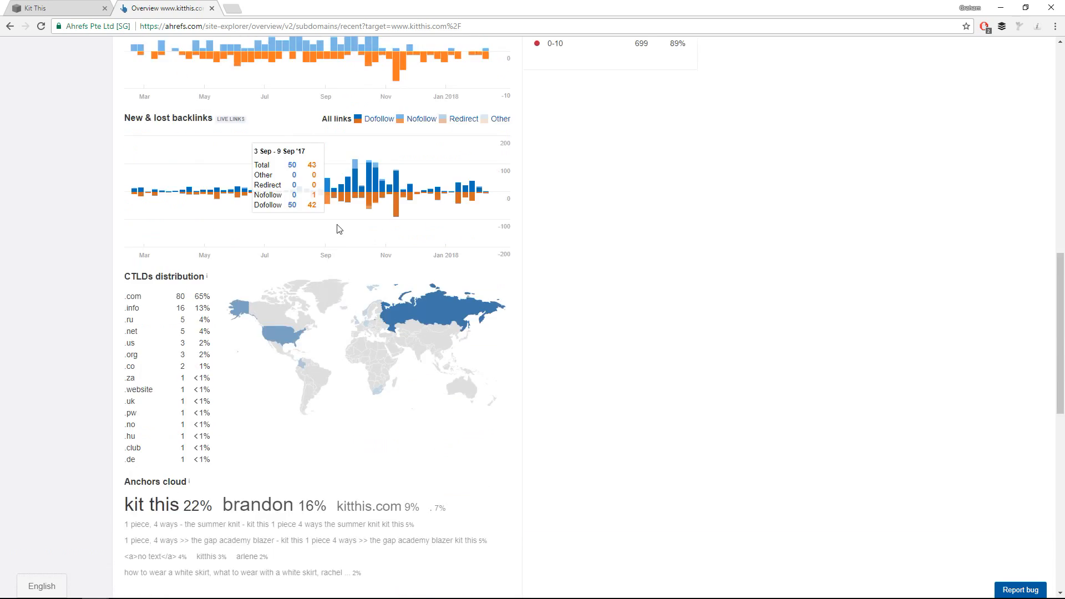
scroll("up", 3)
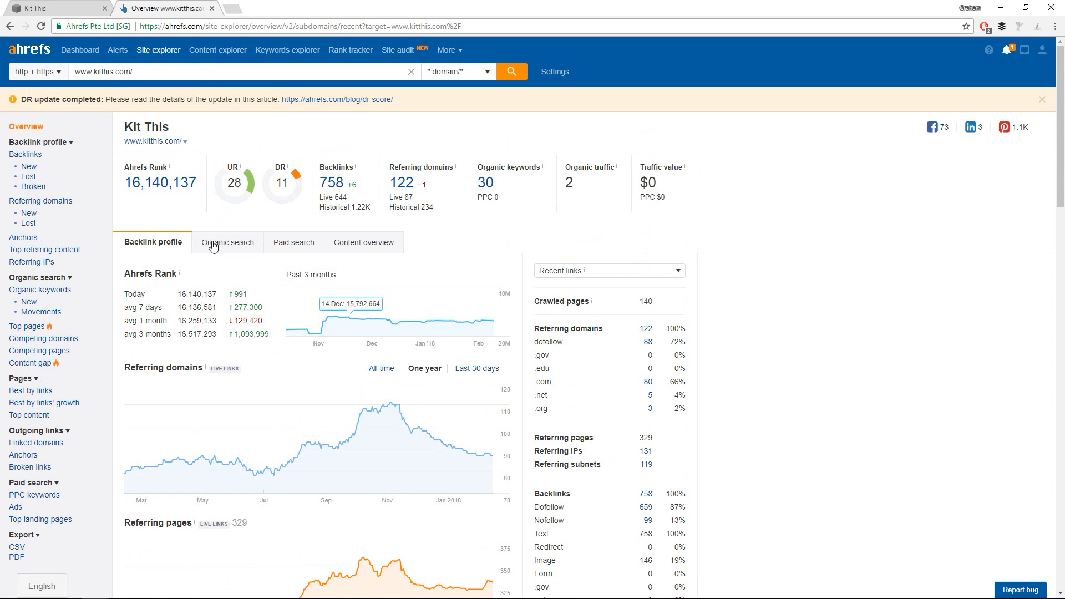
left_click(228, 243)
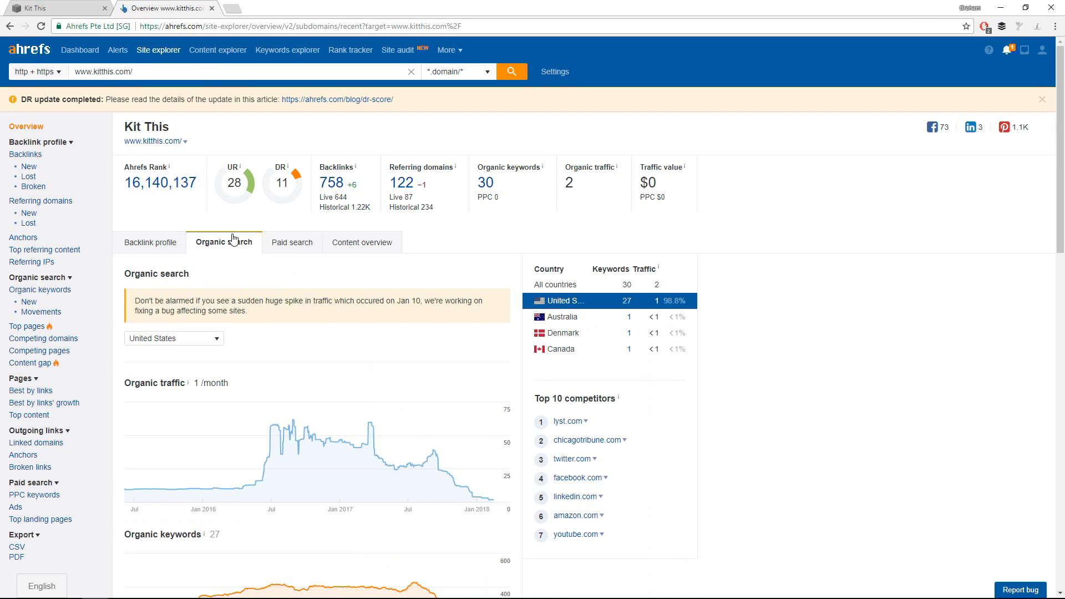
scroll("down", 3)
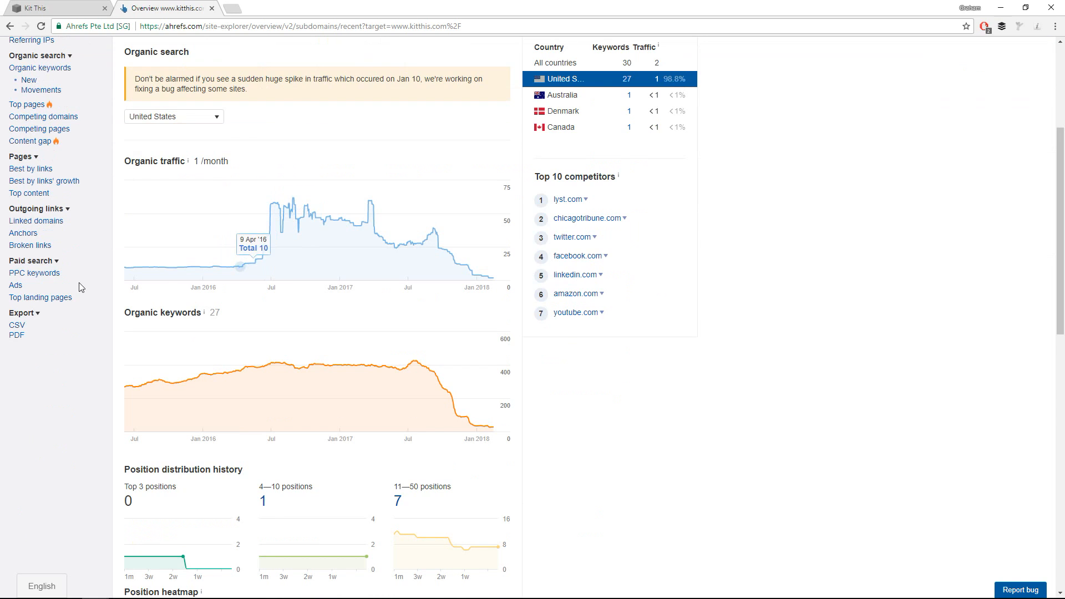
mouse_move(290, 245)
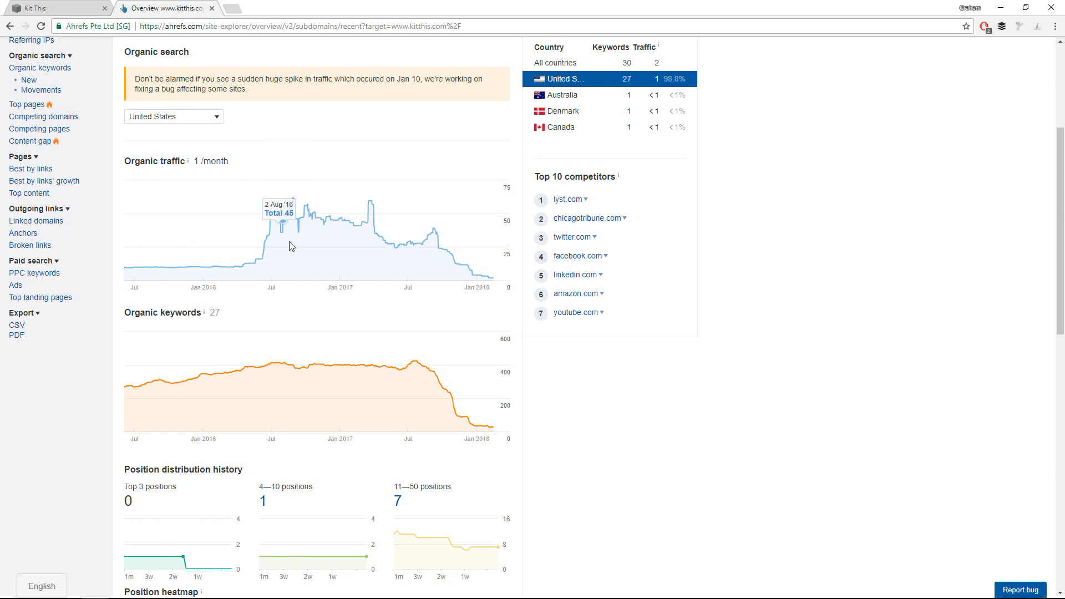
mouse_move(432, 238)
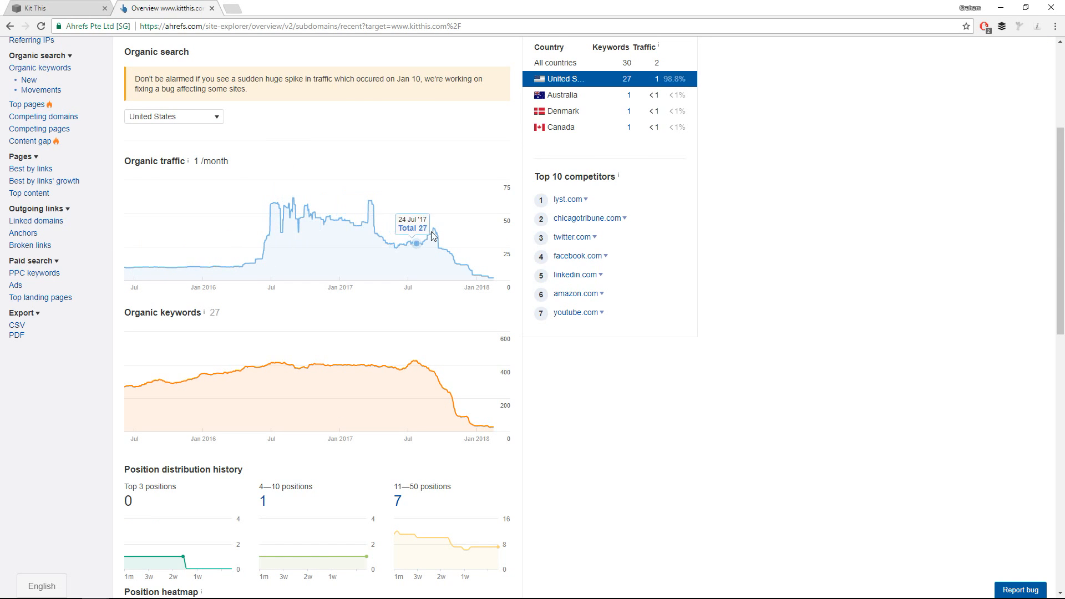
mouse_move(502, 277)
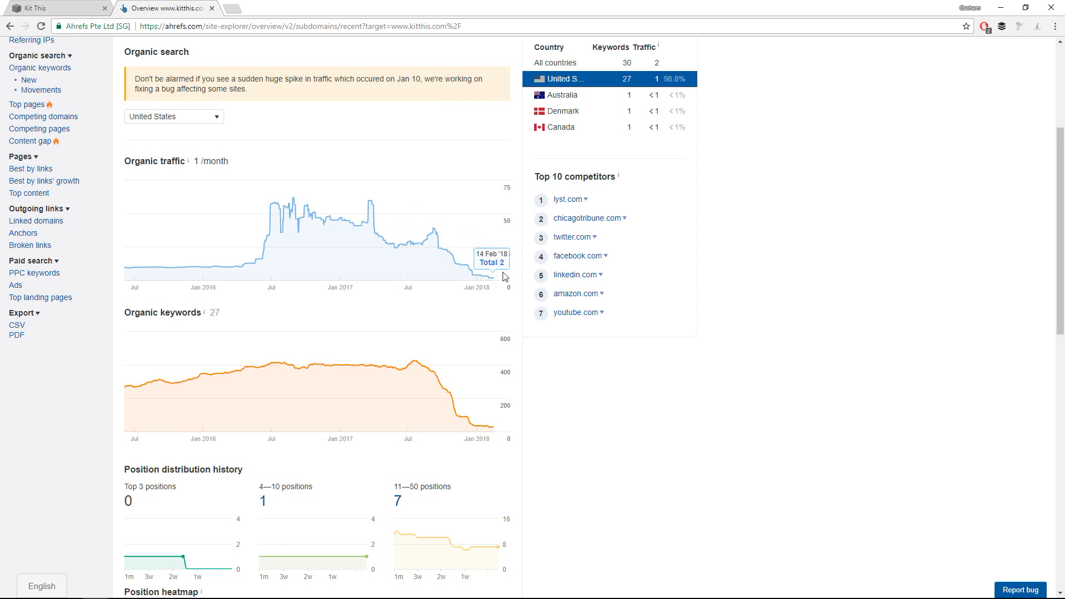
scroll("down", 3)
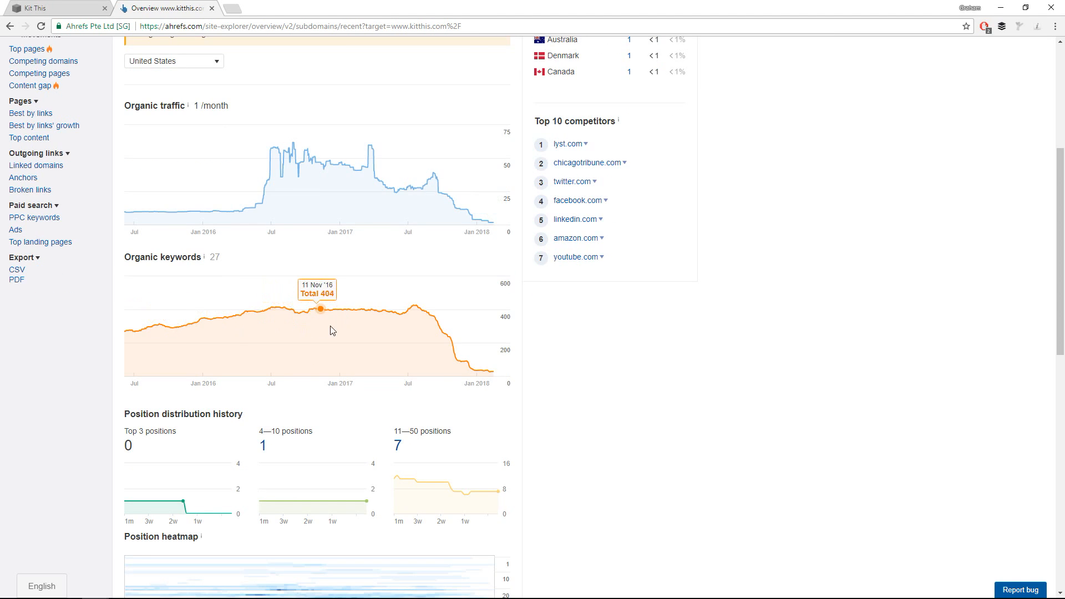
mouse_move(436, 320)
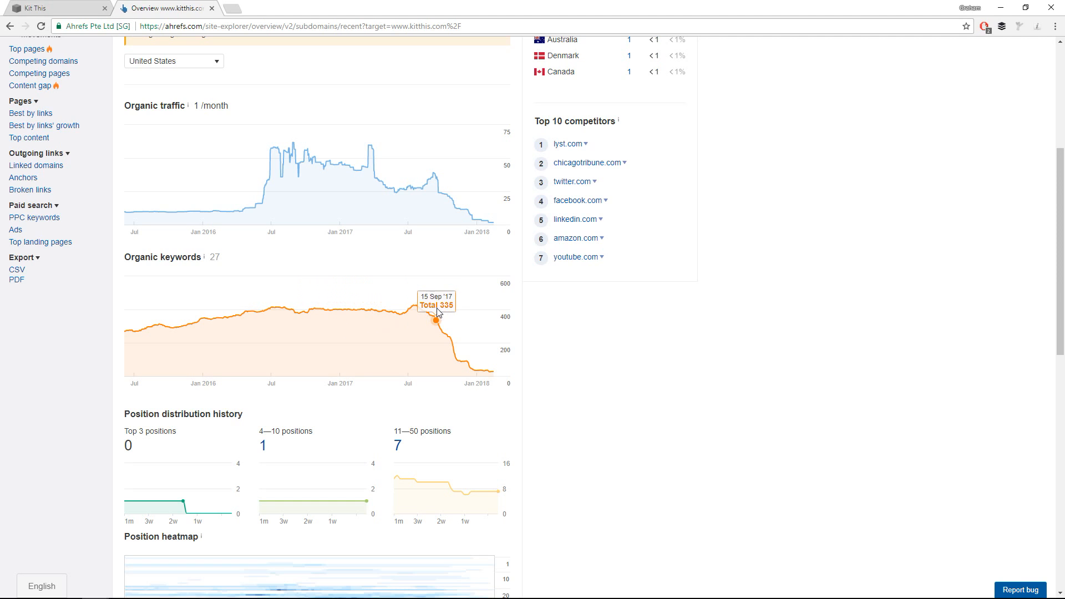
mouse_move(481, 330)
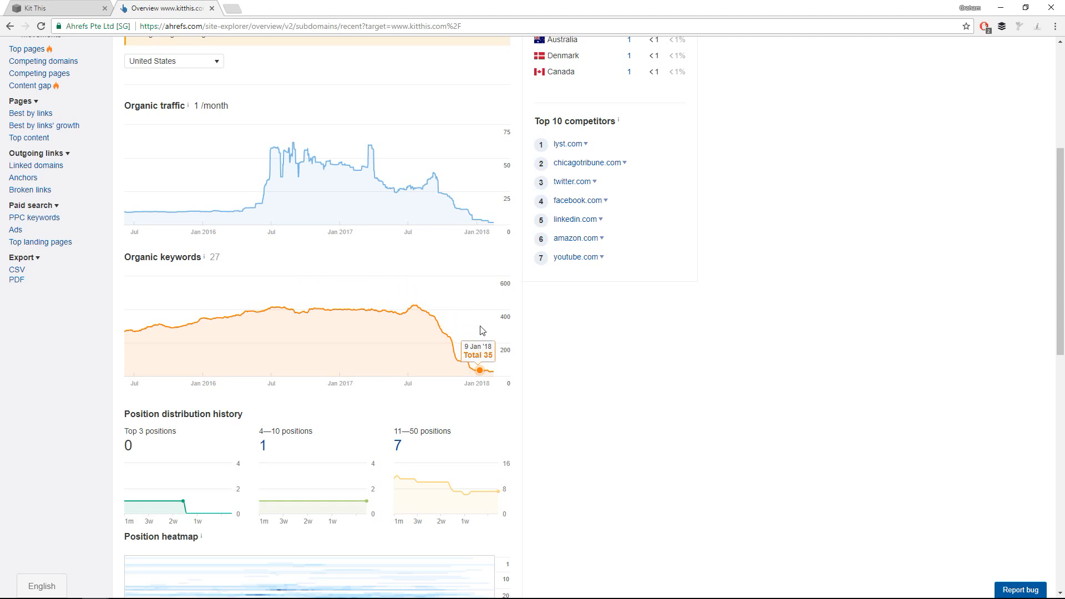
mouse_move(438, 323)
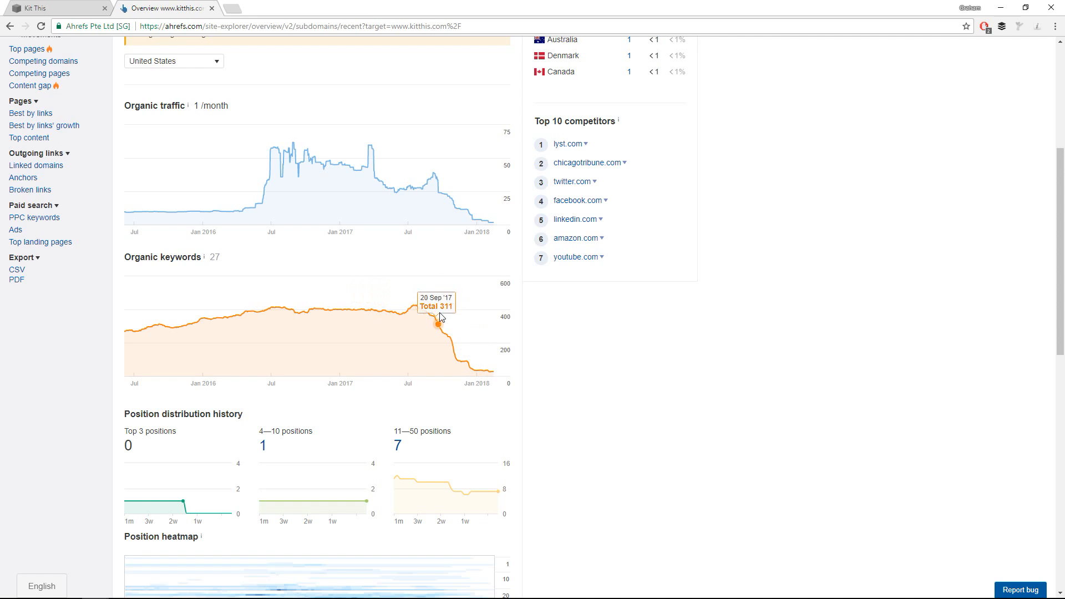
mouse_move(456, 323)
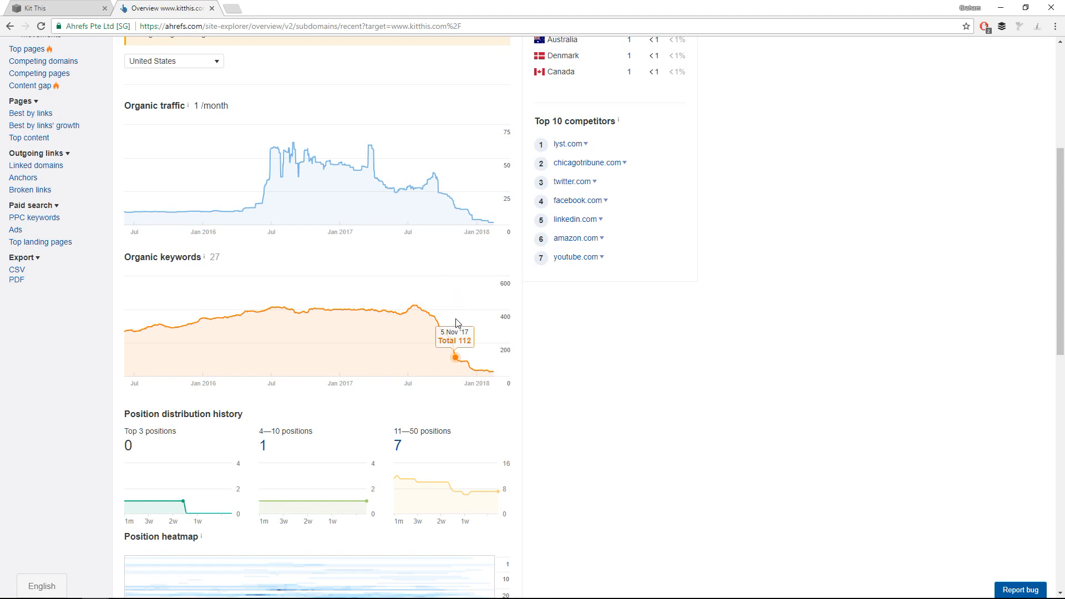
mouse_move(419, 333)
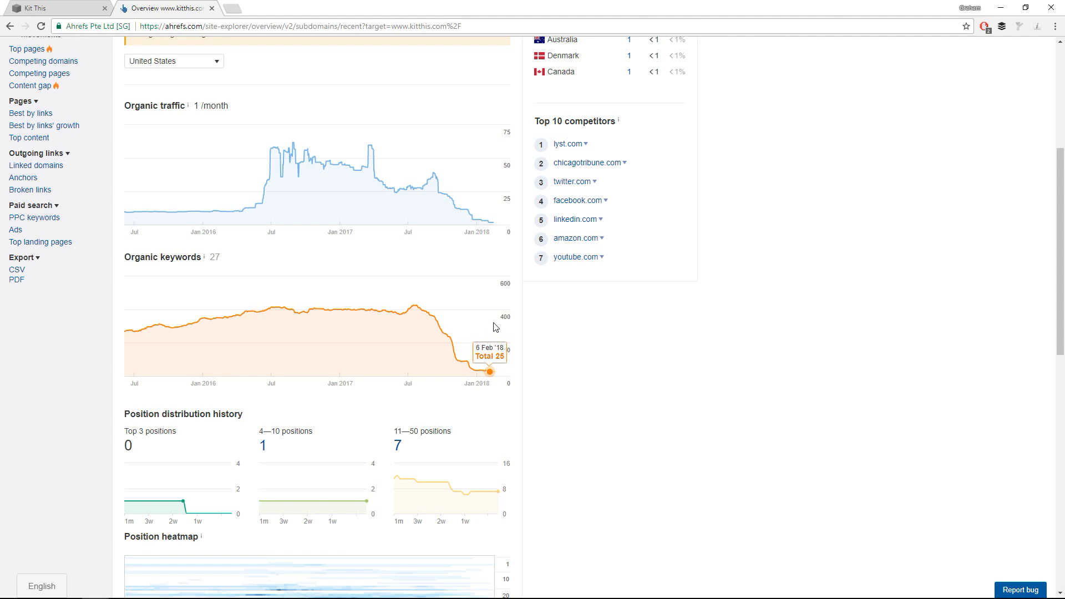
mouse_move(403, 330)
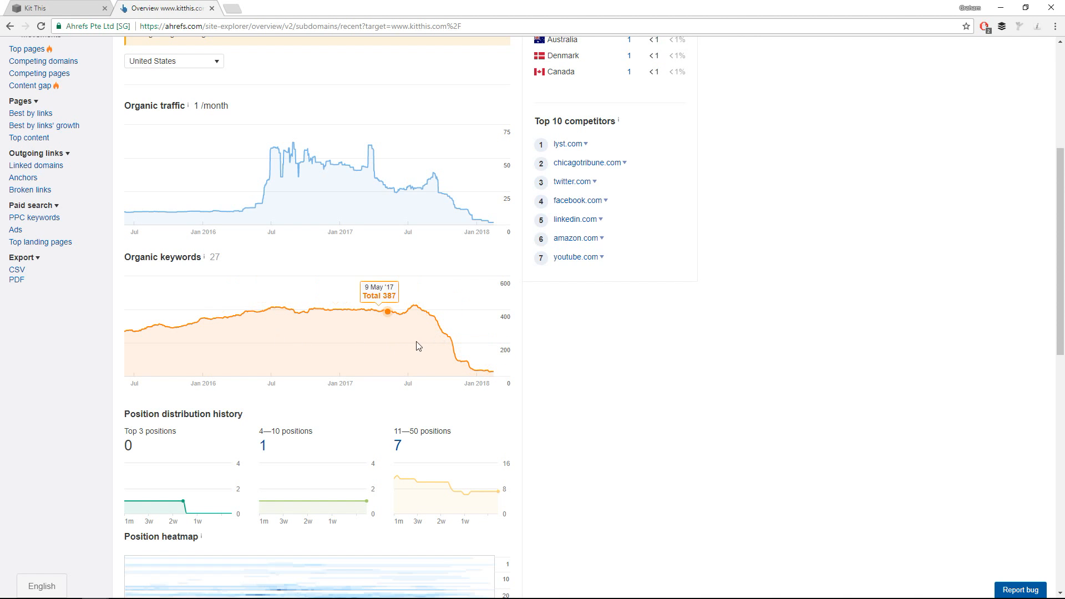
scroll("down", 3)
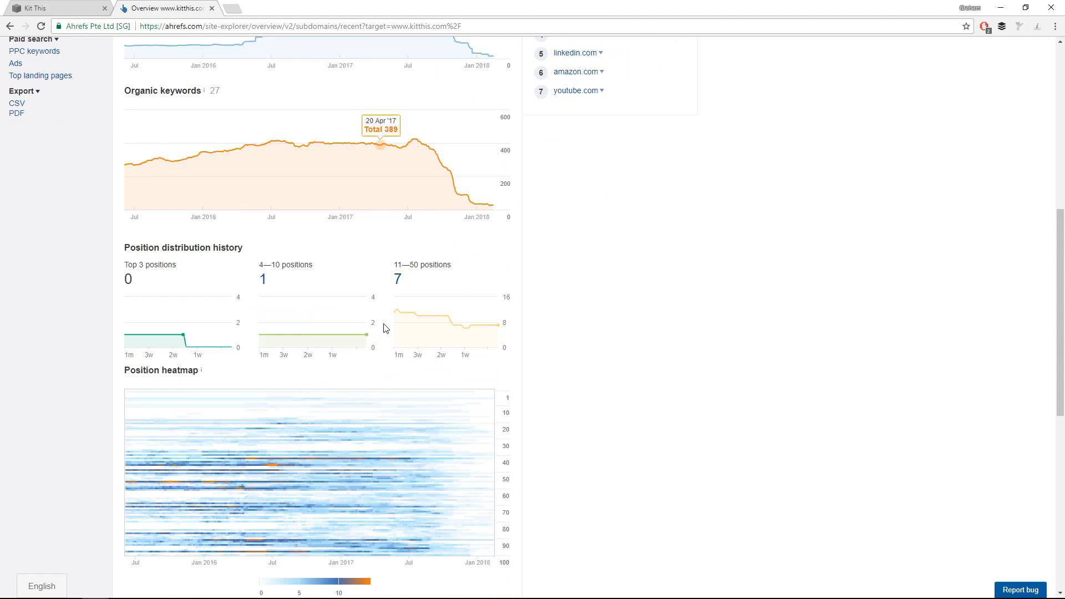
scroll("down", 3)
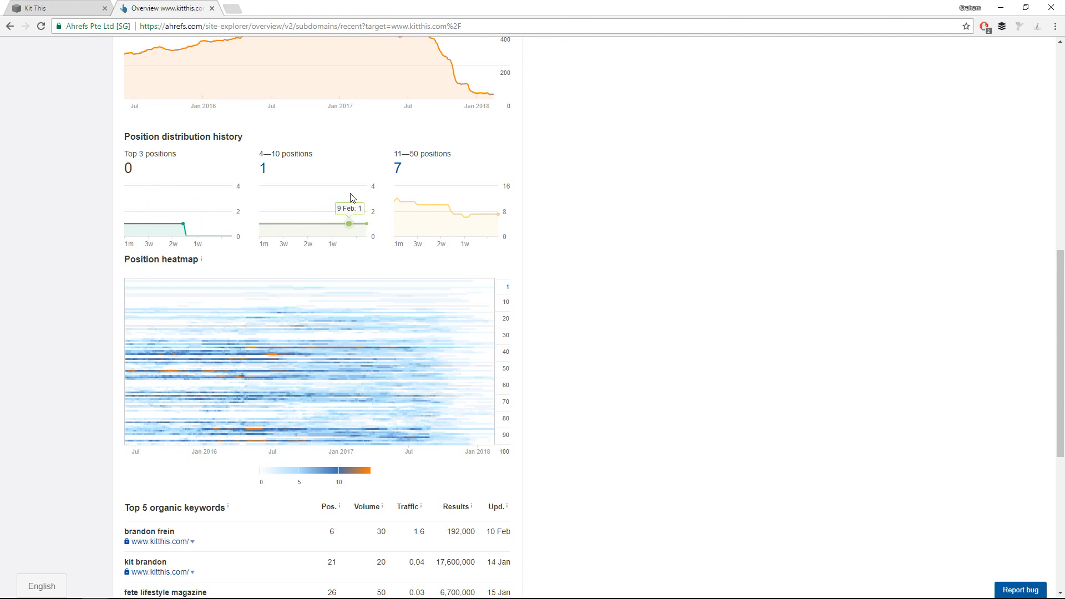
scroll("down", 3)
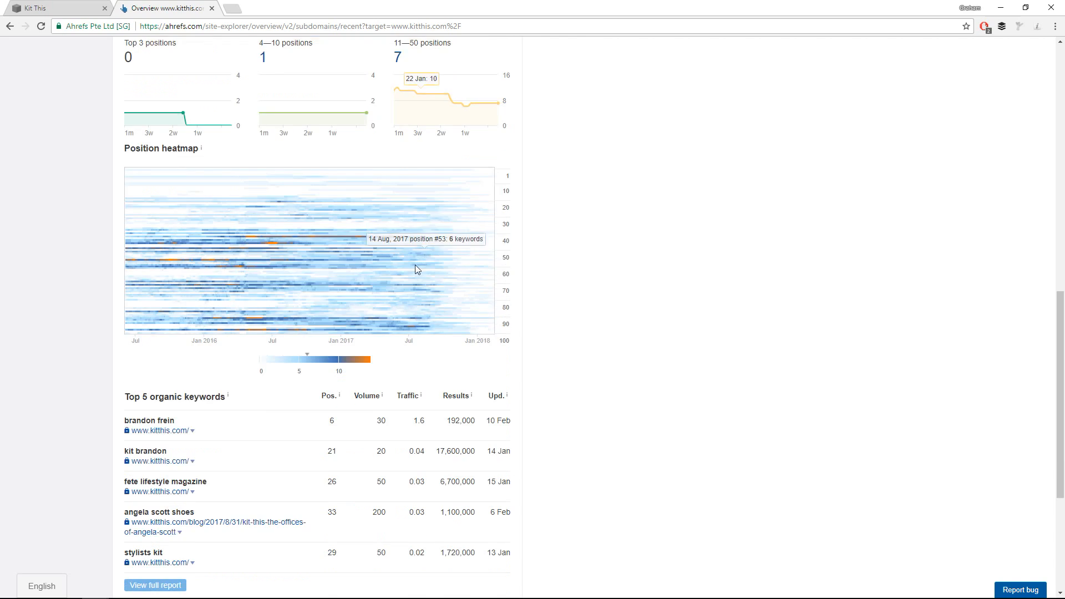
mouse_move(454, 199)
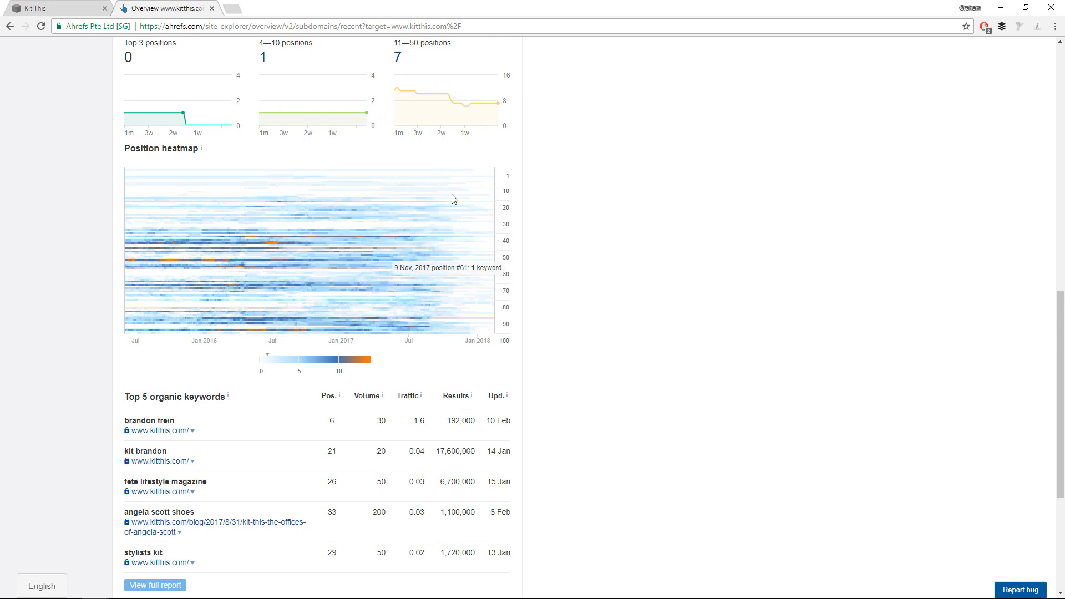
mouse_move(364, 265)
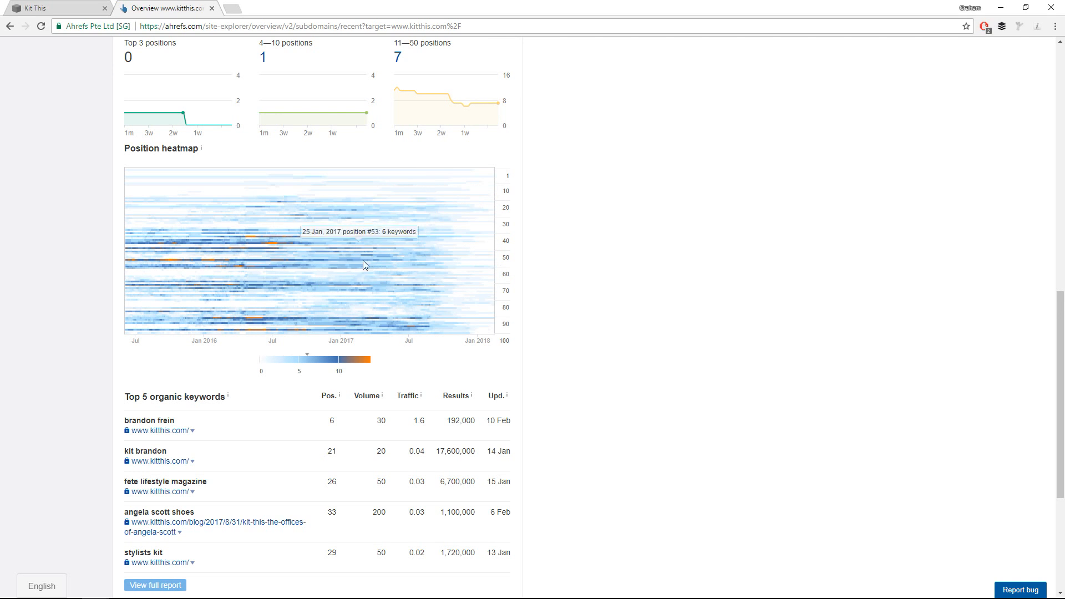
mouse_move(326, 248)
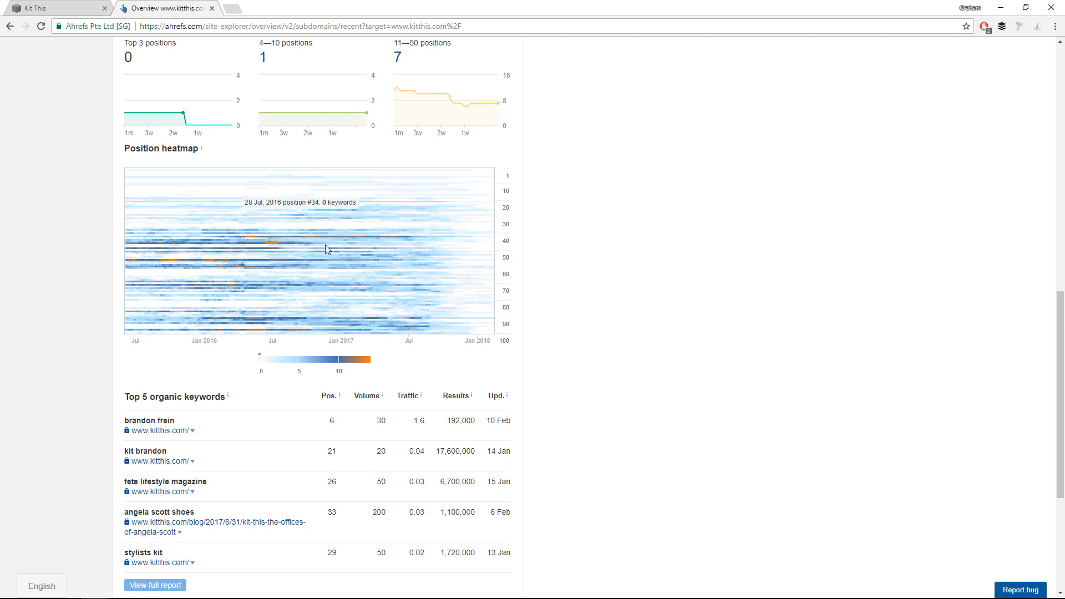
mouse_move(355, 243)
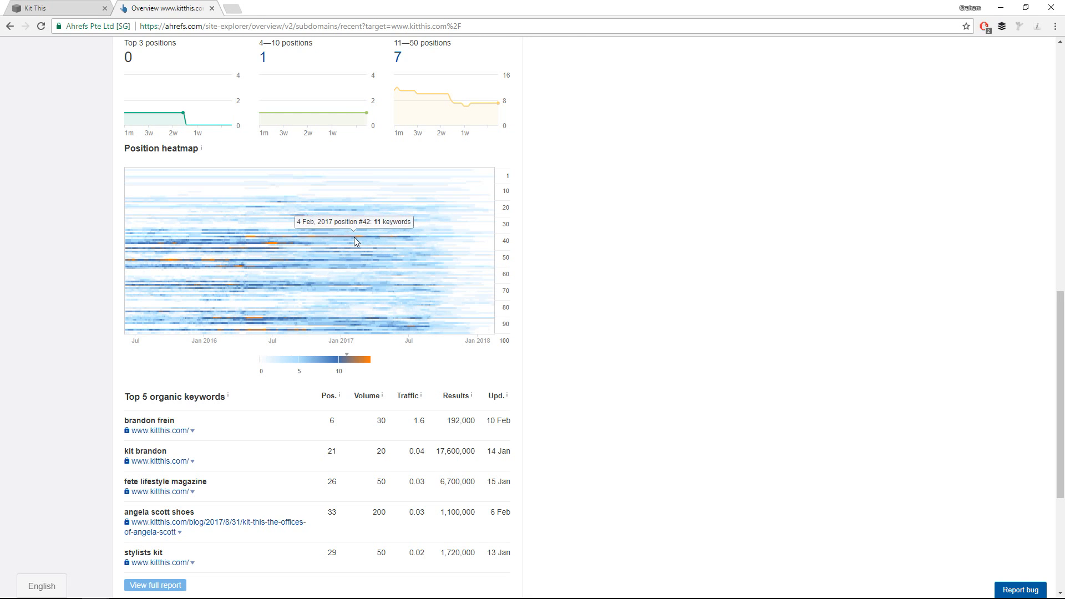
mouse_move(347, 172)
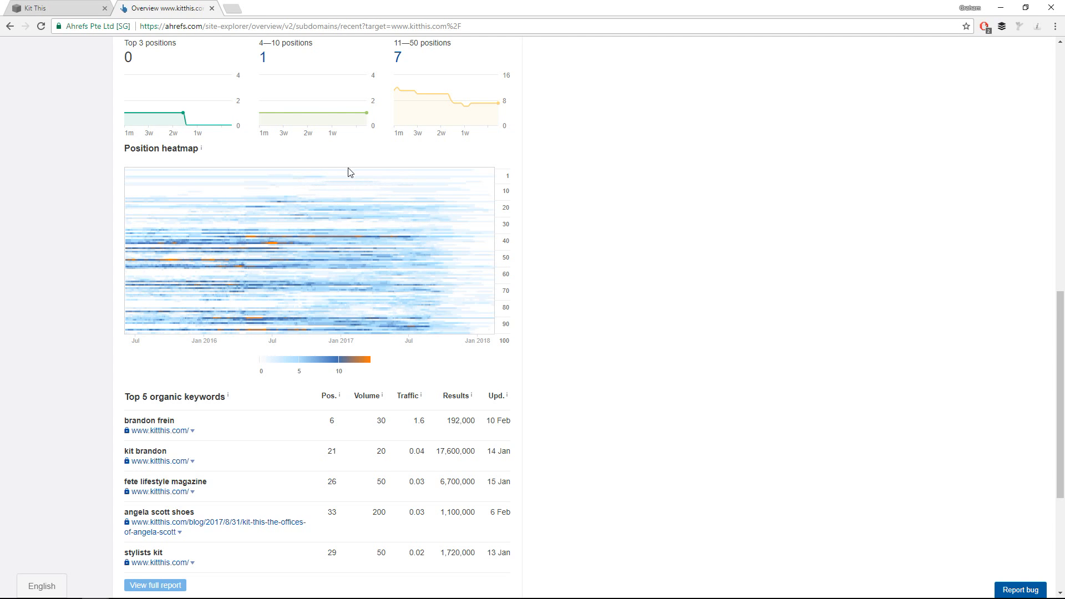
mouse_move(353, 233)
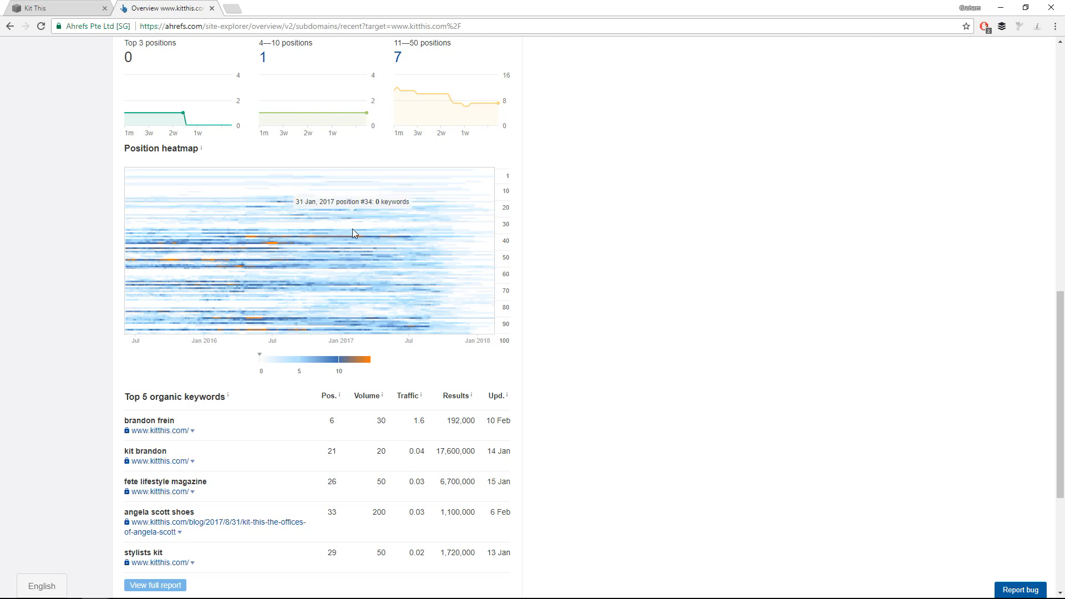
mouse_move(352, 240)
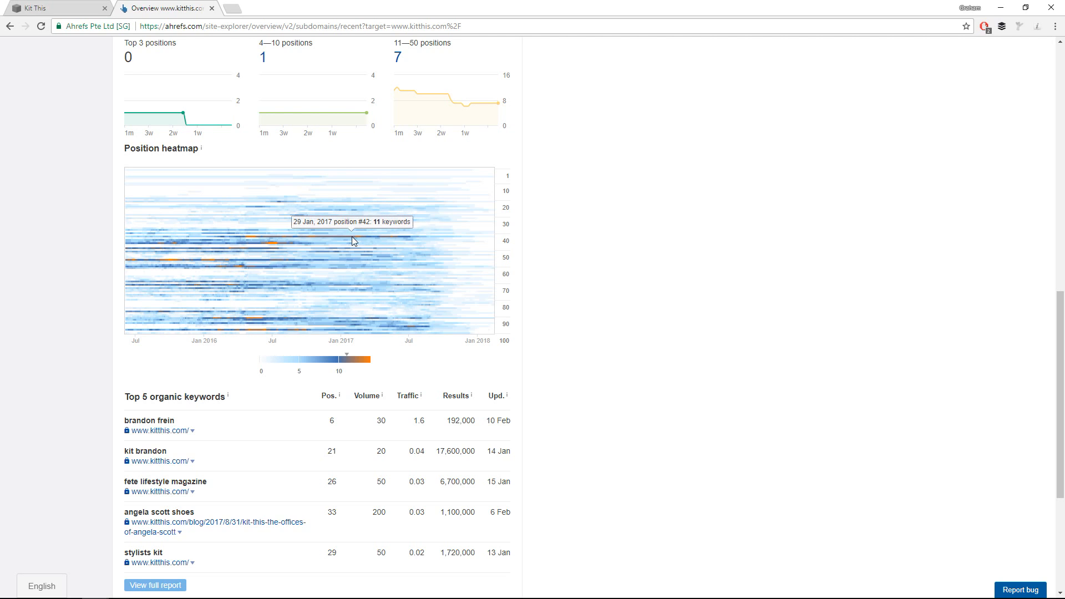
mouse_move(471, 238)
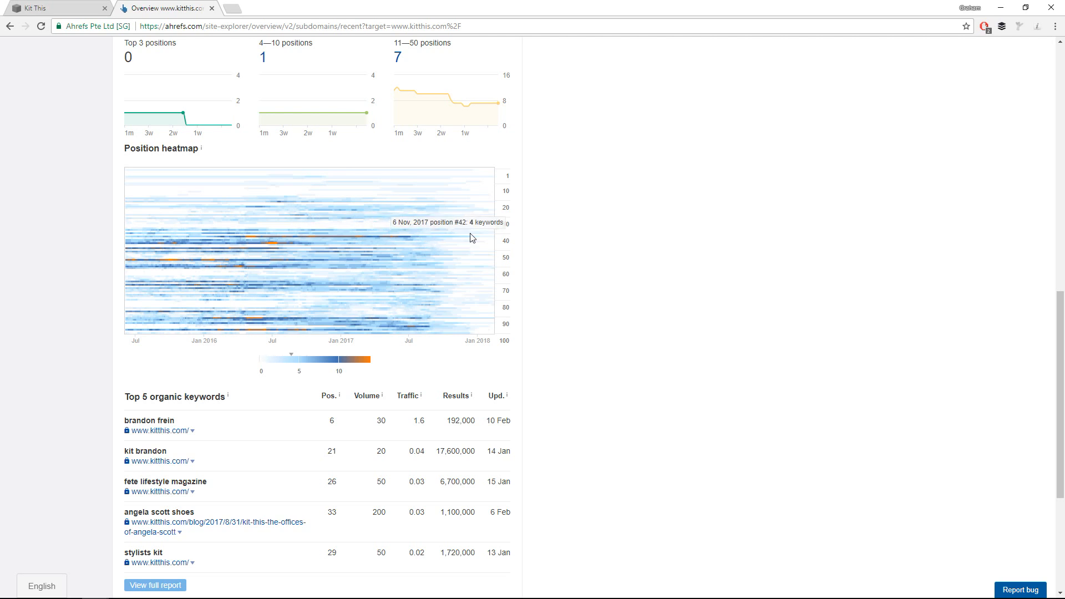
mouse_move(492, 310)
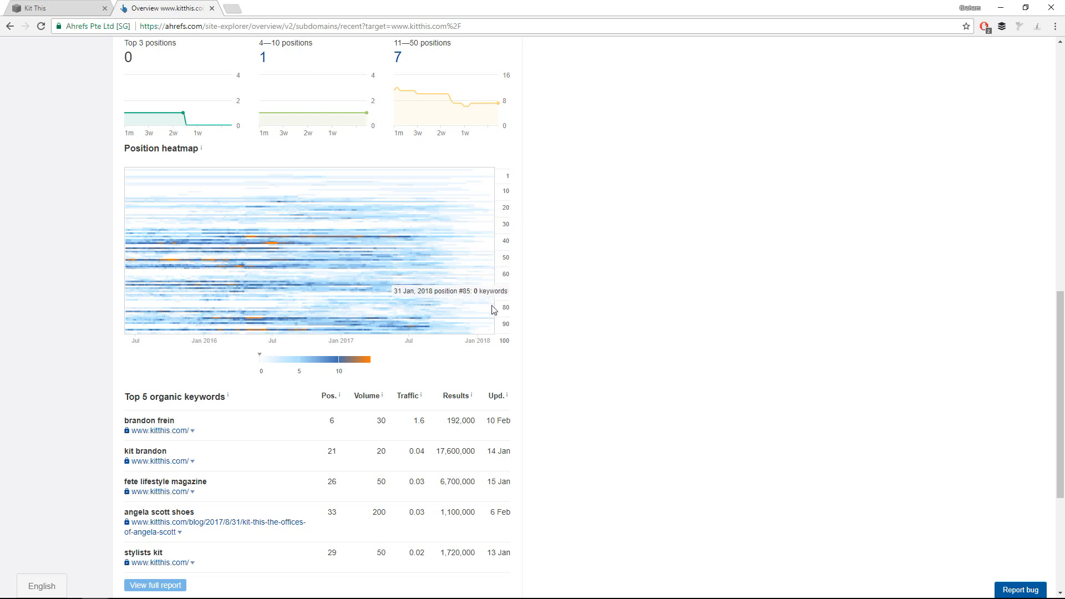
mouse_move(495, 234)
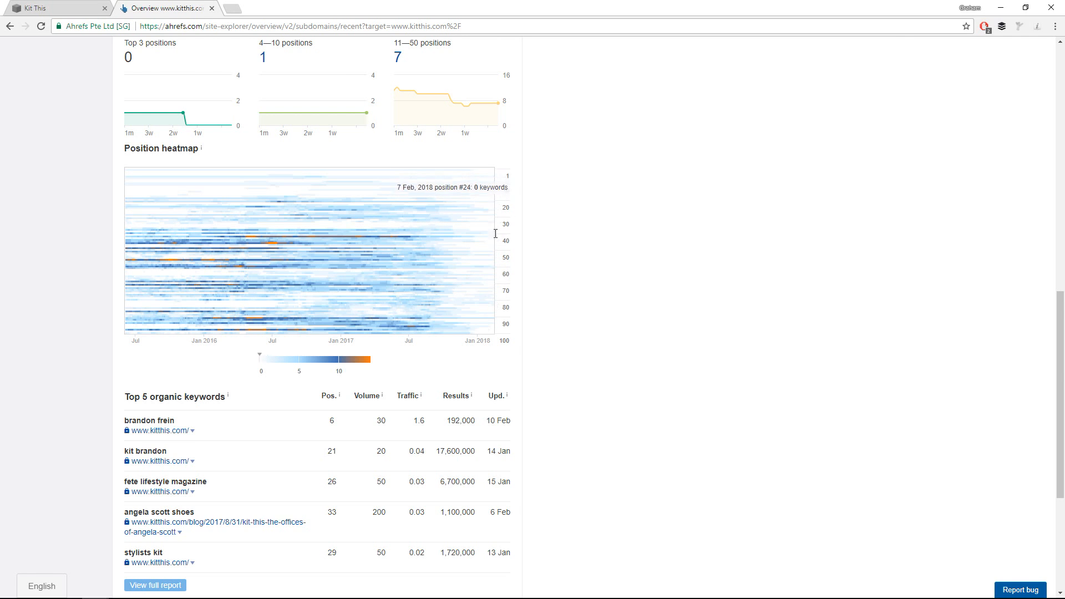
scroll("down", 3)
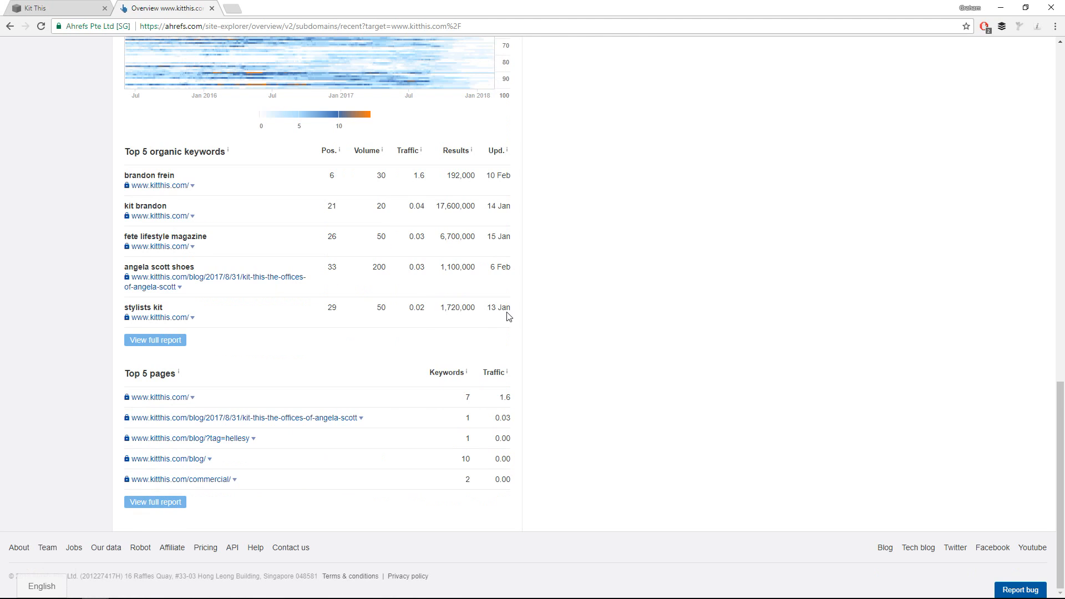
scroll("up", 3)
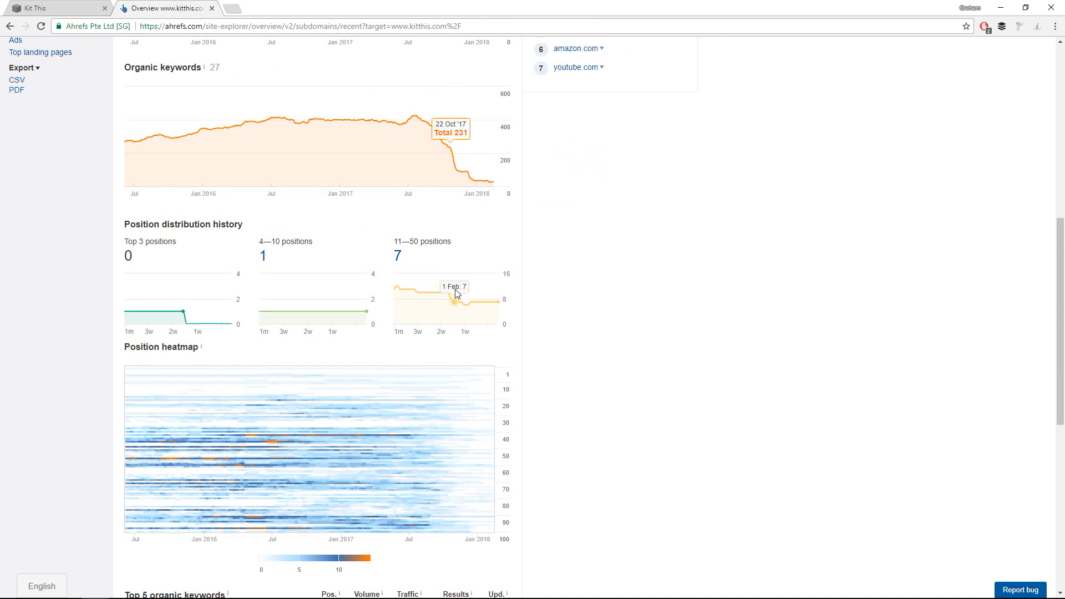
scroll("up", 3)
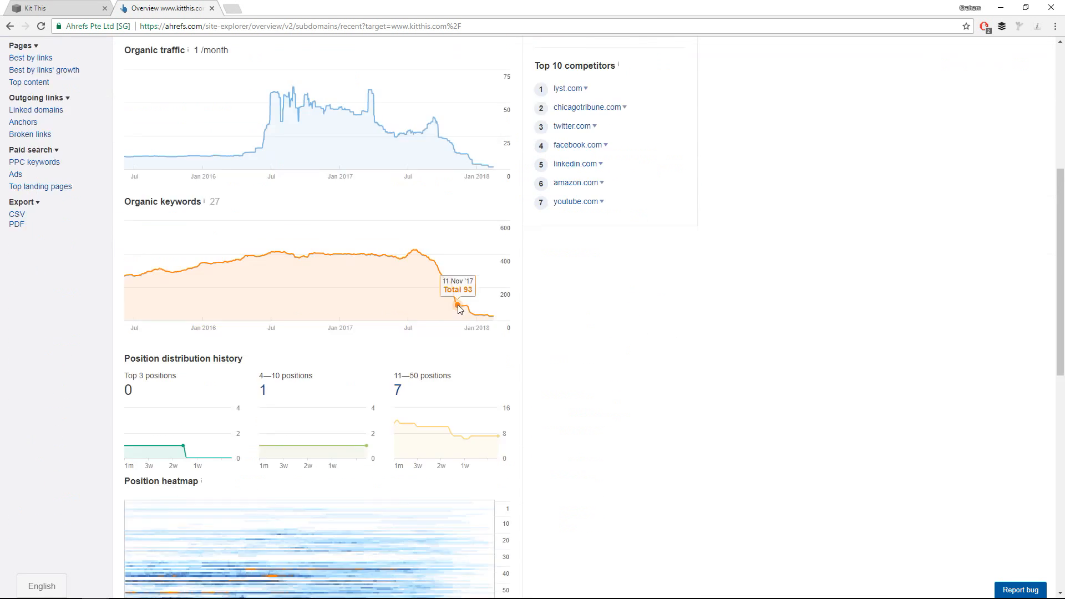
scroll("down", 3)
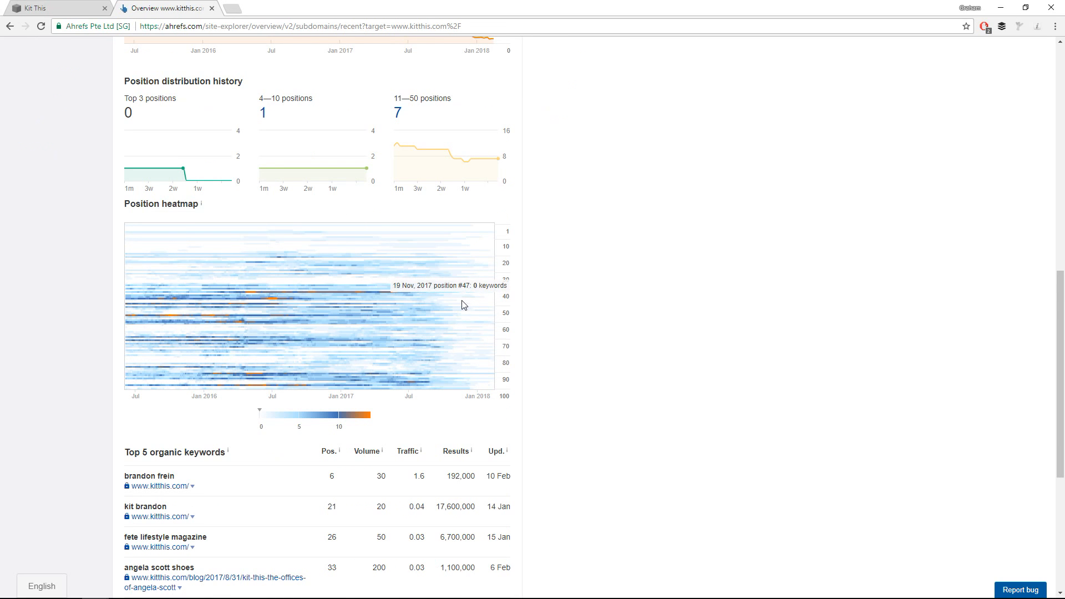
scroll("up", 3)
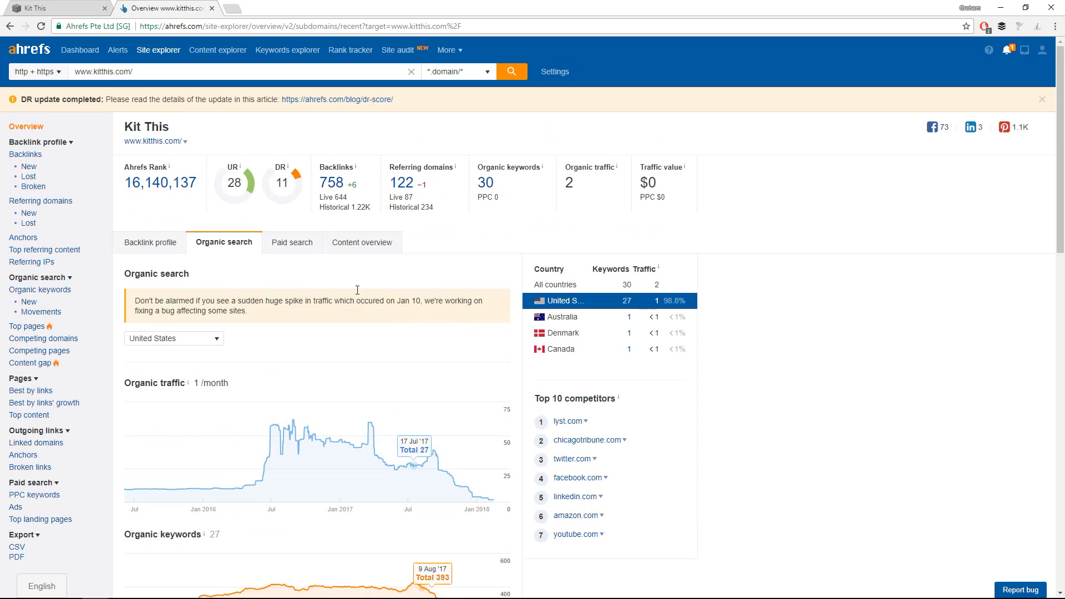
mouse_move(81, 152)
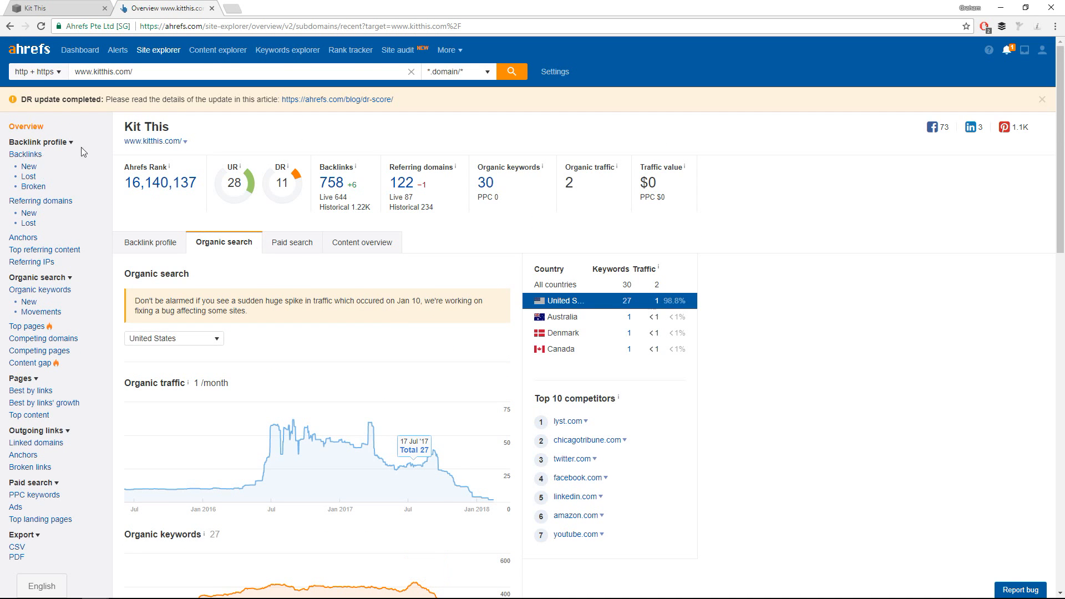
- Select Broken under Backlinks to list the 101 broken backlinks pointing to kitthis.com
left_click(34, 189)
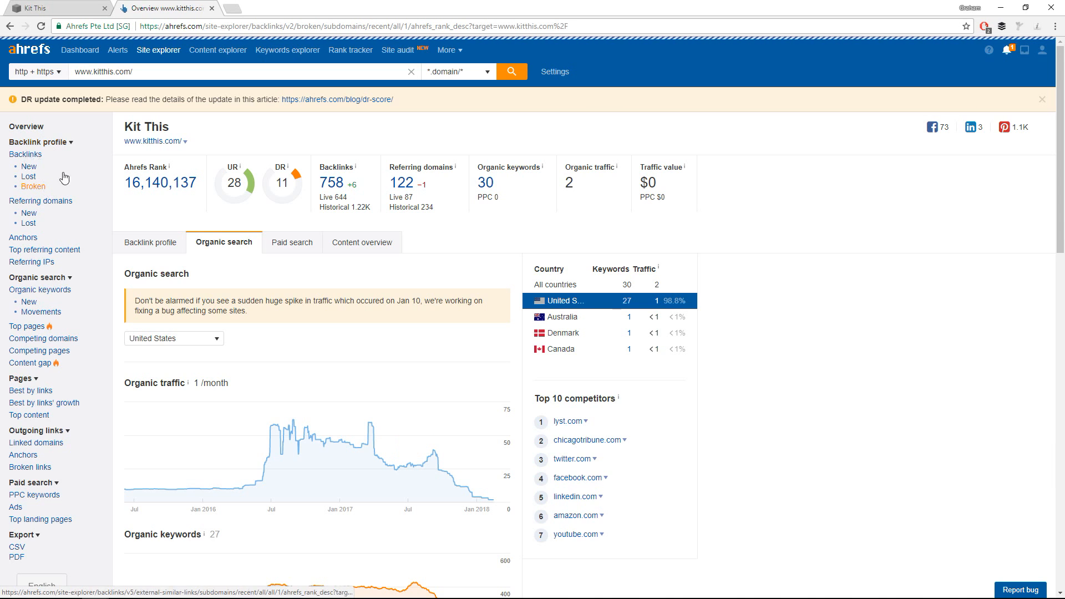
mouse_move(437, 264)
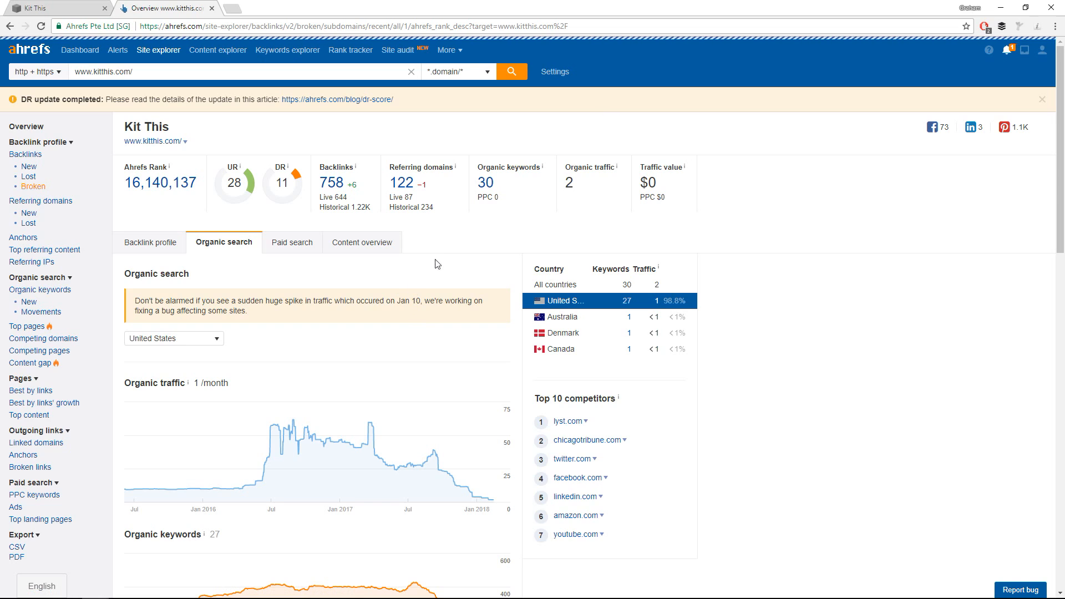
mouse_move(401, 182)
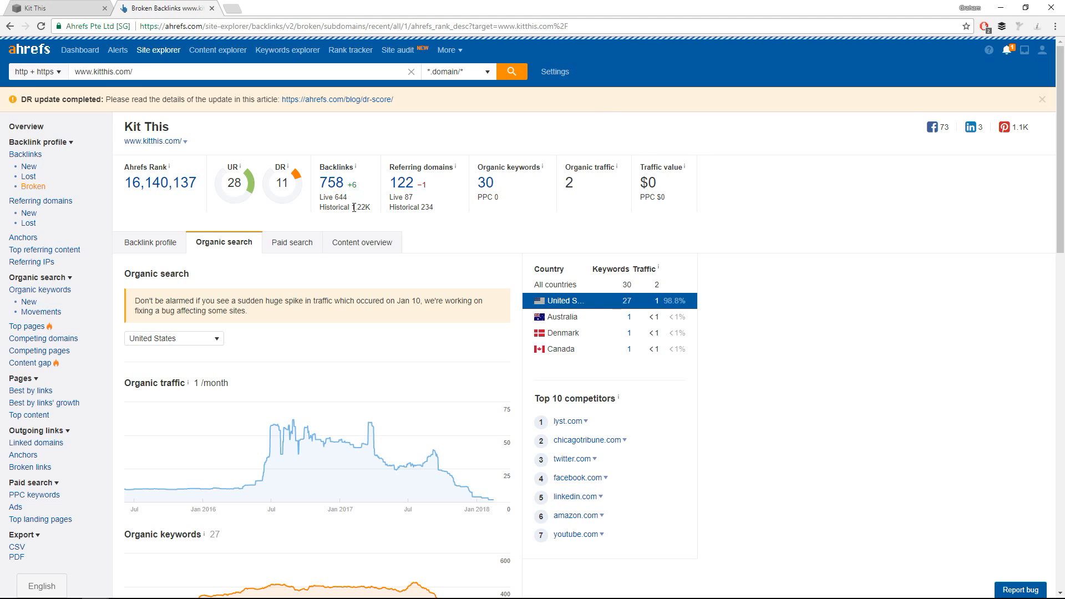
mouse_move(341, 216)
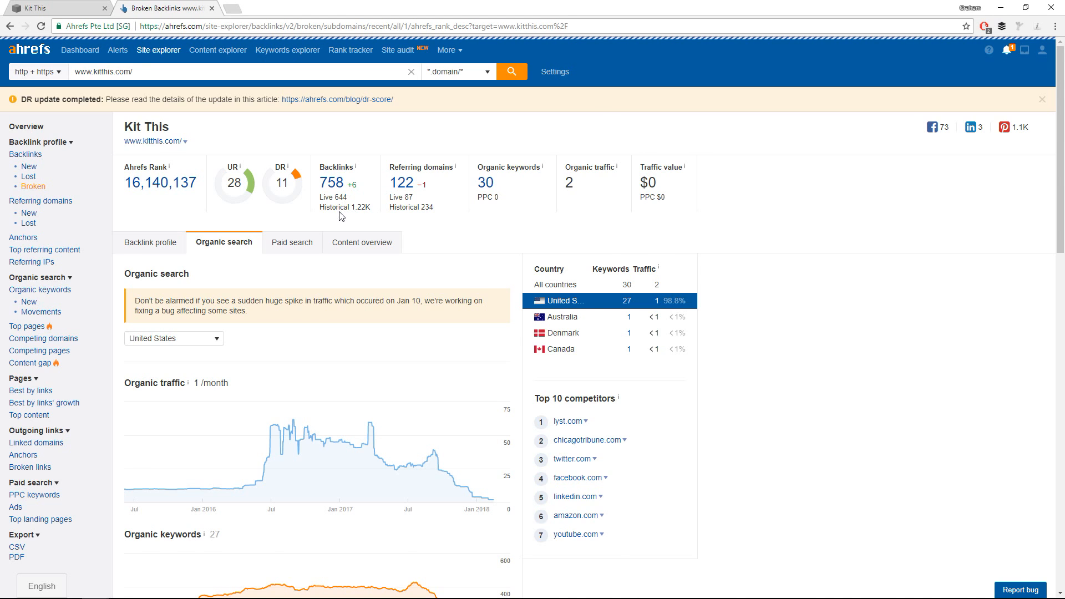
left_click(32, 186)
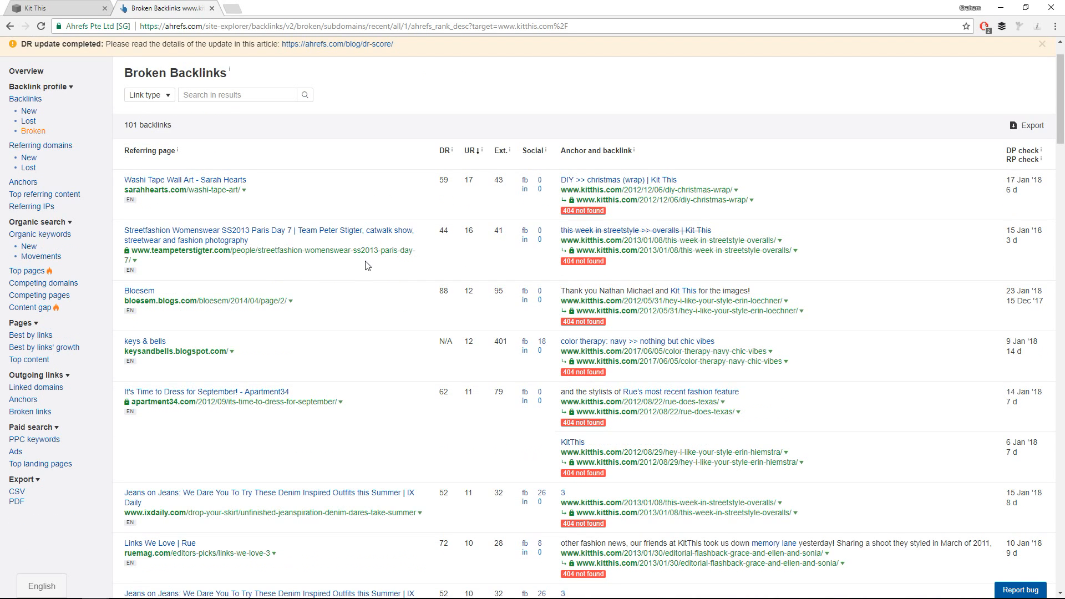
mouse_move(240, 240)
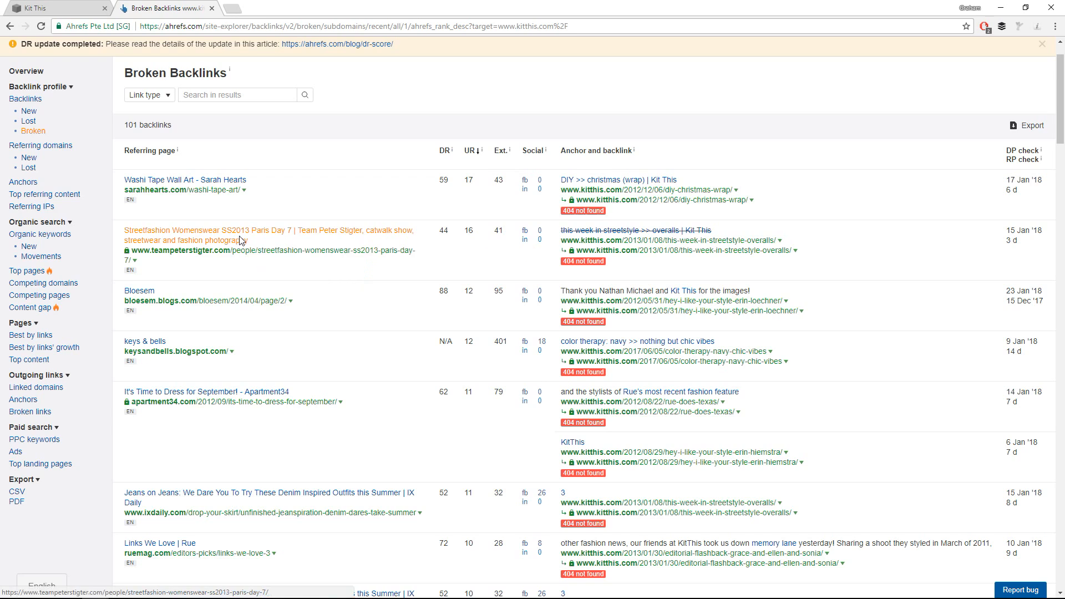
- Load the Team Peter Stigter Paris Day 7 referring page, briefly checking the Kit This homepage
left_click(268, 234)
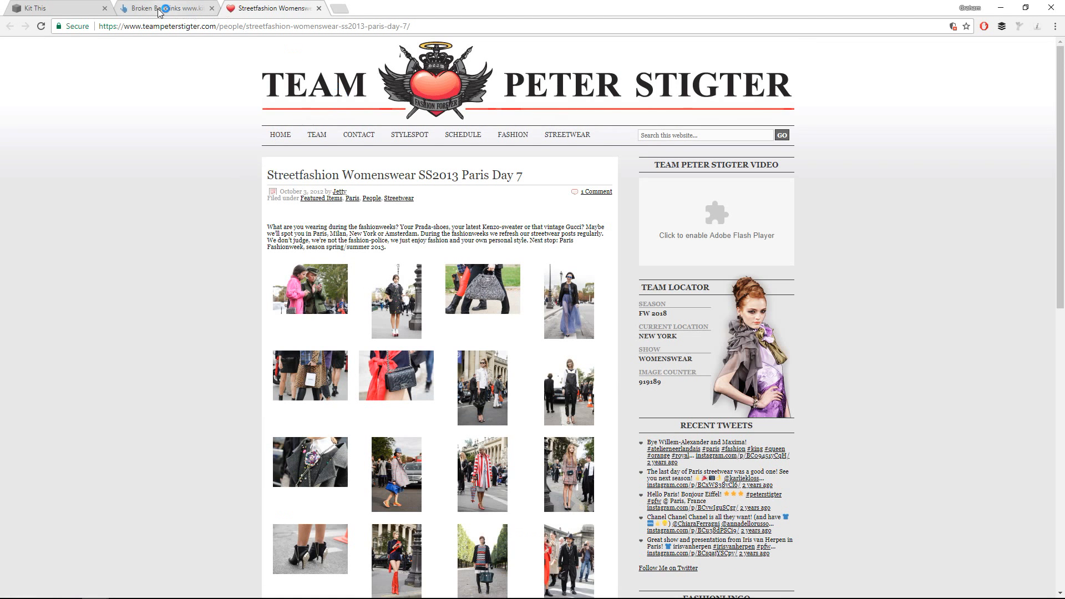
left_click(58, 7)
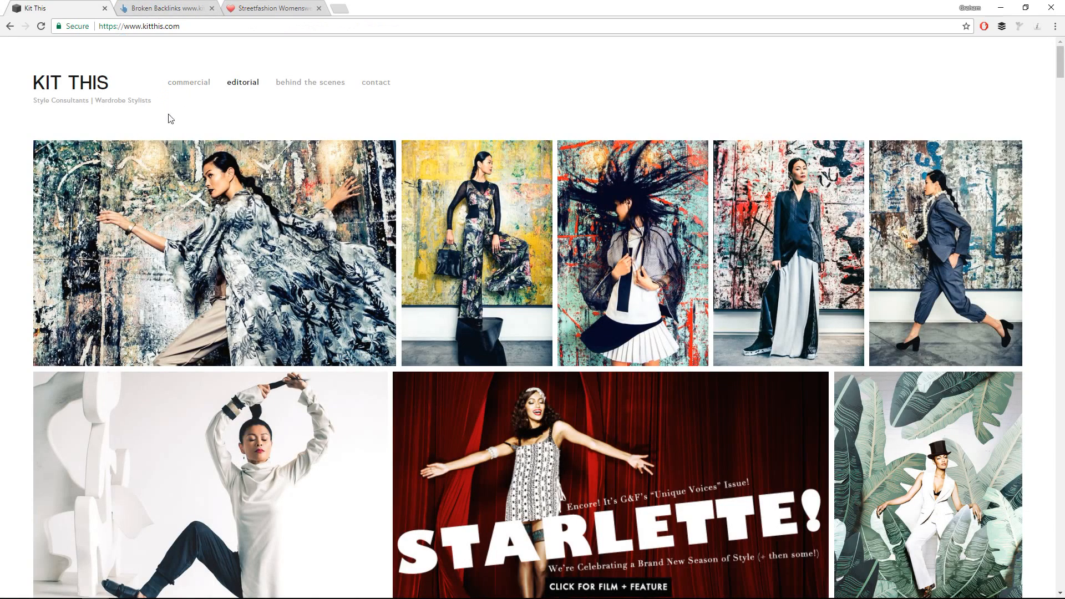
mouse_move(281, 4)
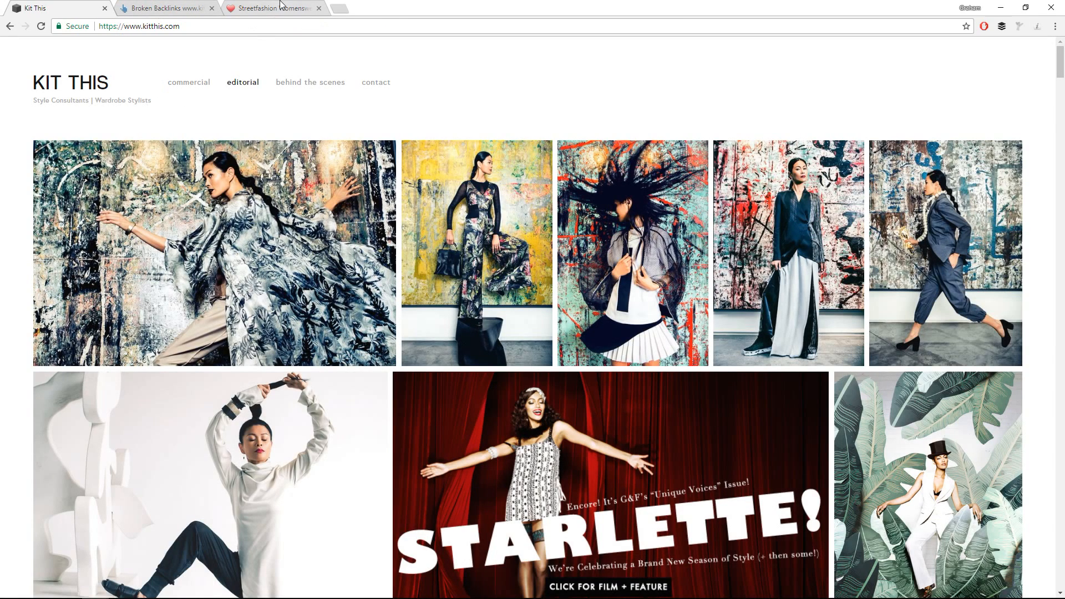
left_click(272, 7)
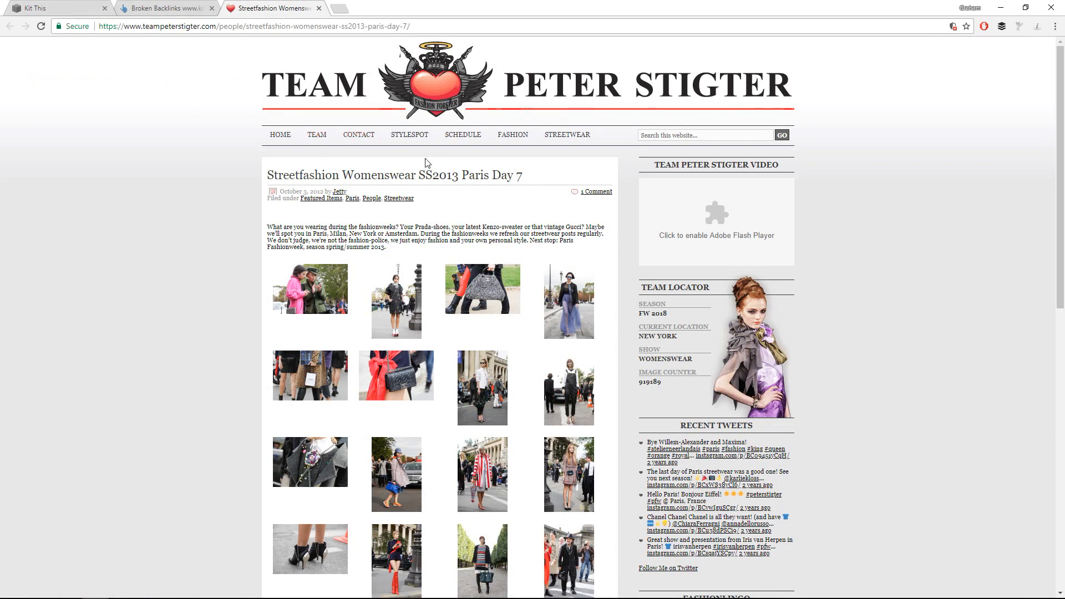
- Scroll down the Paris Day 7 post to its pingback to Kit This and back up
scroll("down", 3)
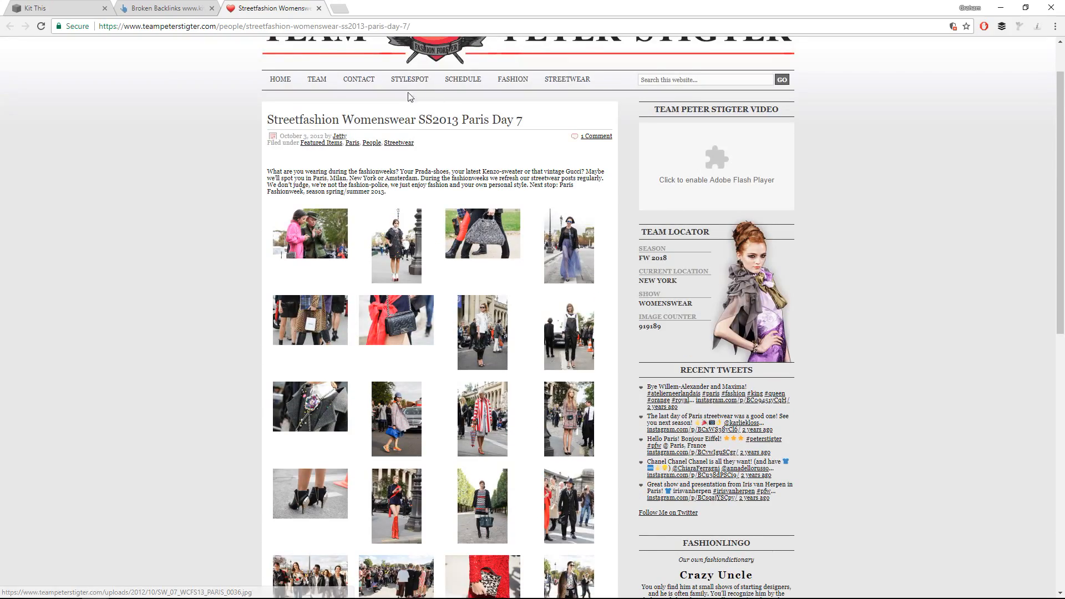
scroll("down", 3)
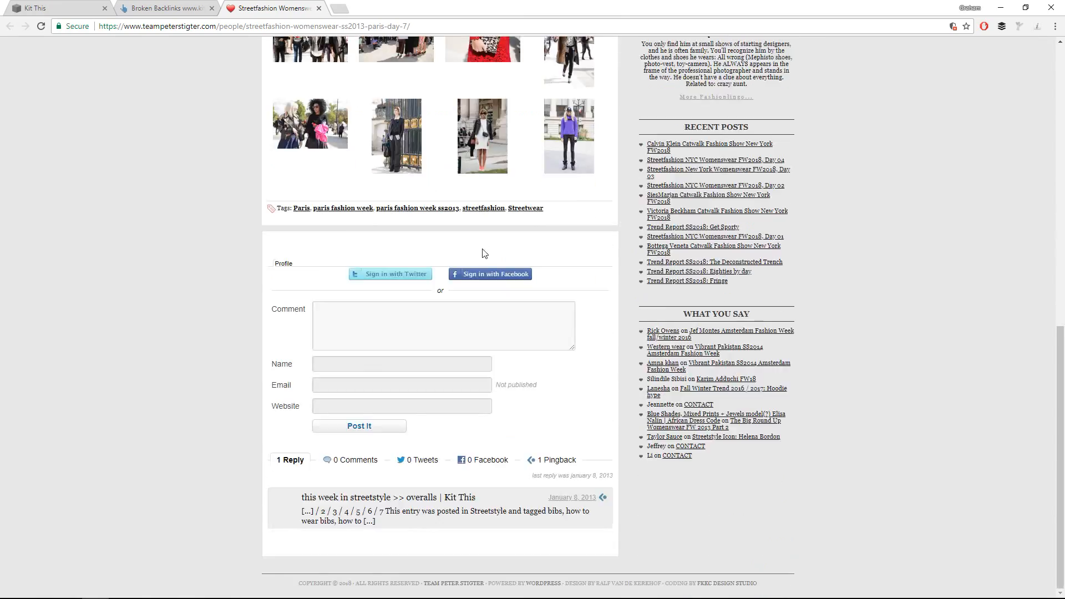
scroll("up", 3)
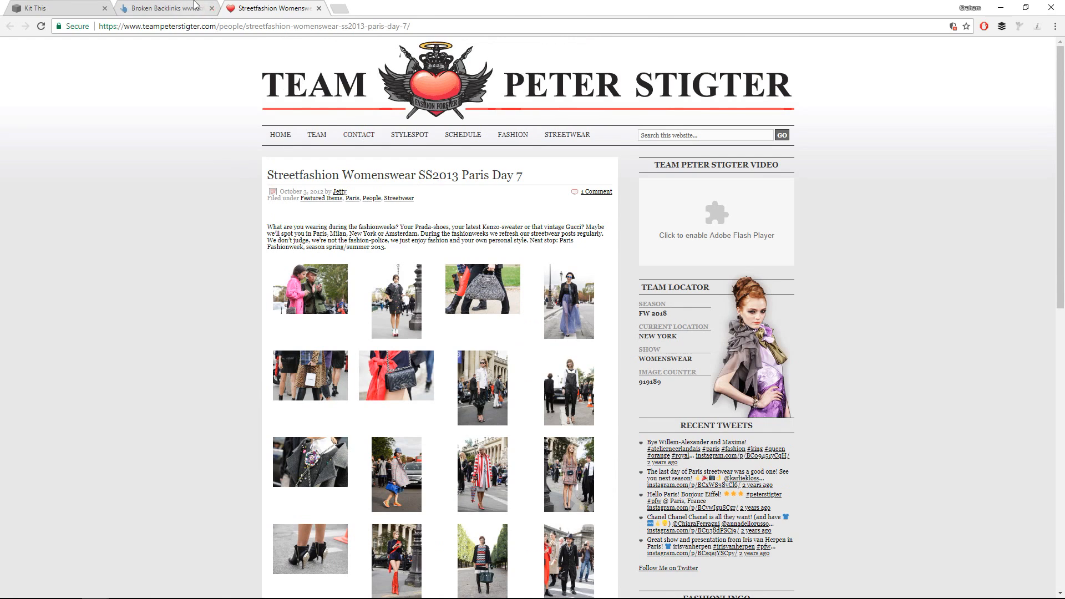
- Visit the broken this-week-in-streetstyle-overalls URL on kitthis.com, confirm the 404, and return to the report
left_click(163, 8)
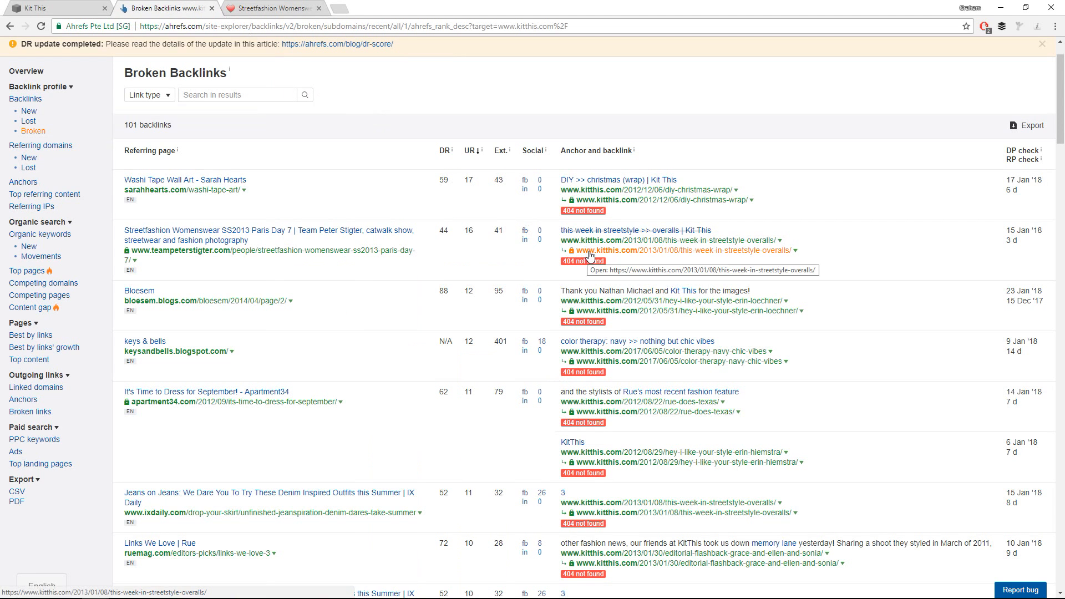
mouse_move(622, 258)
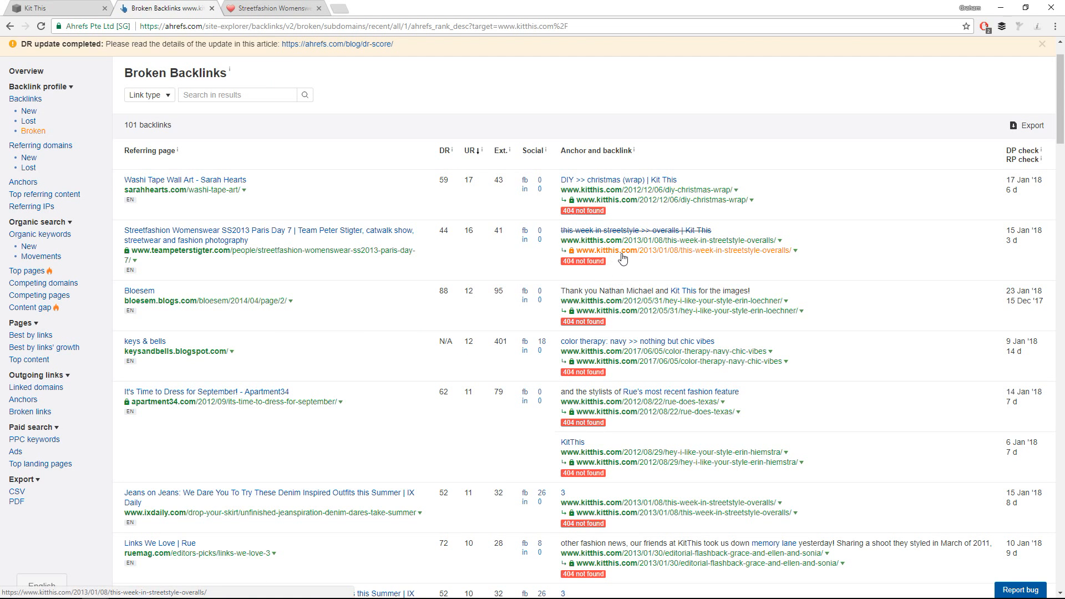
mouse_move(706, 252)
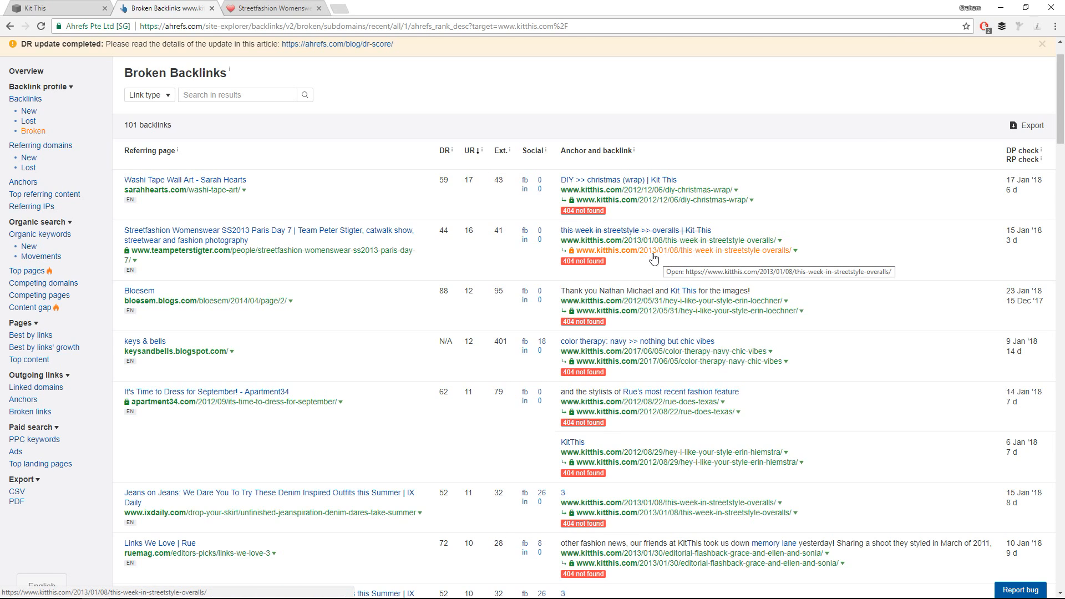
mouse_move(721, 257)
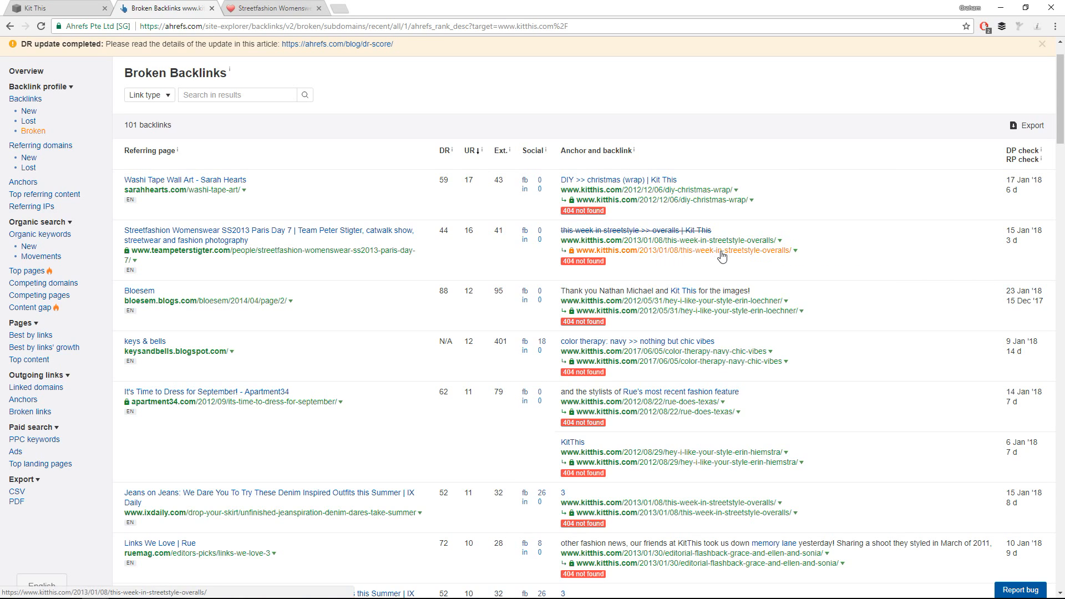
left_click(680, 250)
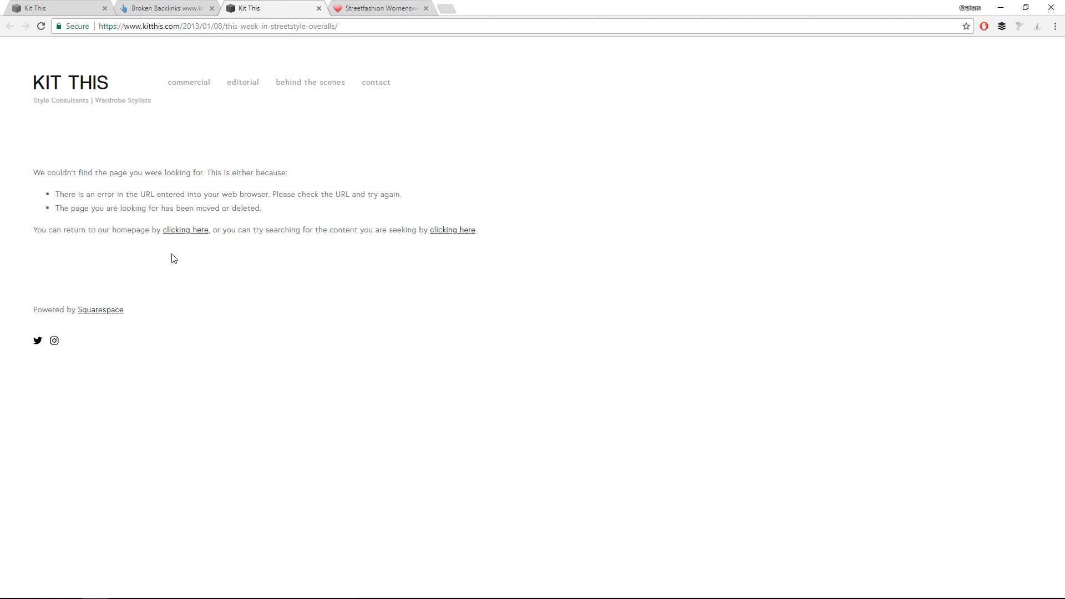
mouse_move(167, 7)
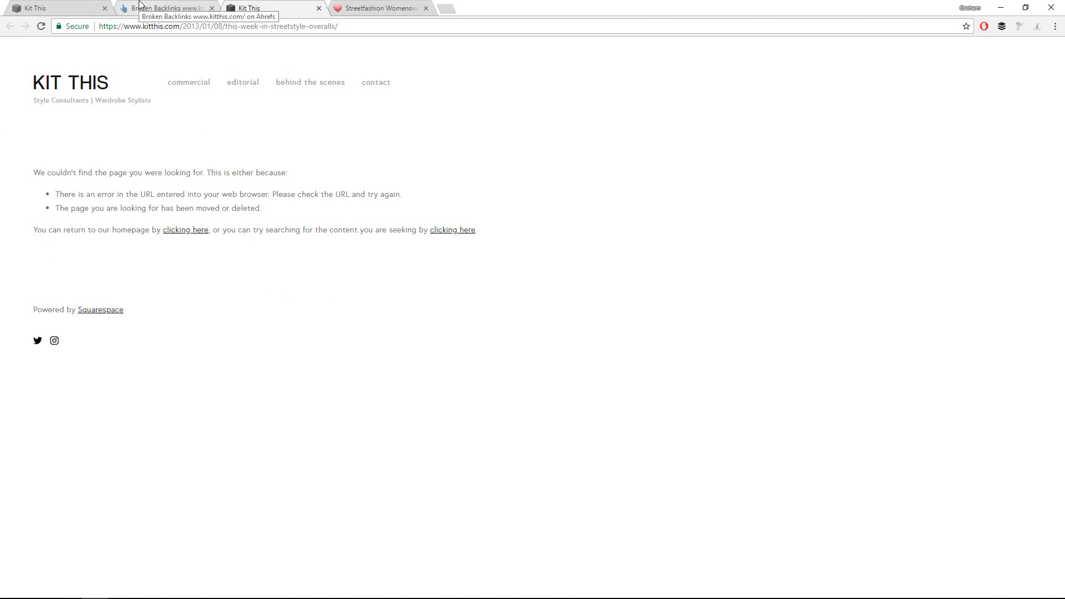
left_click(166, 8)
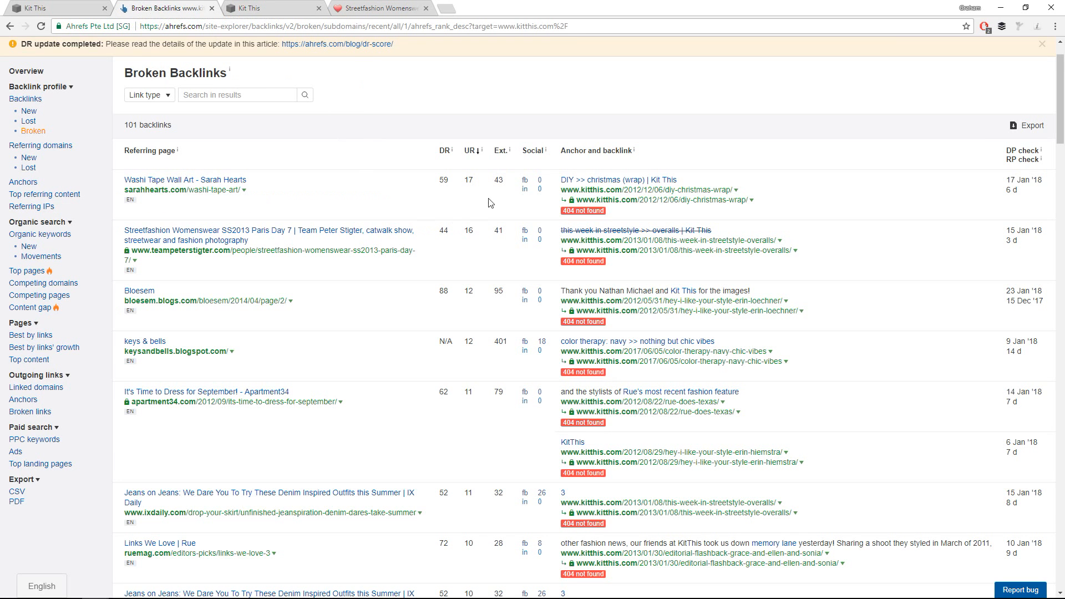
mouse_move(482, 241)
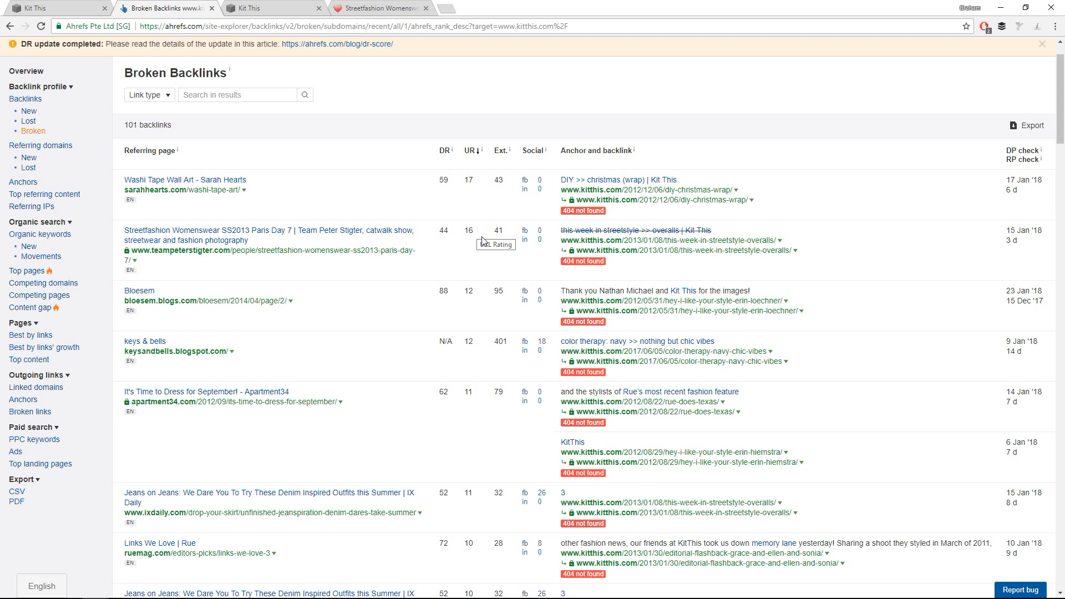
- Scroll the Broken Backlinks table and open the keysandbells.blogspot.com referring page
scroll("down", 3)
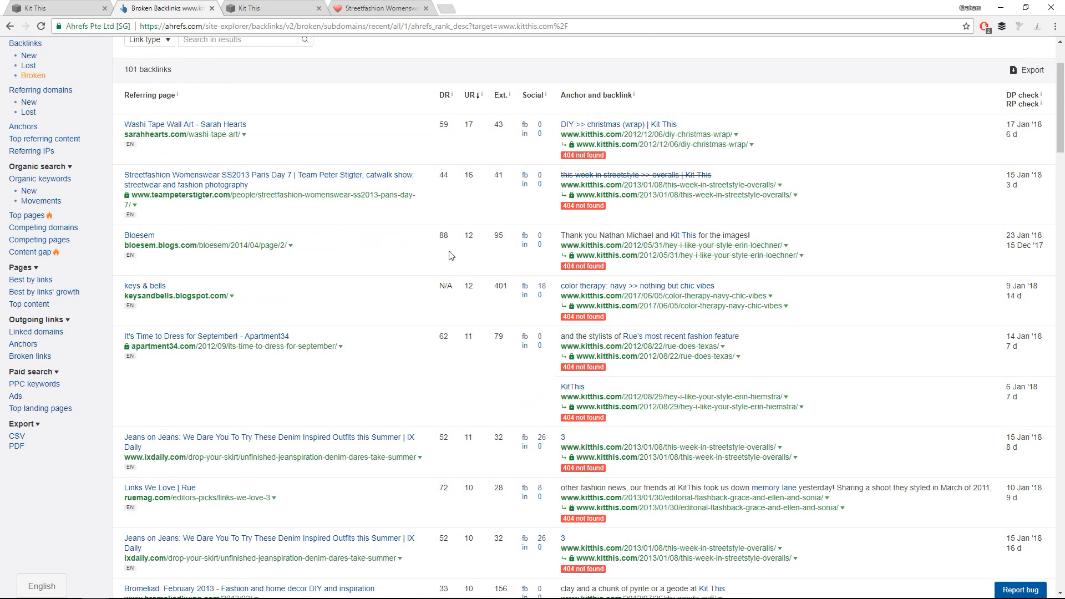
scroll("down", 3)
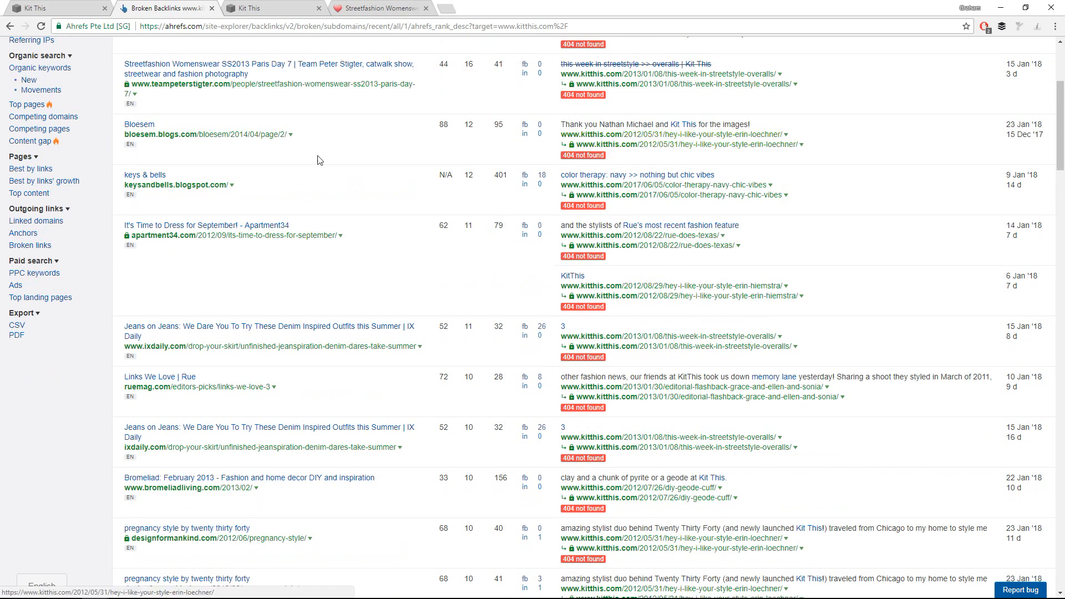
scroll("down", 3)
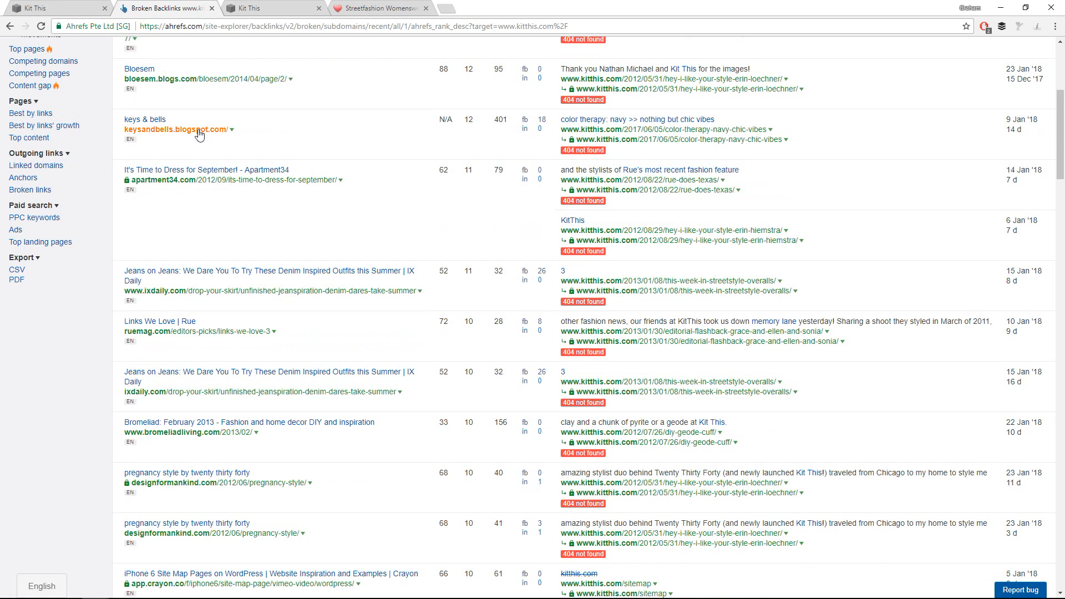
left_click(176, 129)
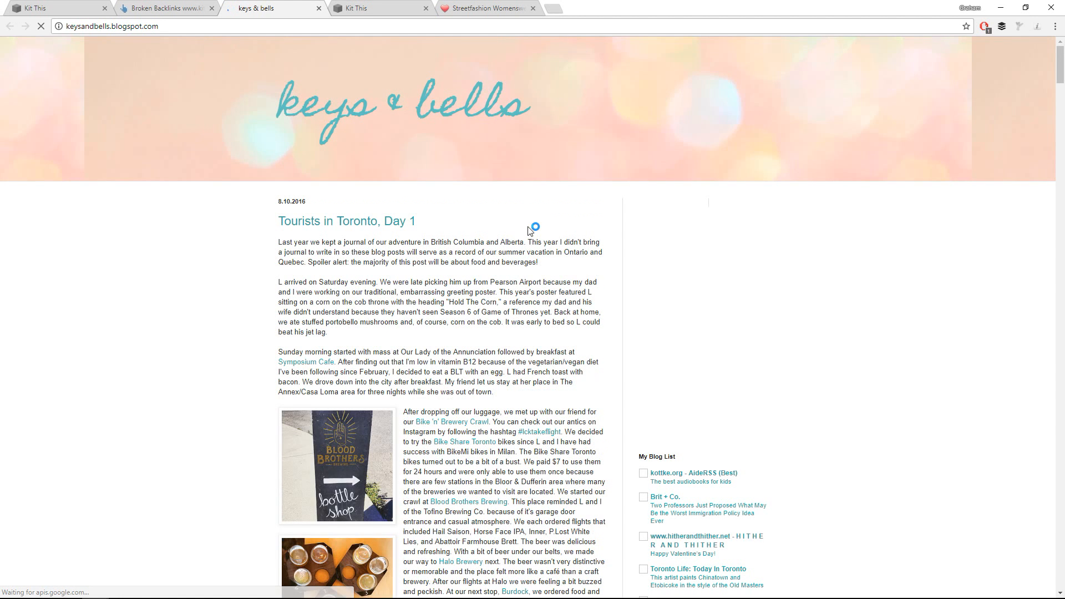
- Look through the keys & bells blog post and return to the Broken Backlinks report
scroll("down", 3)
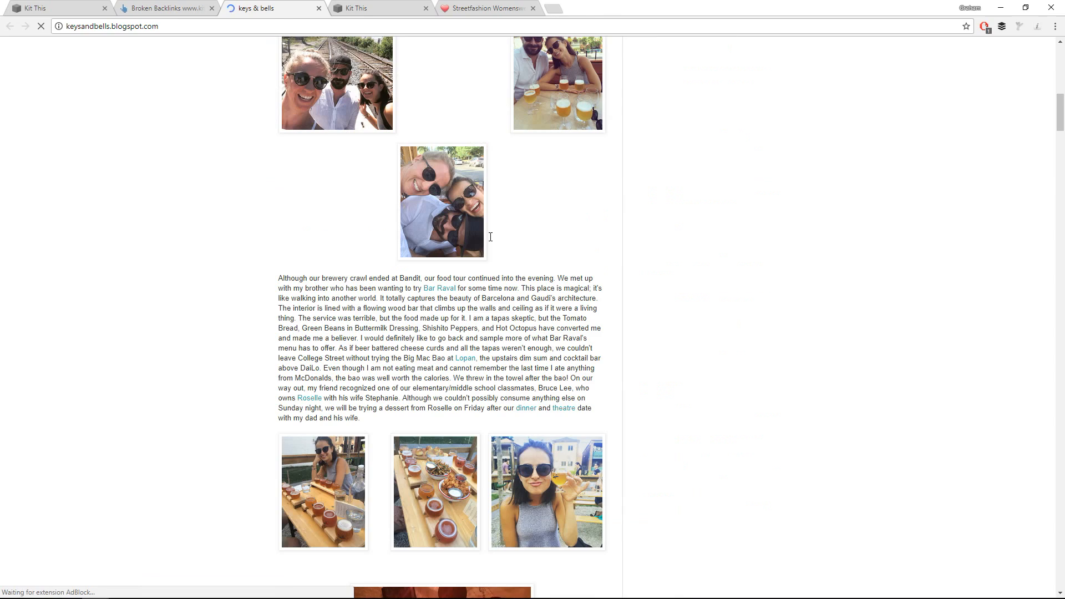
scroll("down", 3)
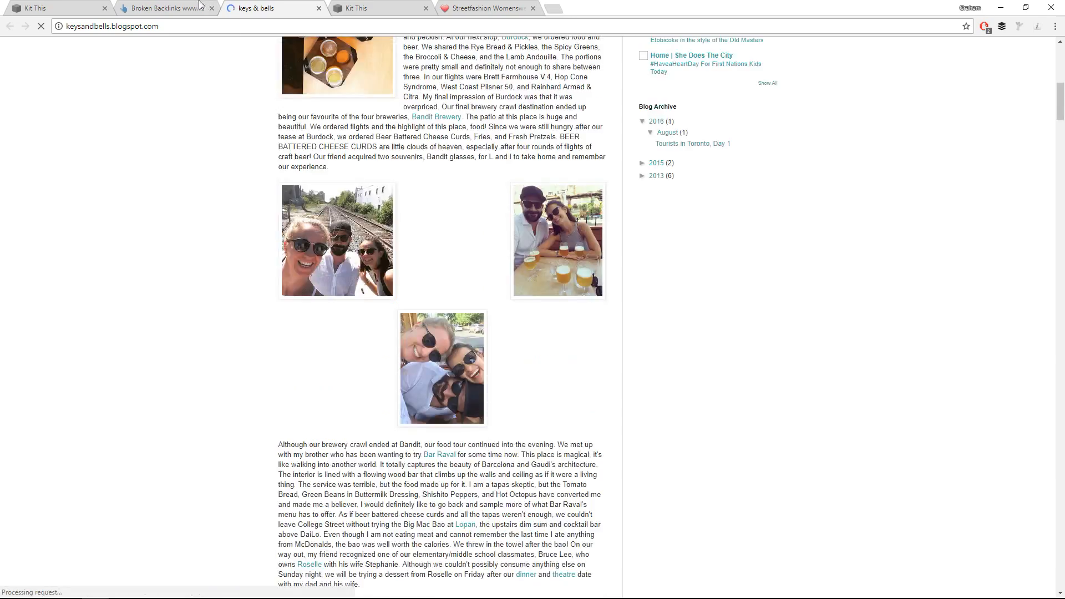
left_click(163, 8)
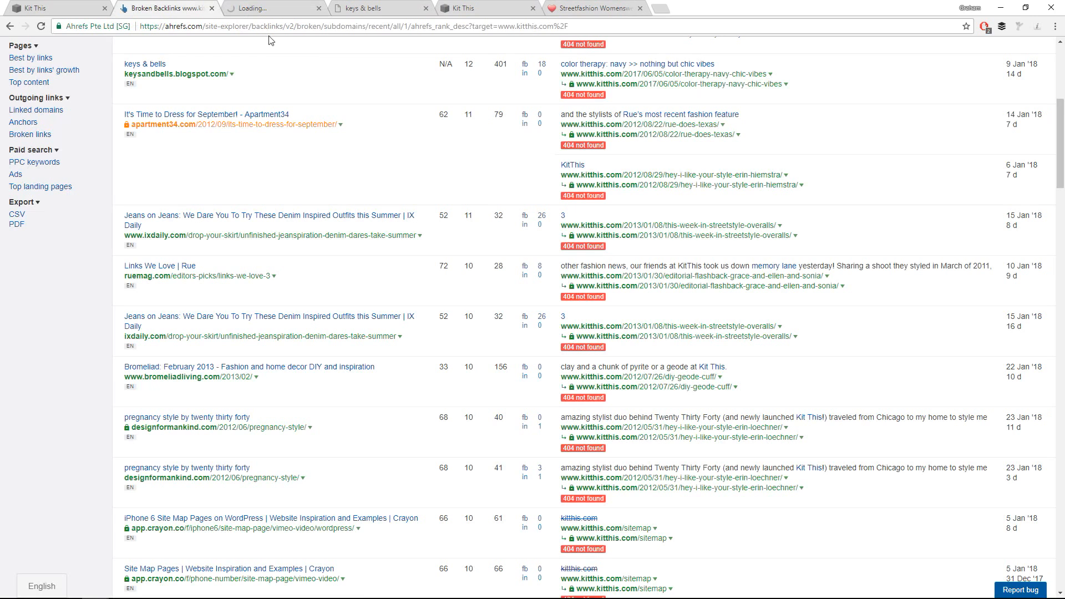
mouse_move(442, 113)
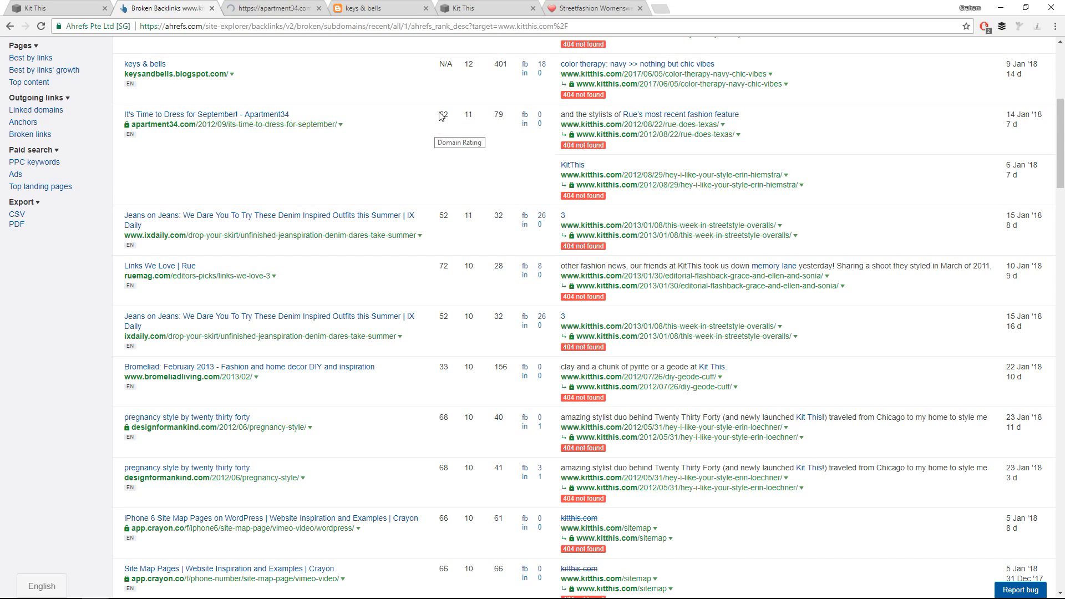
- Scroll through the first page of broken backlinks down to the pagination
left_click(196, 114)
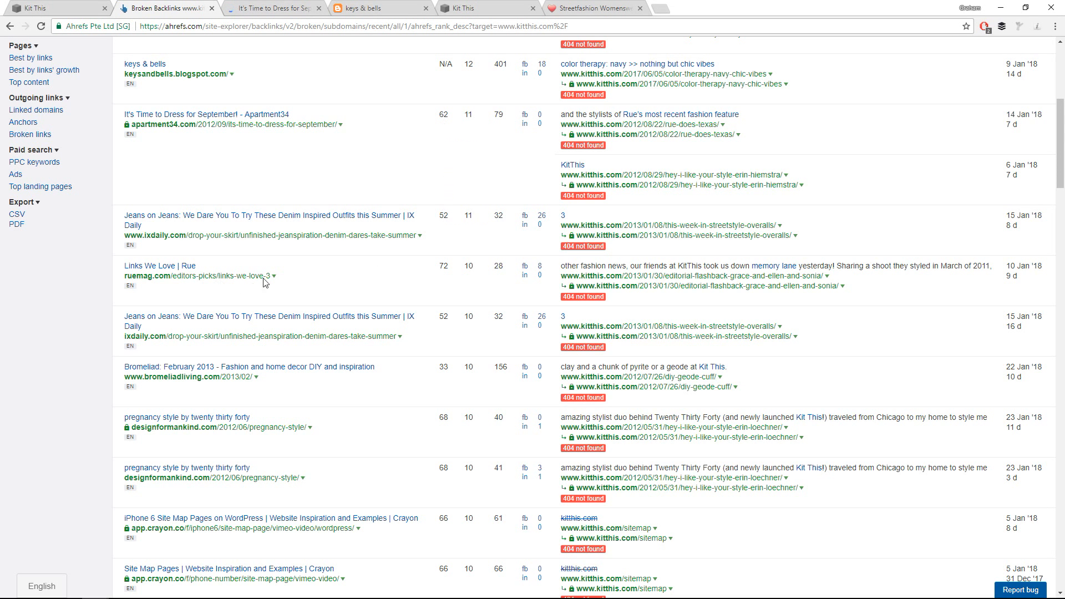
mouse_move(442, 280)
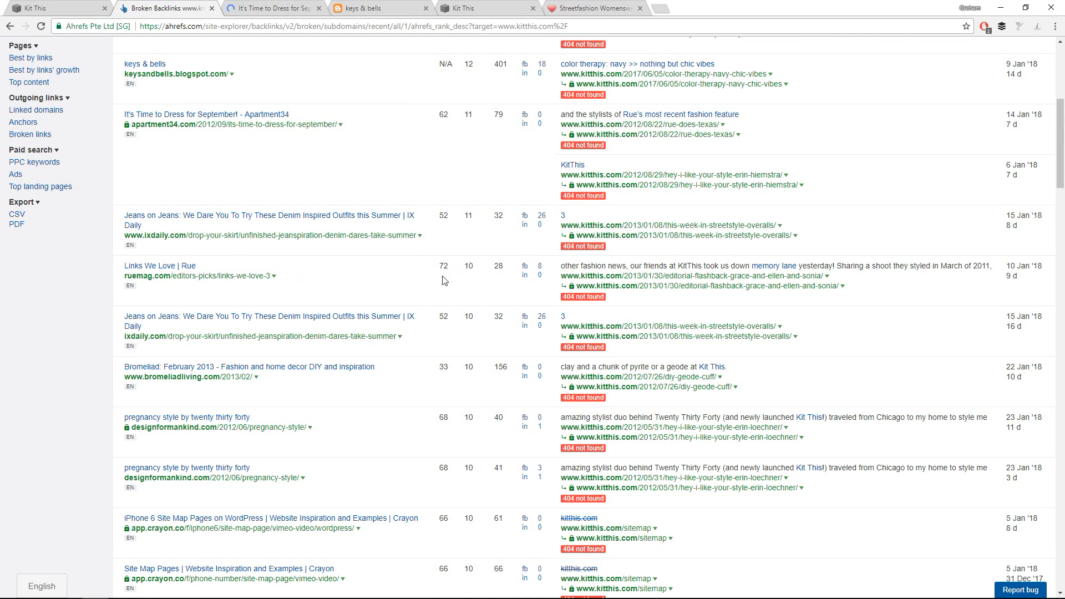
scroll("down", 3)
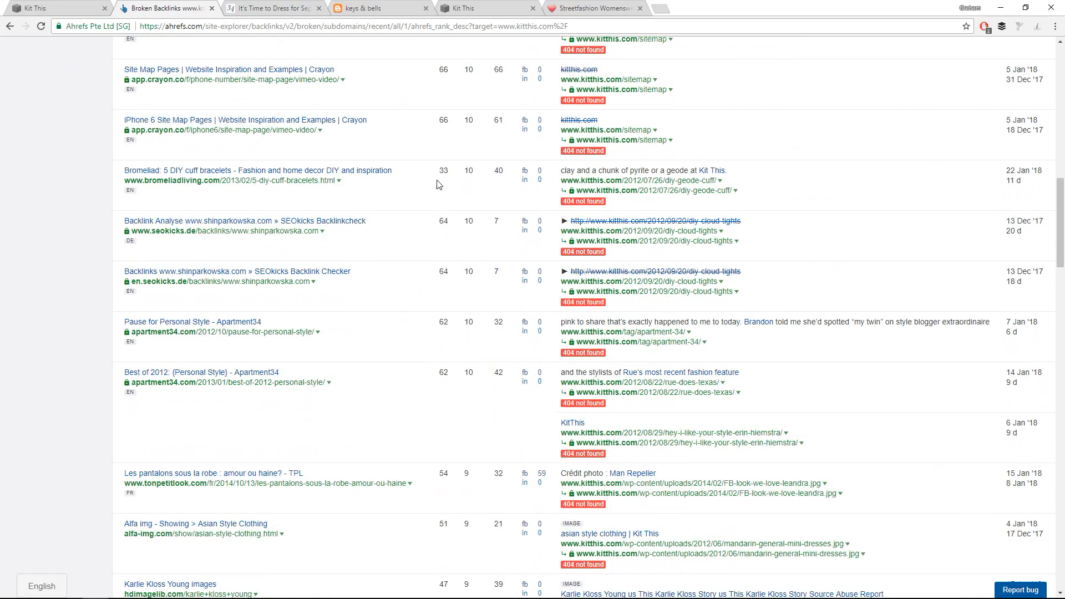
scroll("up", 3)
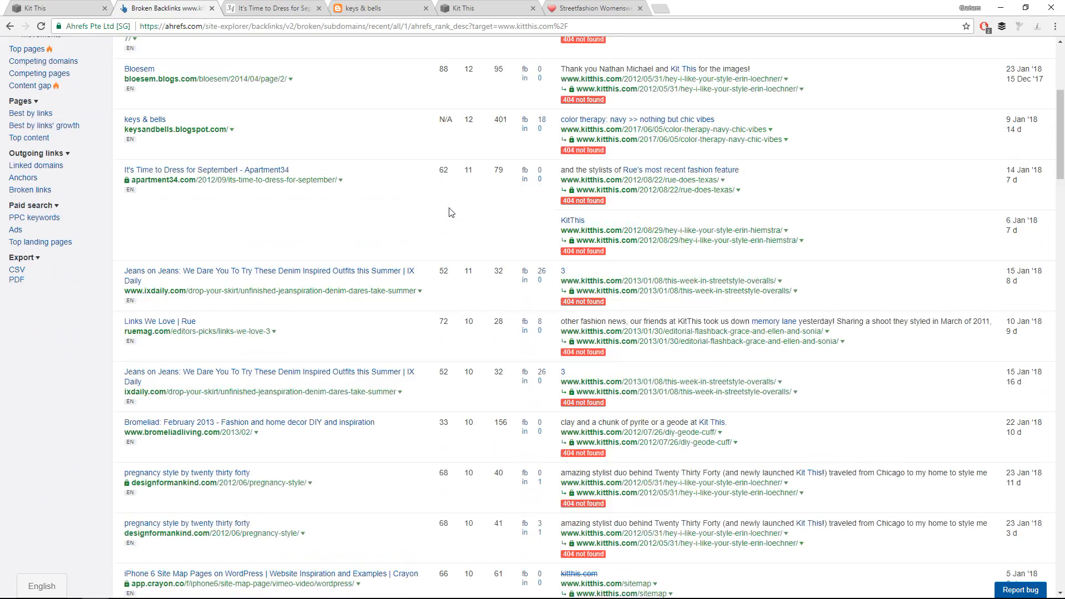
scroll("down", 3)
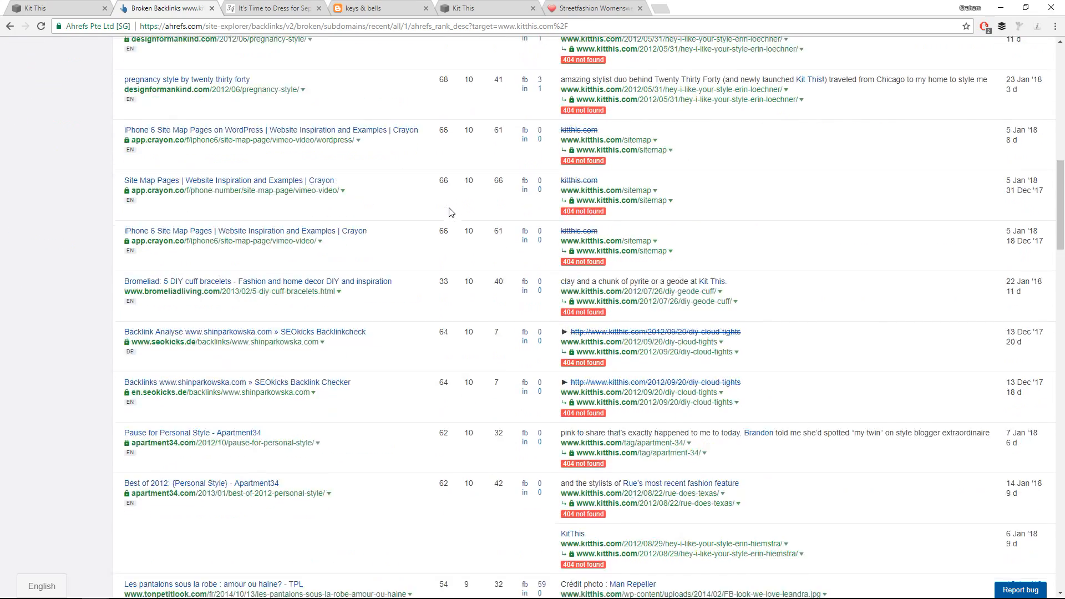
scroll("down", 3)
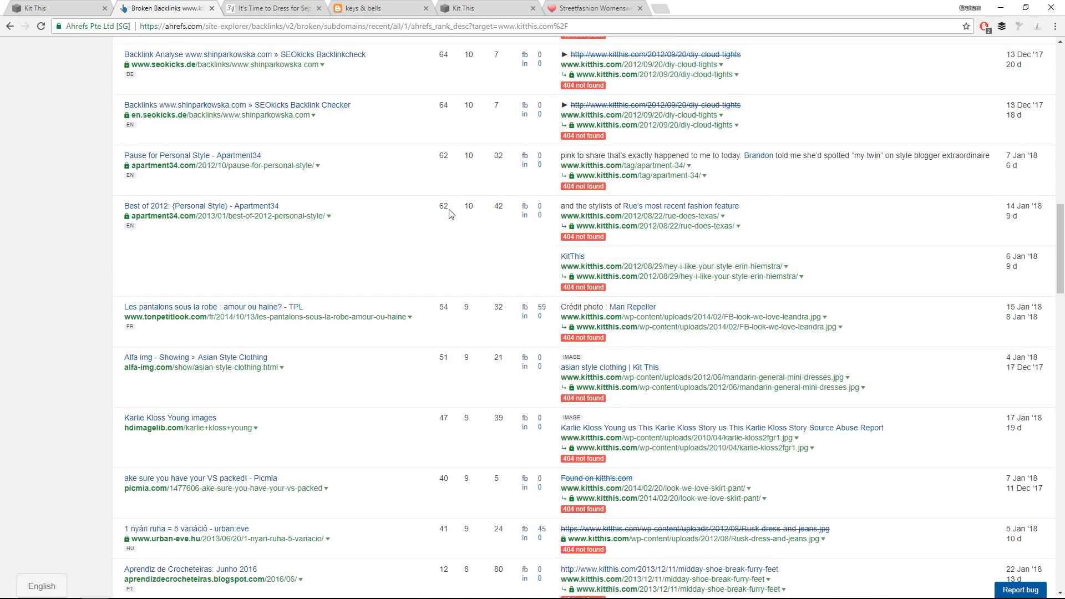
scroll("down", 3)
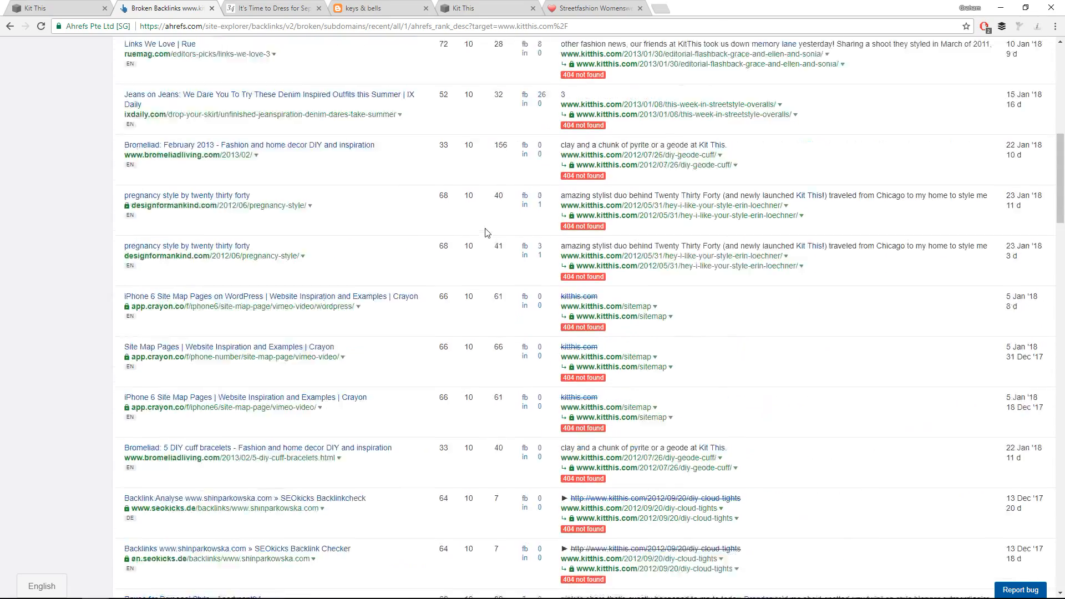
scroll("down", 3)
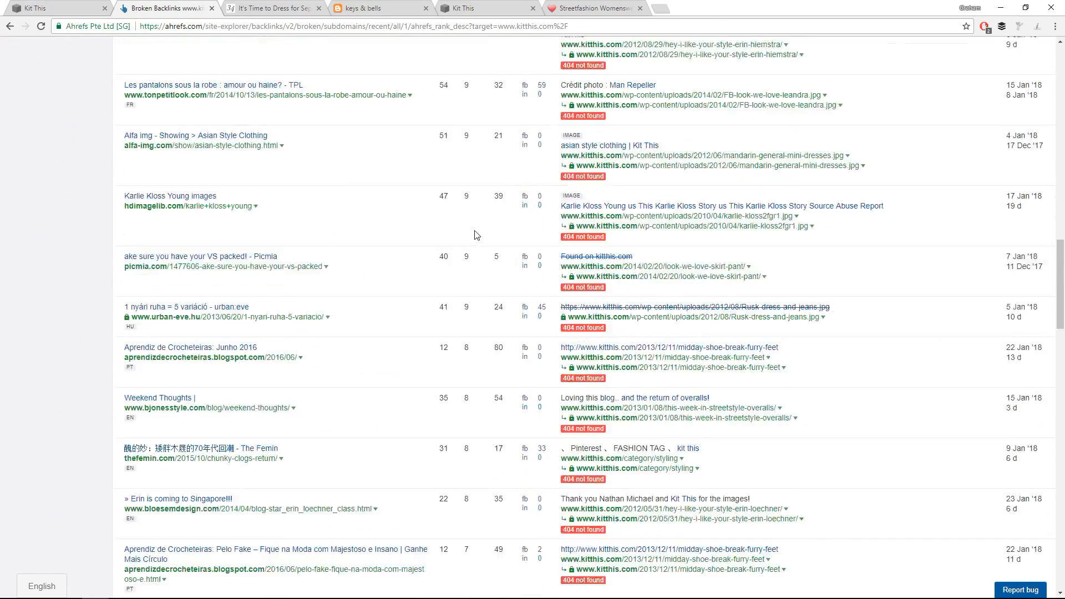
scroll("down", 3)
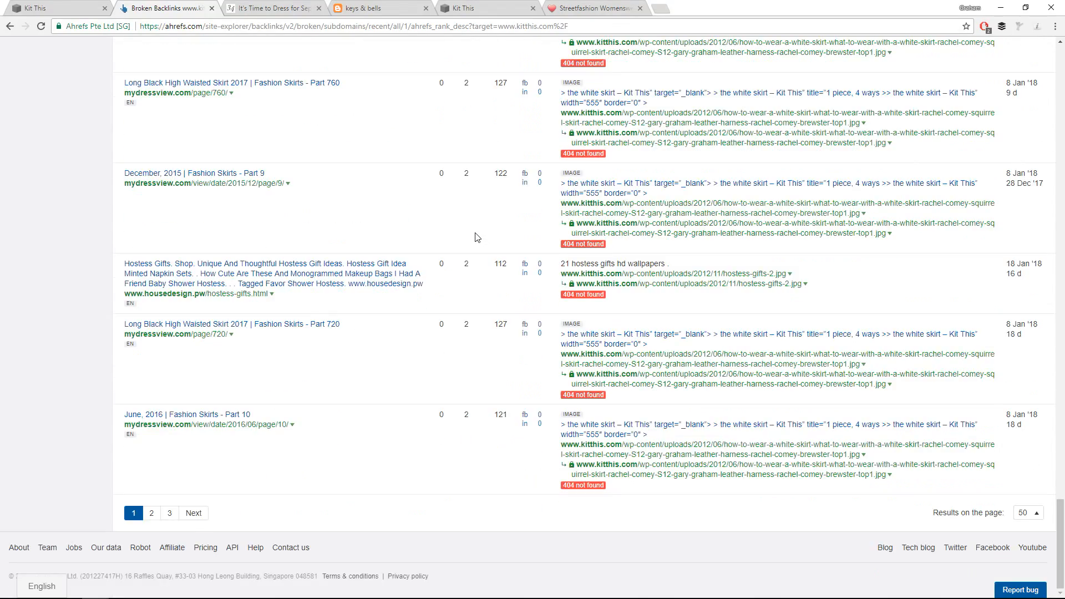
- Go to page 2 of the Broken Backlinks results and return to its top
left_click(151, 512)
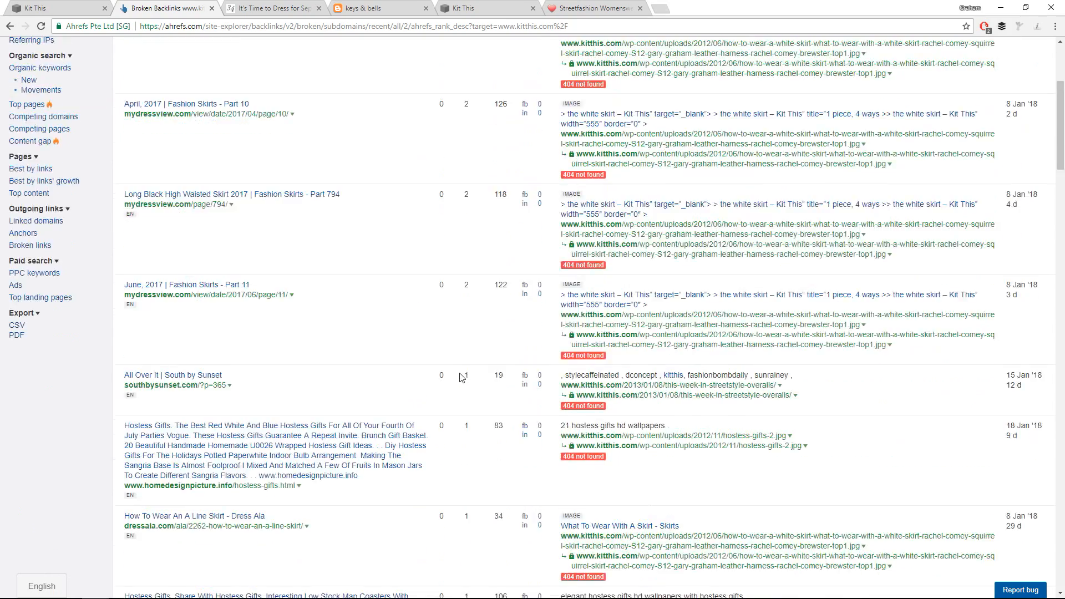
scroll("down", 3)
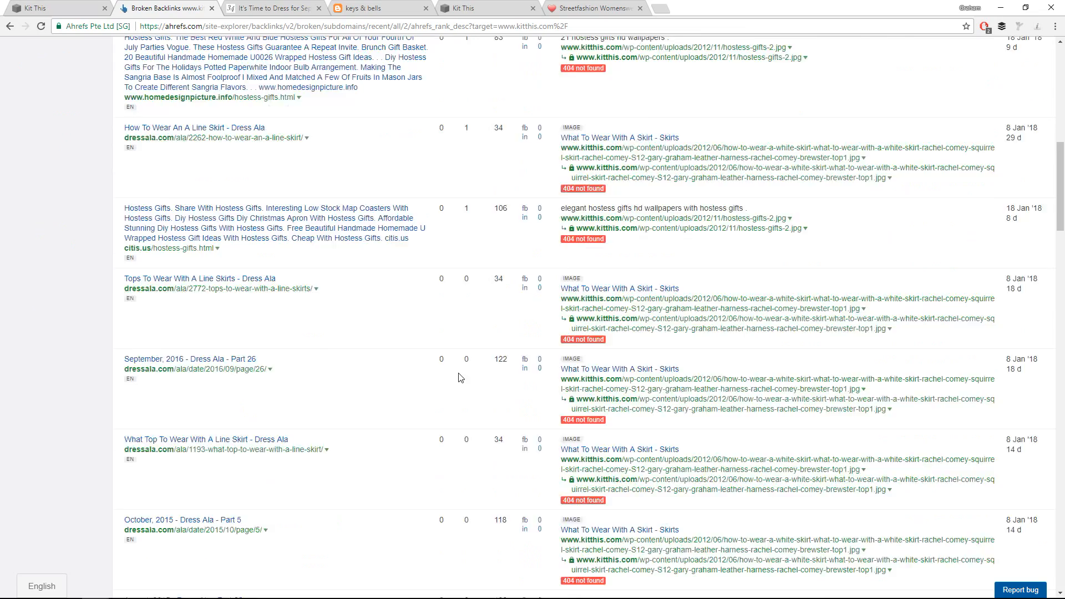
scroll("up", 3)
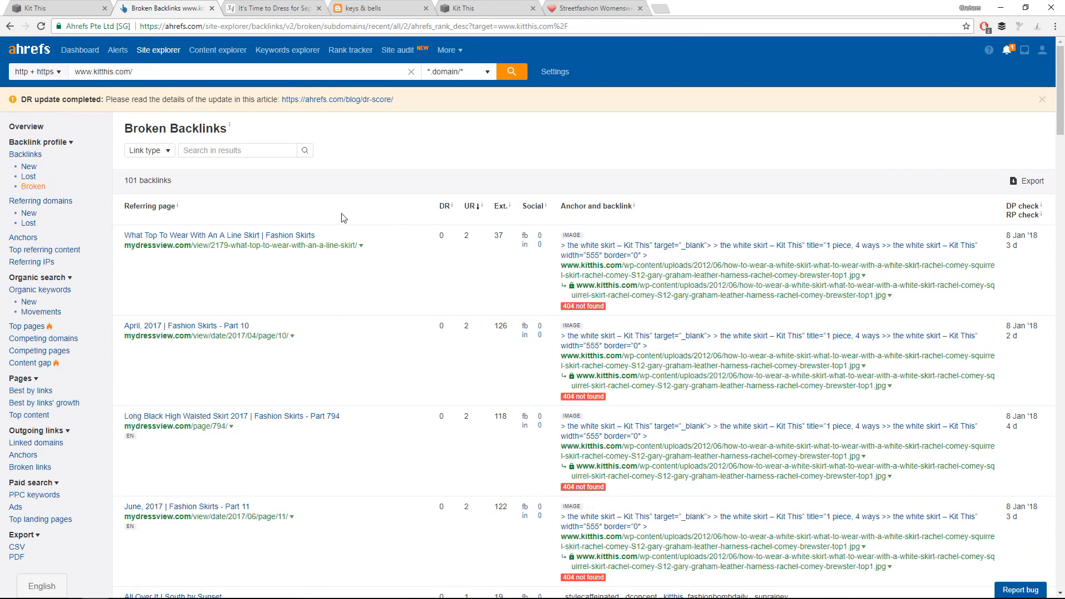
mouse_move(516, 301)
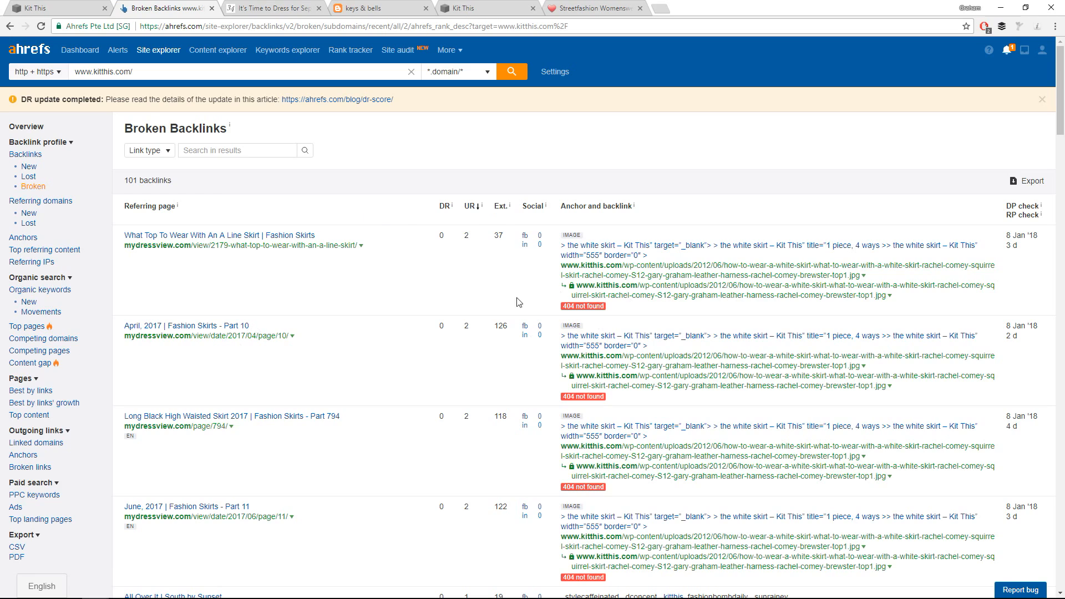
mouse_move(318, 129)
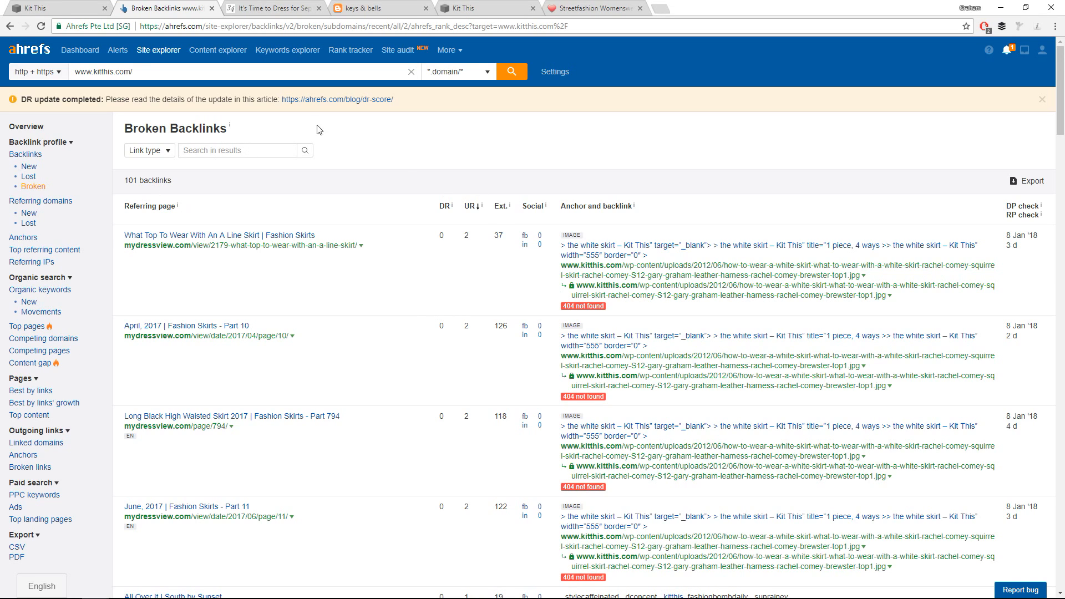
mouse_move(195, 218)
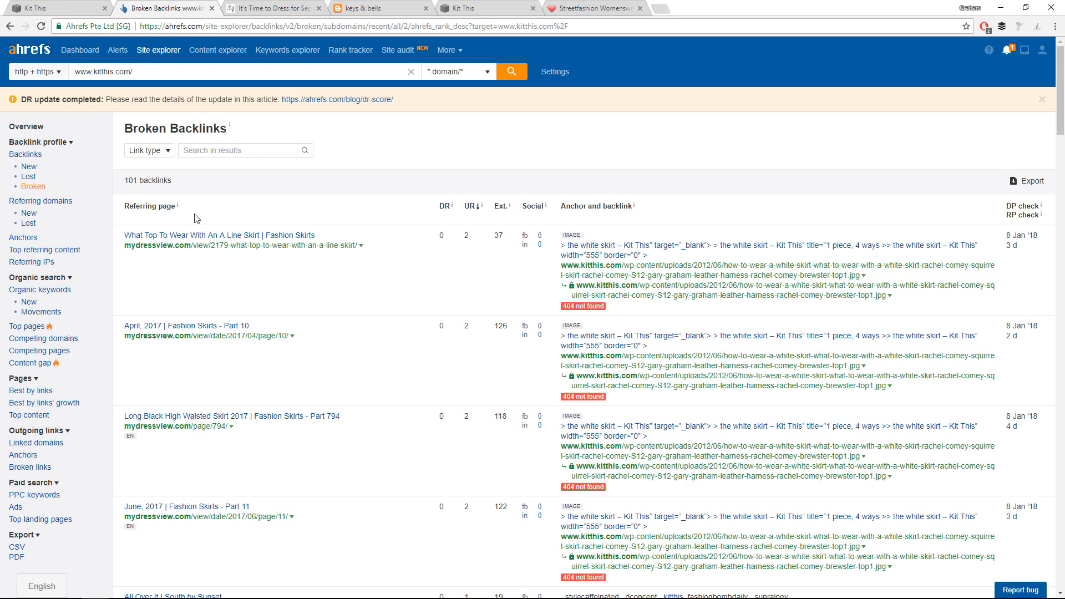
mouse_move(211, 185)
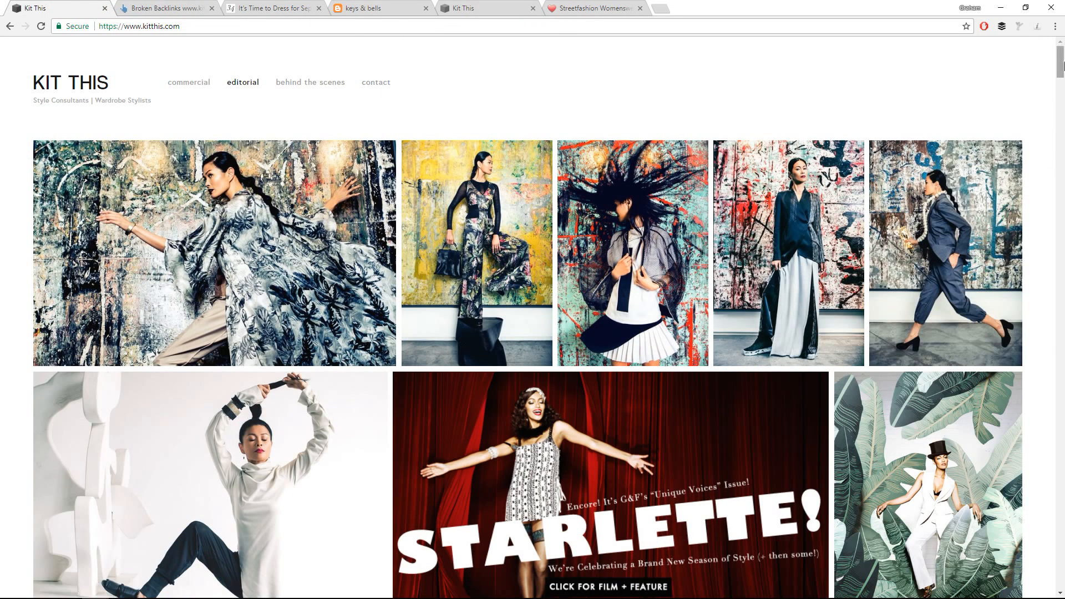
- Scroll through the Kit This homepage gallery again, then start a new browser tab
scroll("down", 3)
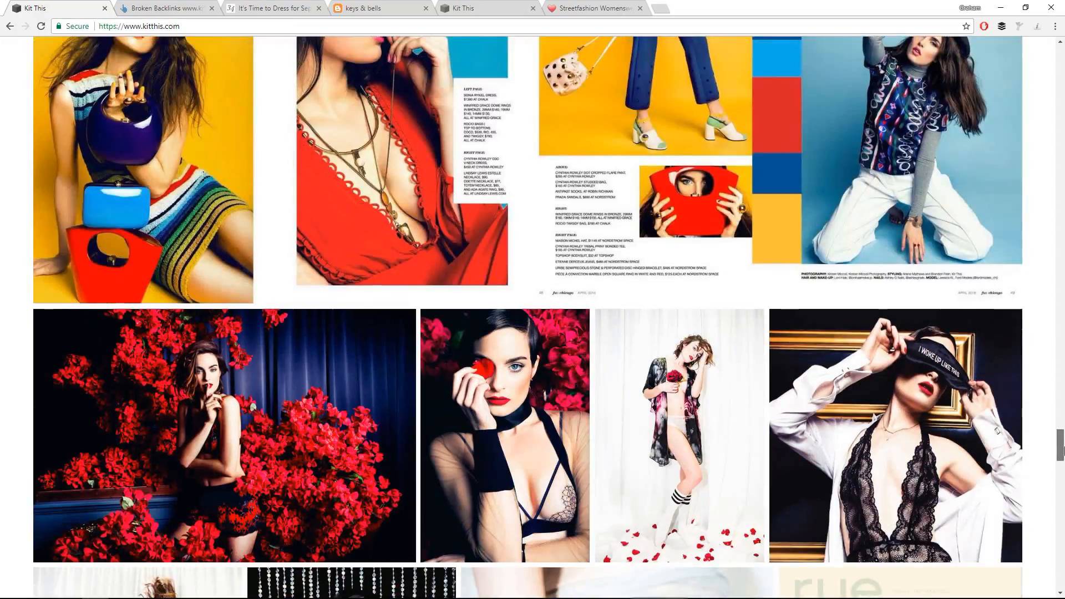
scroll("down", 3)
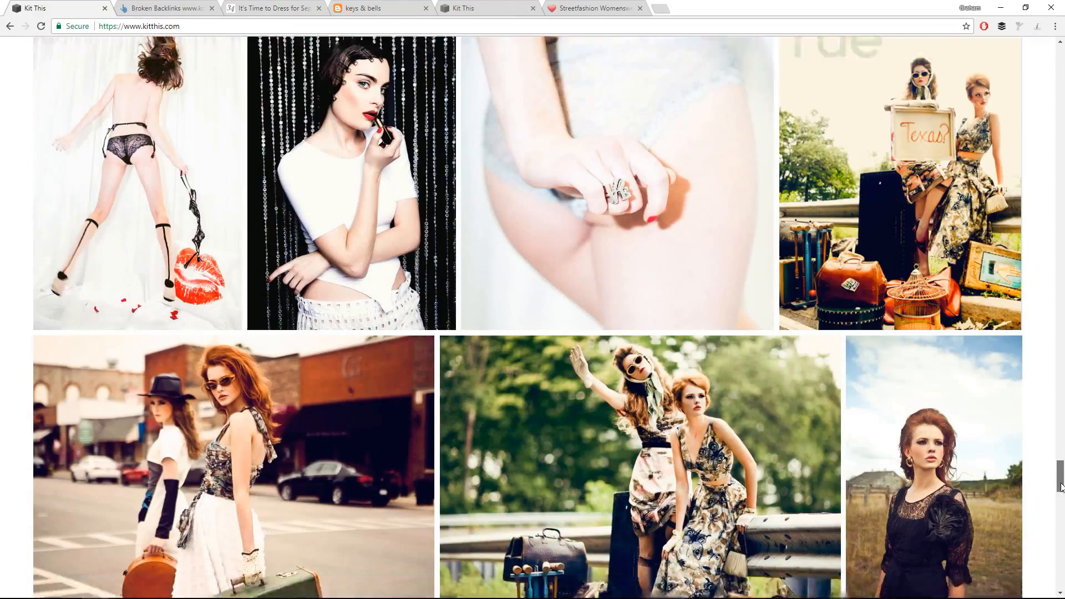
scroll("down", 3)
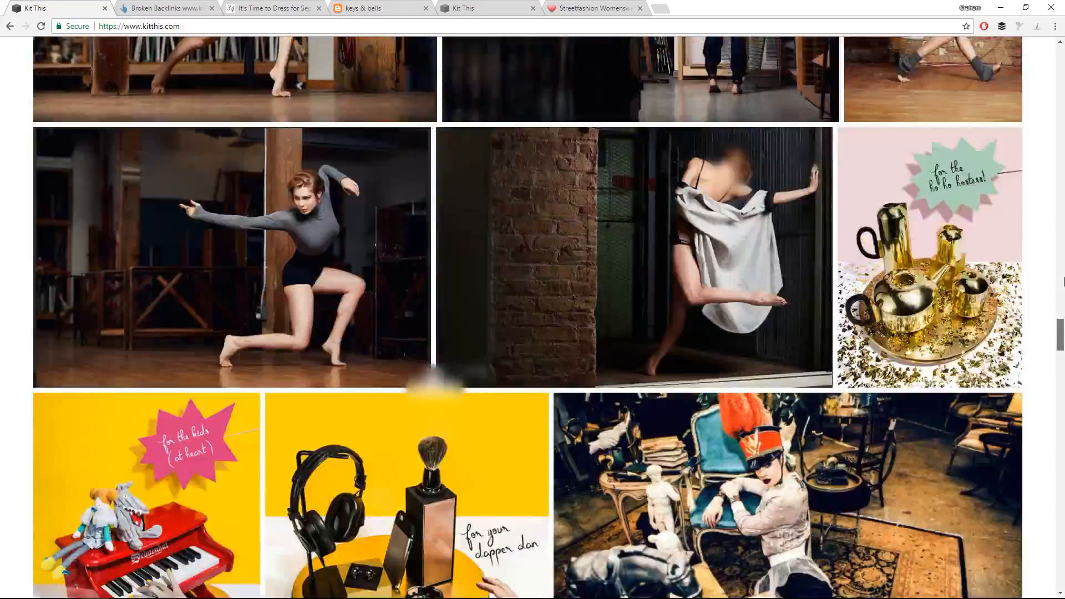
scroll("down", 3)
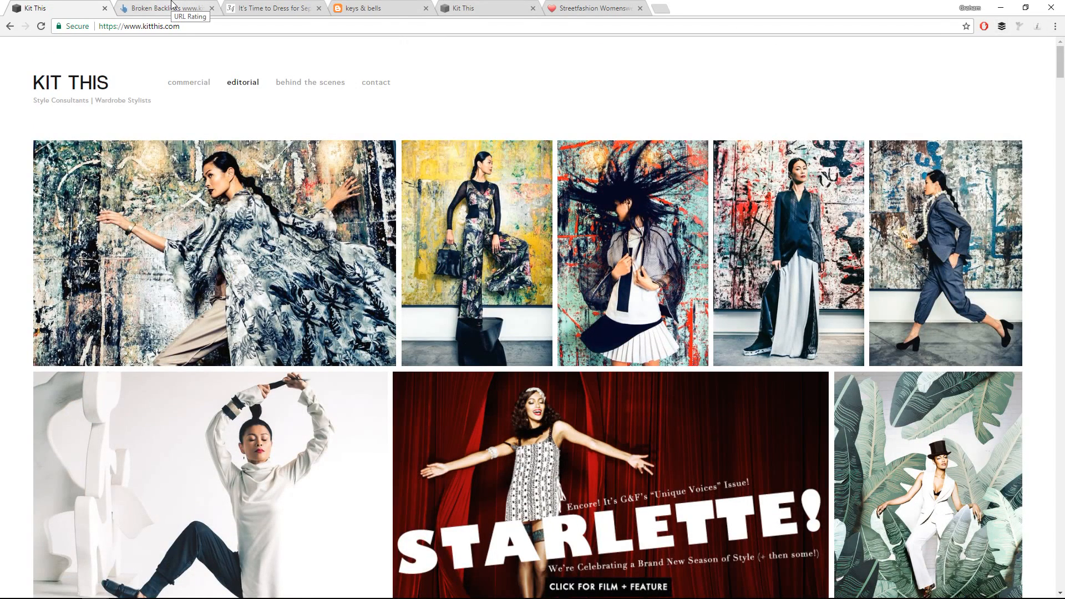
left_click(163, 7)
type("kit")
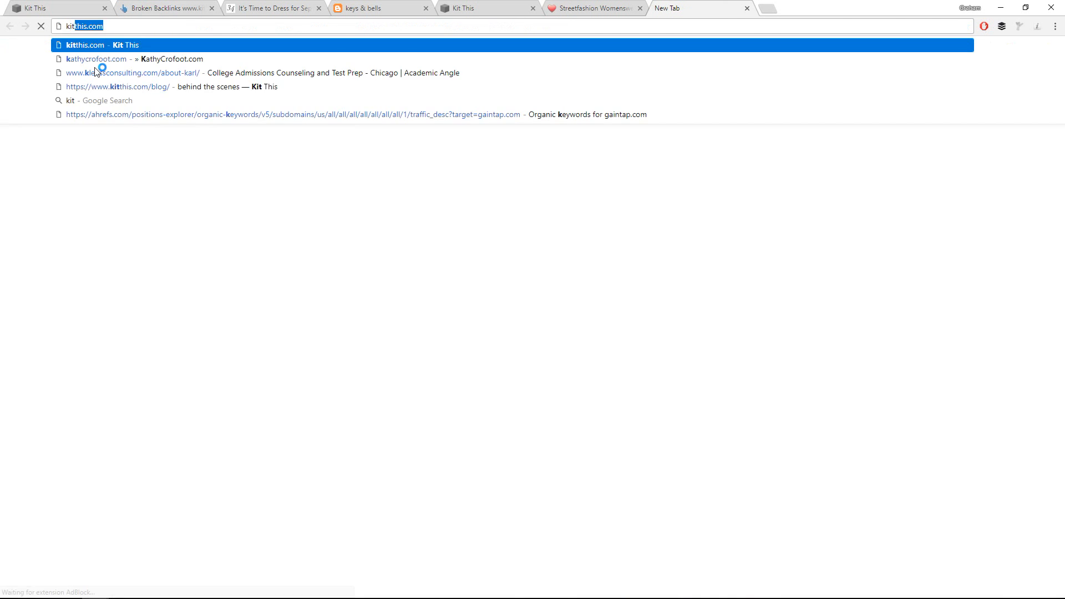
- Run a Google search for 'kit this', with kitthis.com listed first
key("Return")
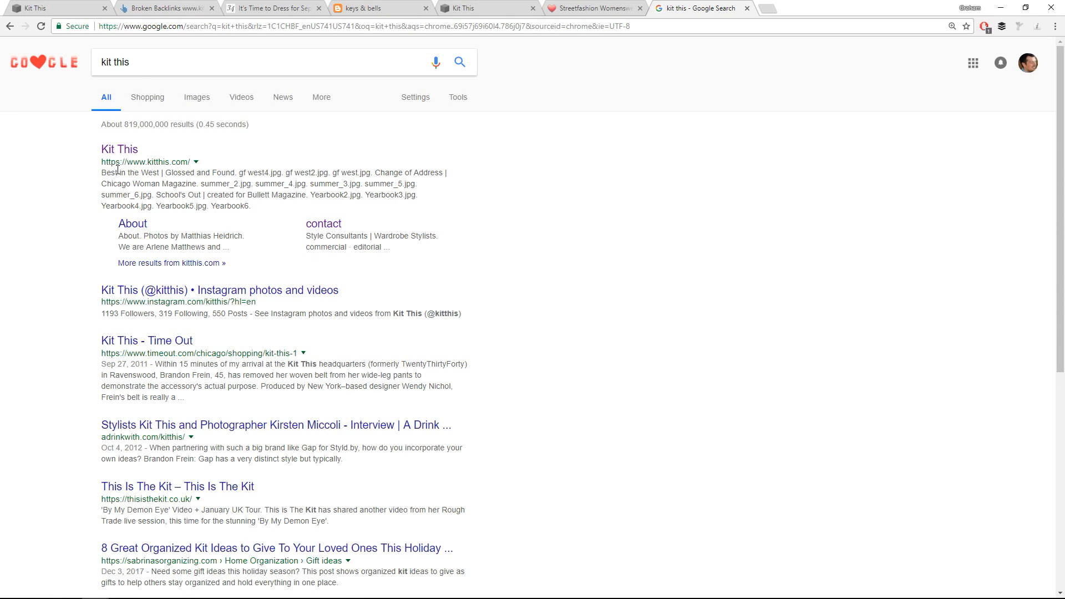
mouse_move(343, 302)
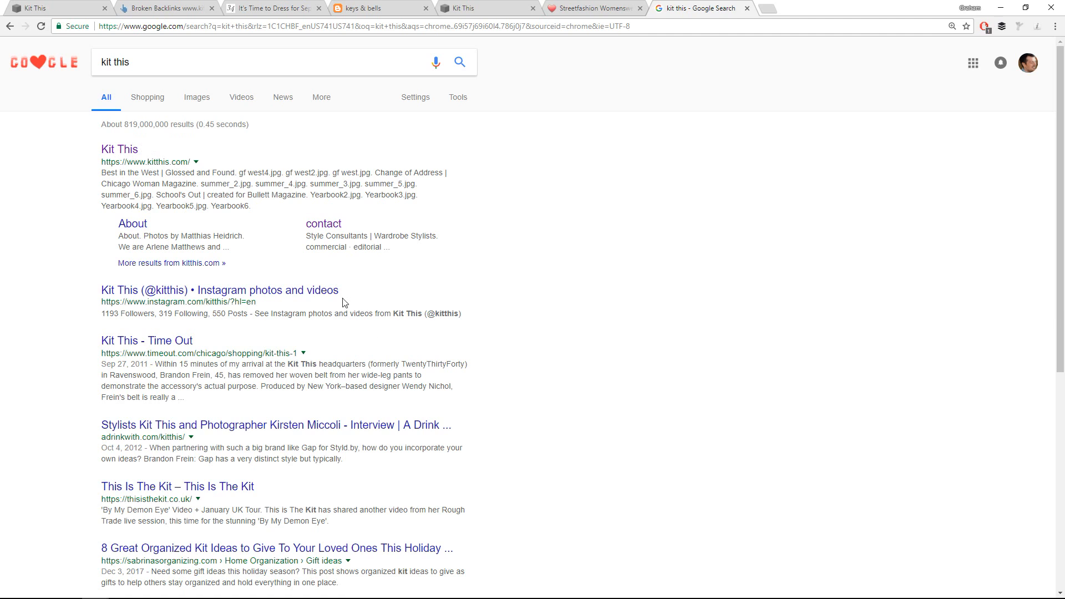
mouse_move(676, 268)
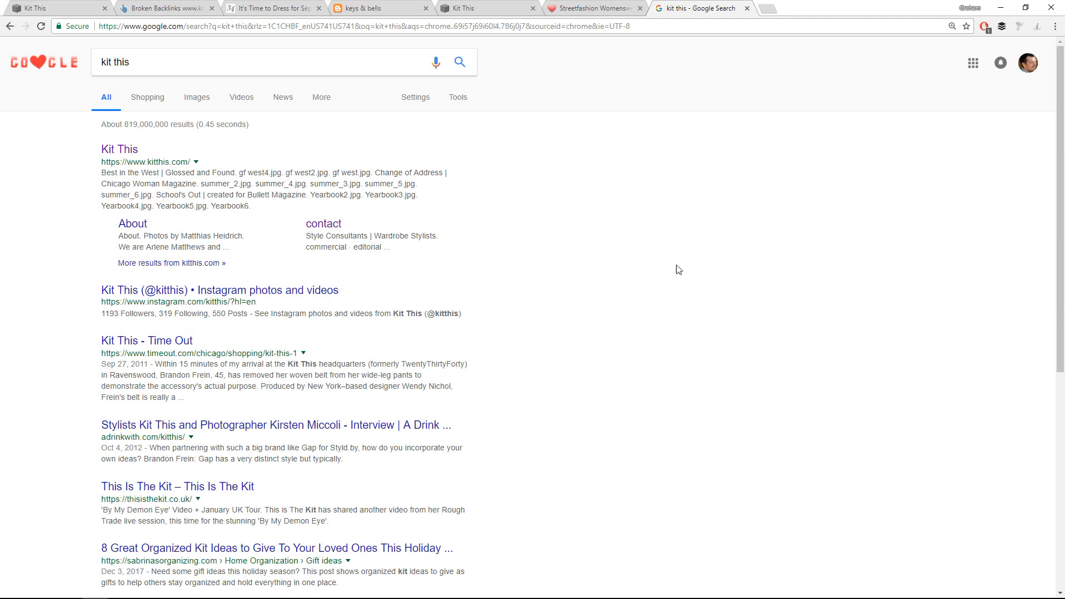
- Return to the Ahrefs Broken Backlinks report and scroll through its second page to the end
left_click(167, 8)
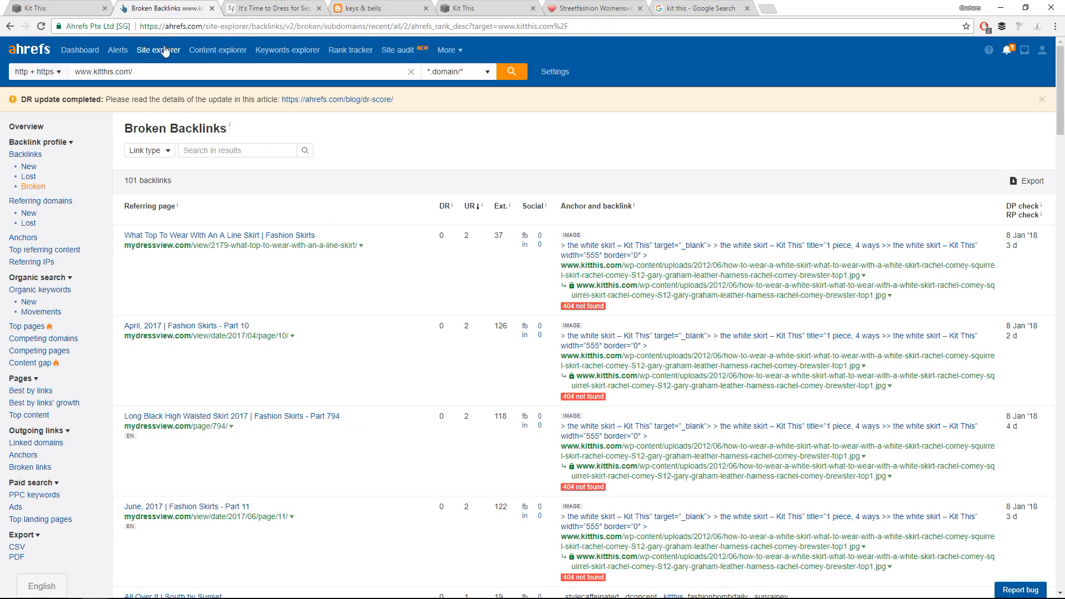
mouse_move(210, 204)
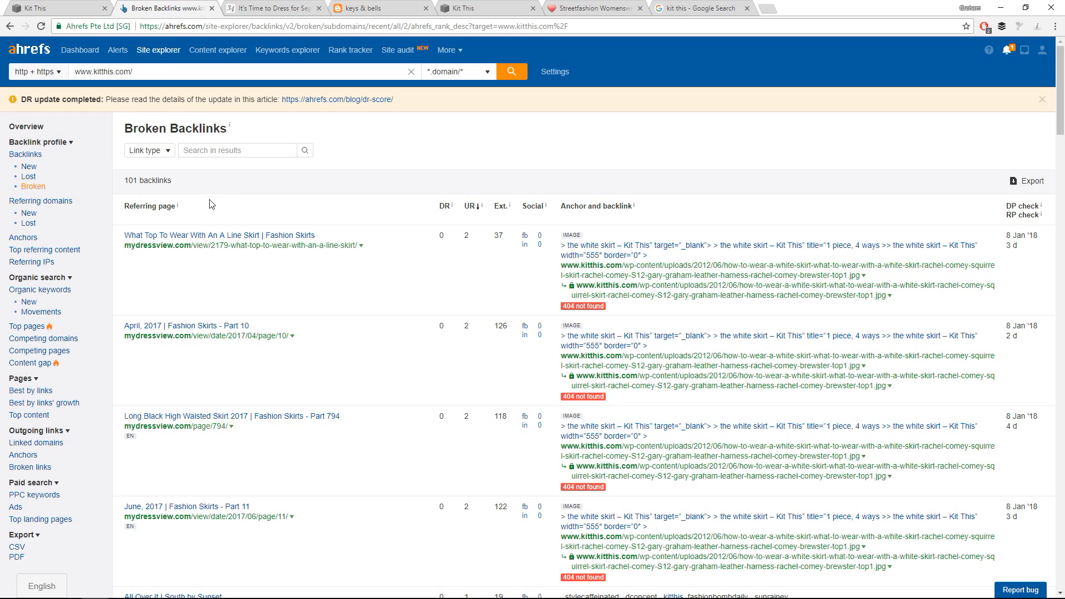
mouse_move(214, 213)
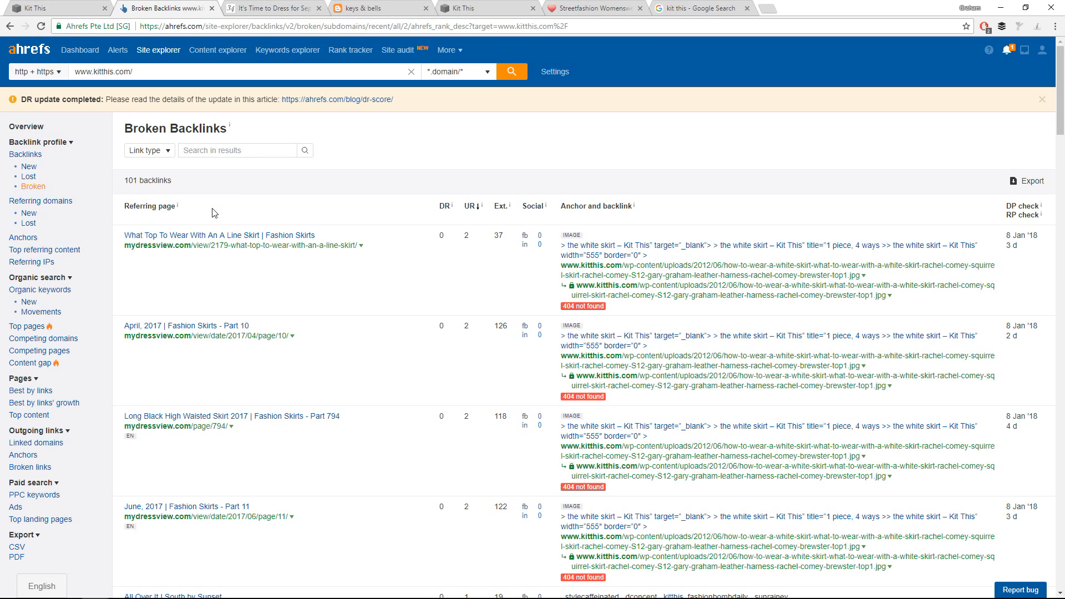
mouse_move(562, 290)
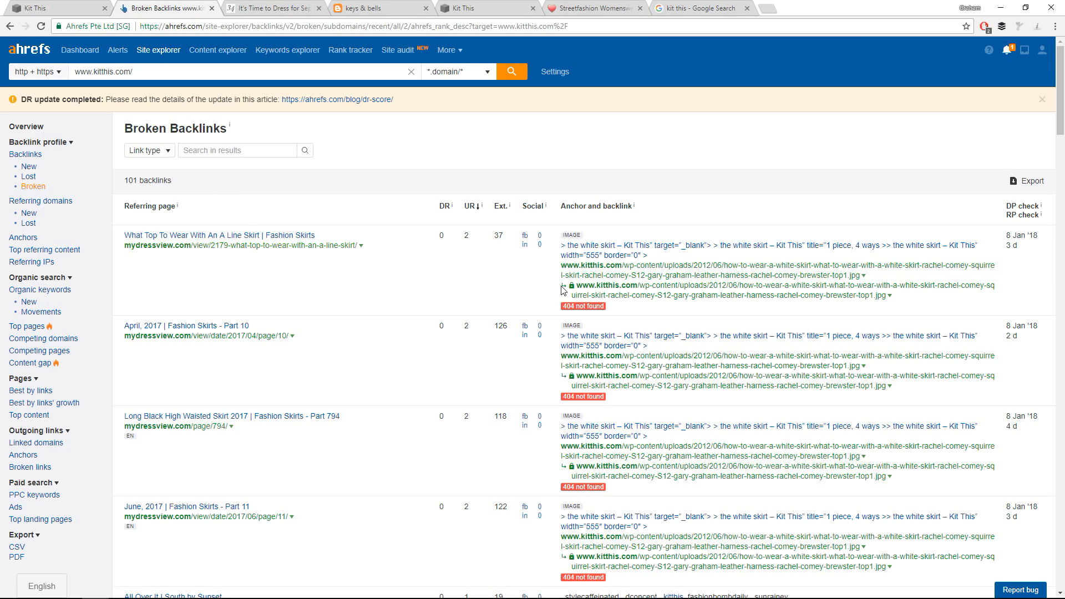
scroll("down", 3)
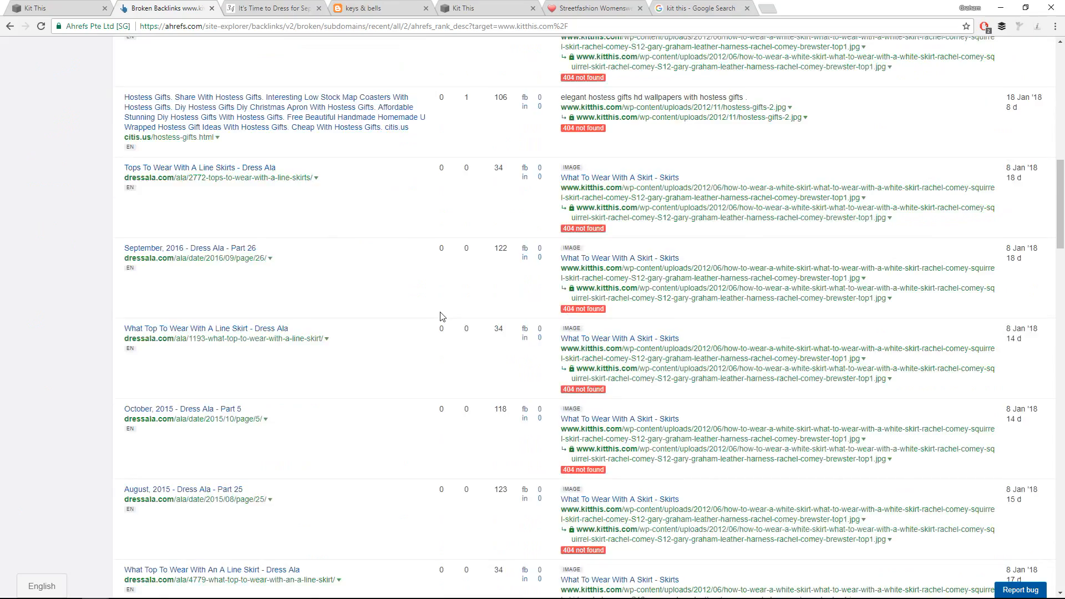
scroll("down", 3)
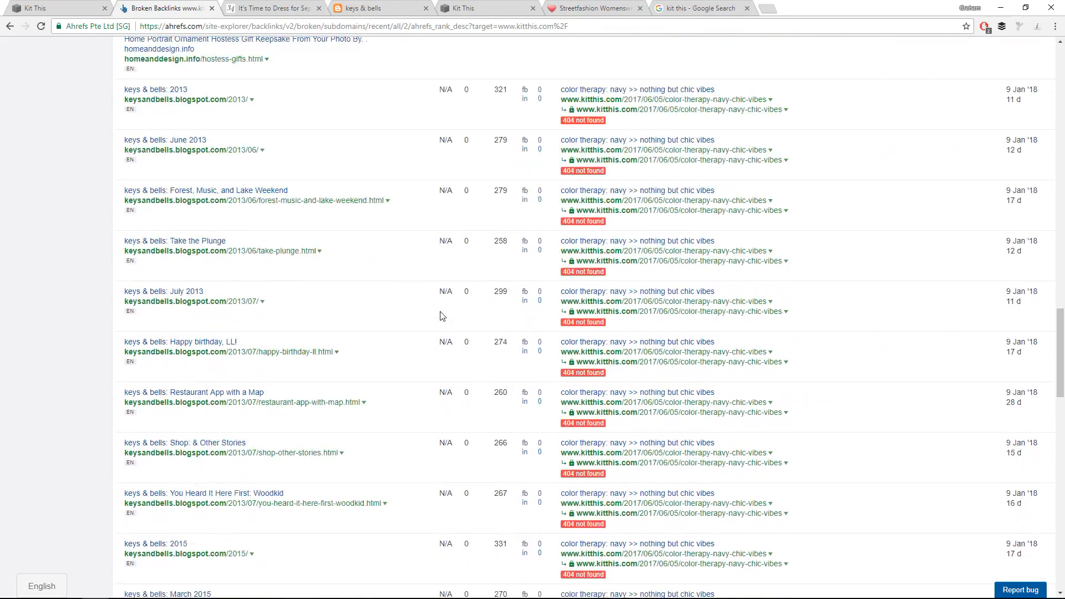
scroll("up", 3)
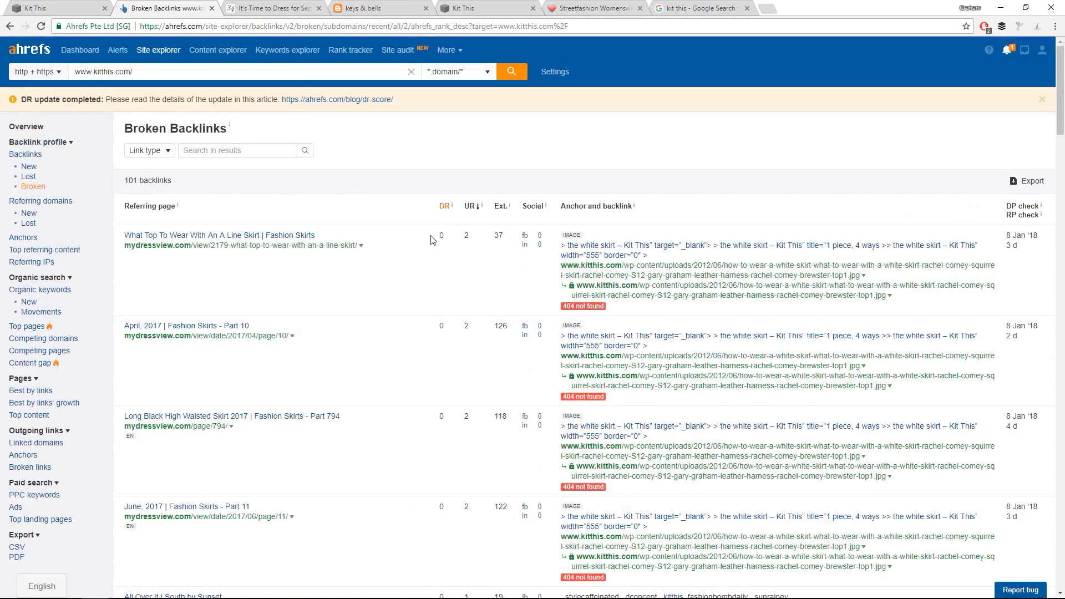
scroll("down", 3)
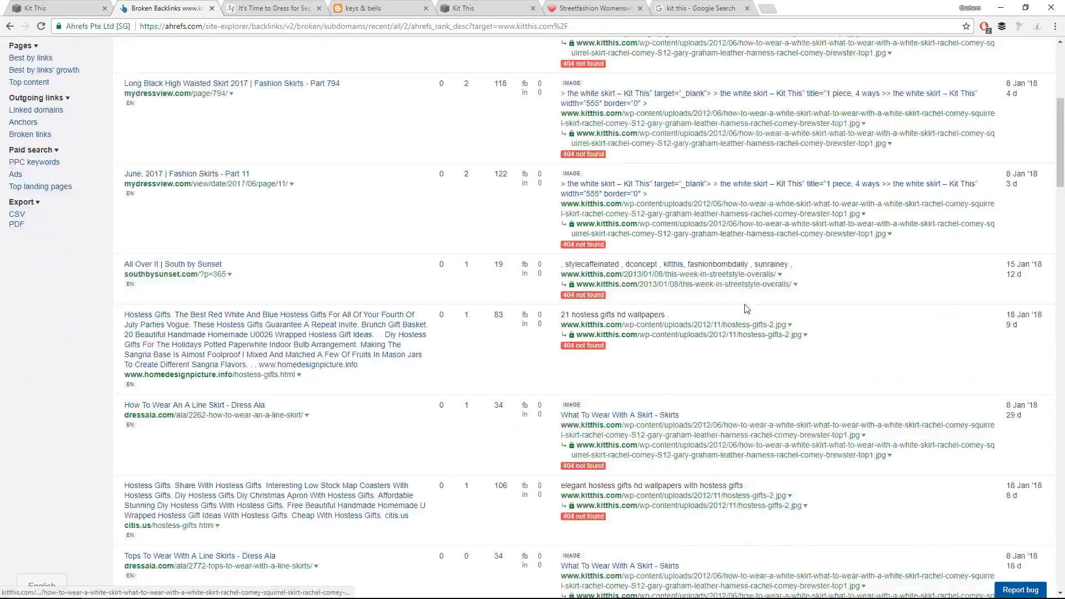
scroll("down", 3)
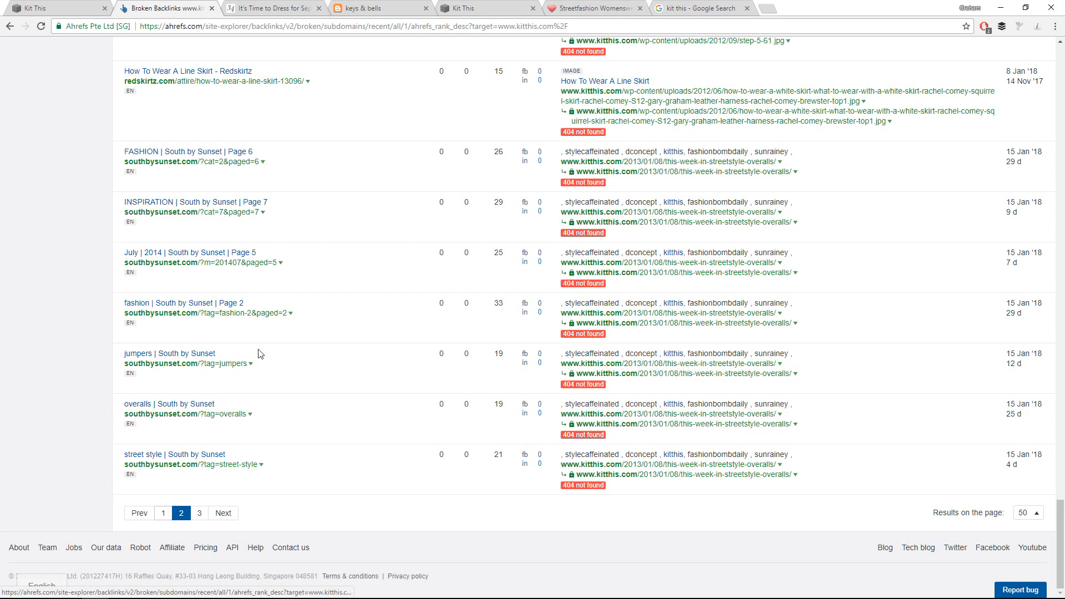
mouse_move(155, 497)
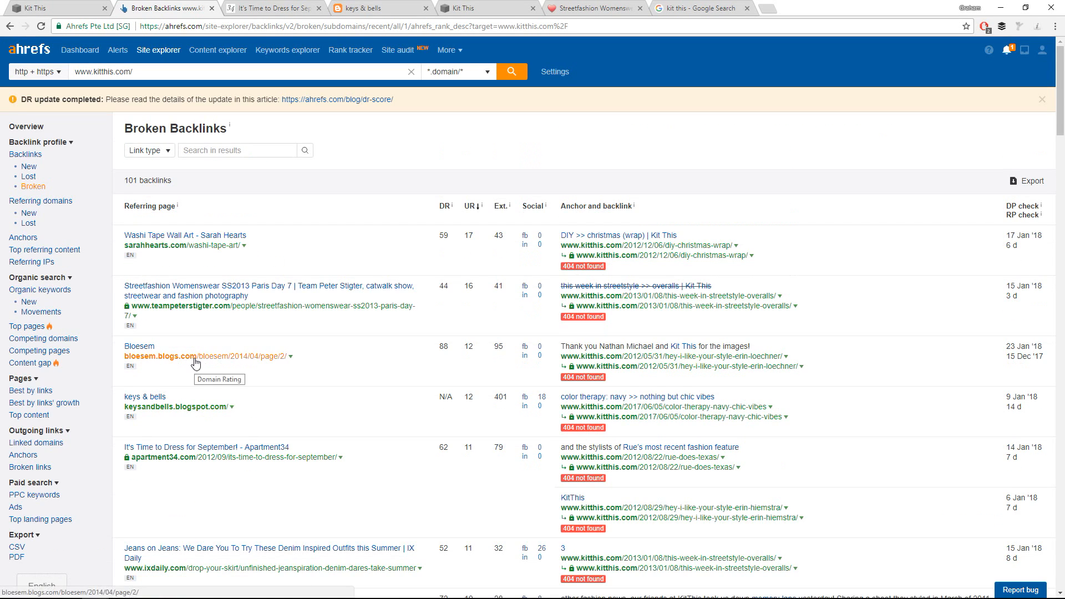
mouse_move(195, 337)
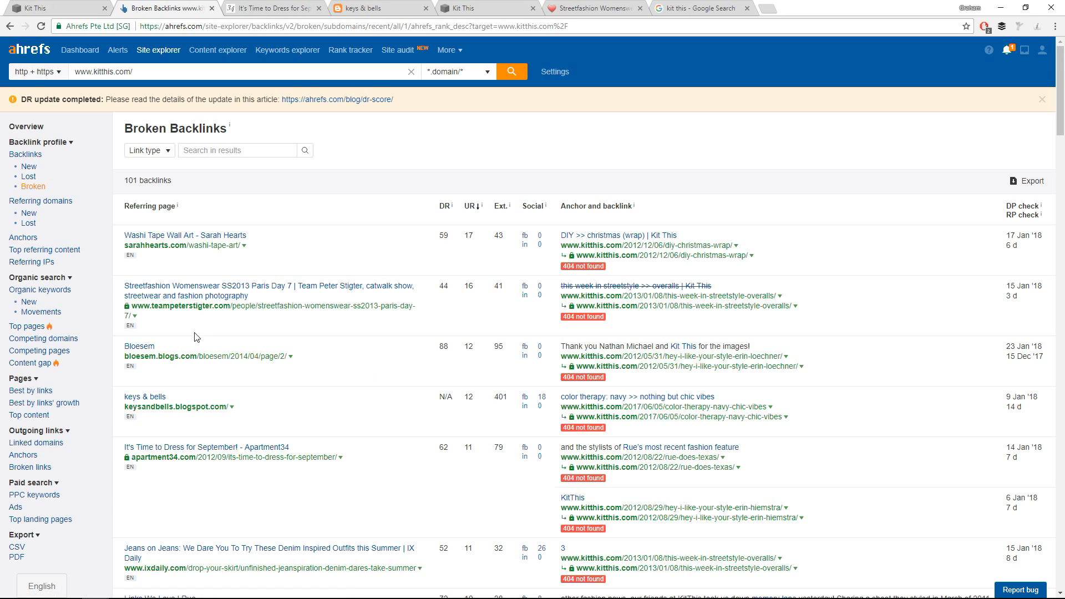
mouse_move(192, 329)
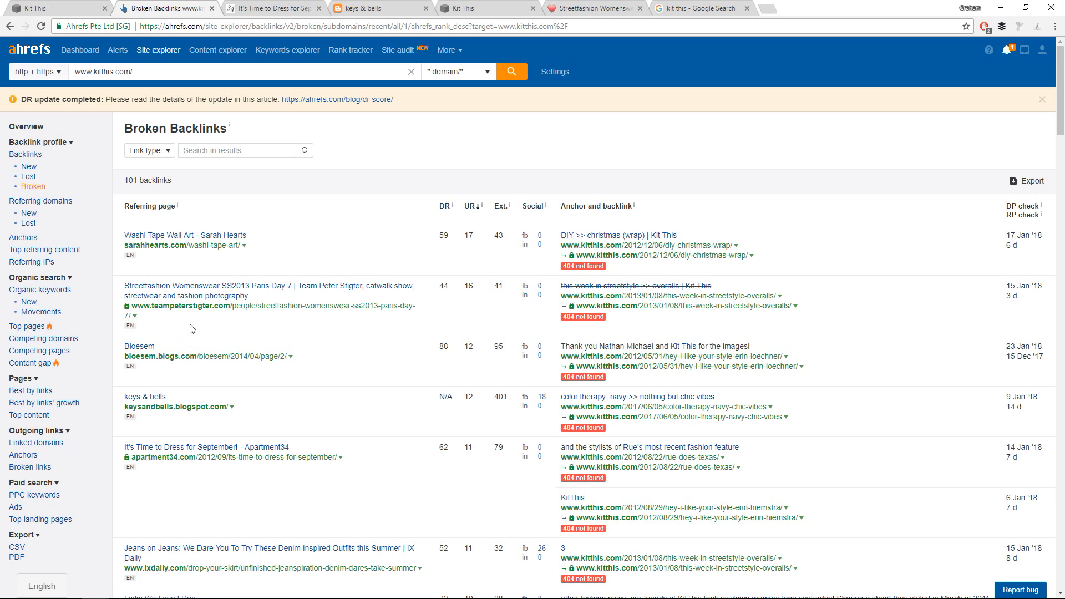